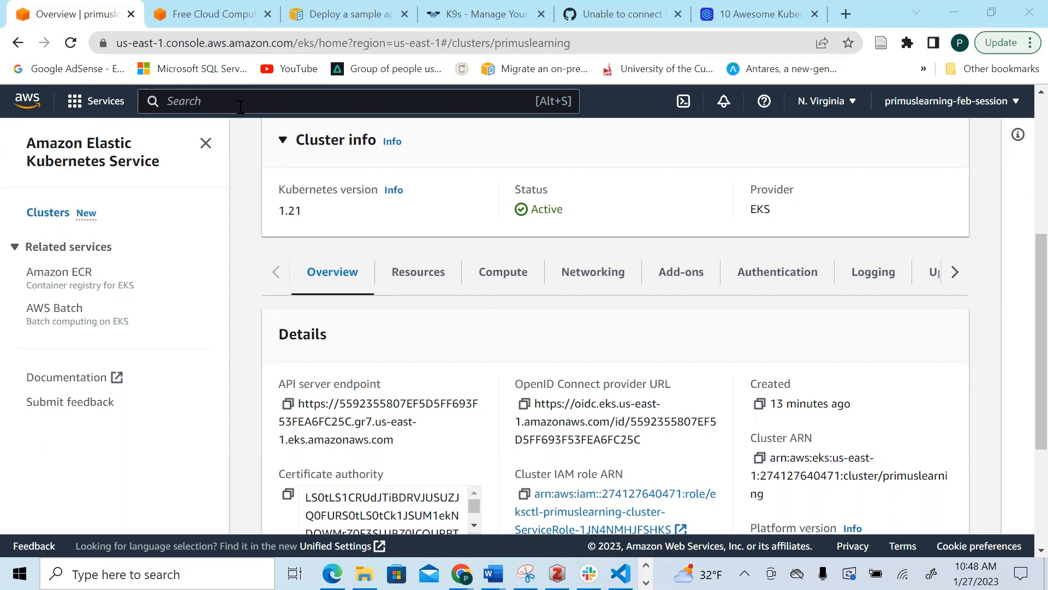
mouse_move(195, 236)
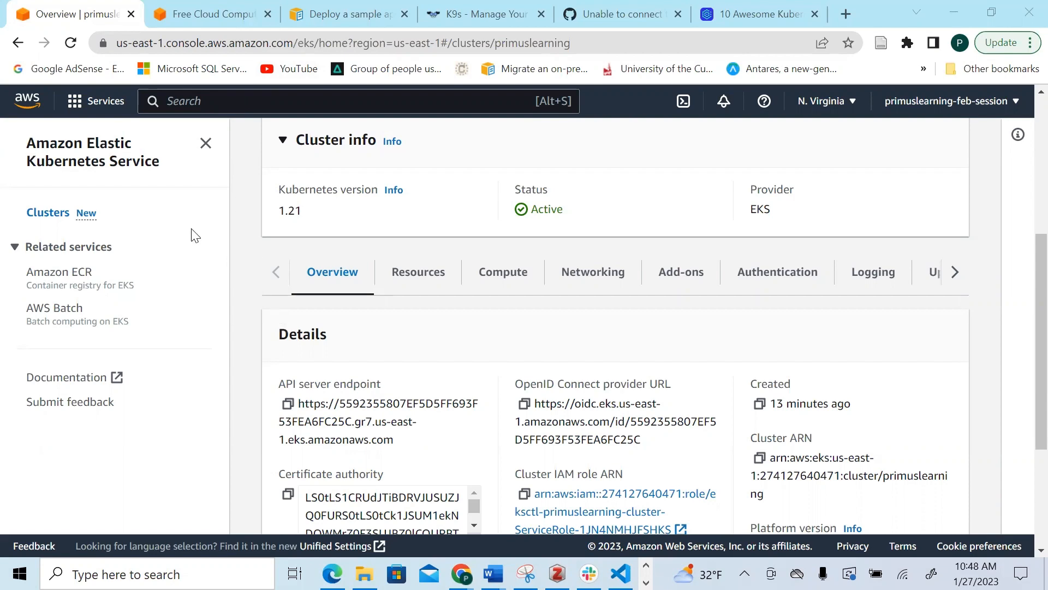
- Search the Services menu for 'iam' and launch the IAM service
left_click(104, 101)
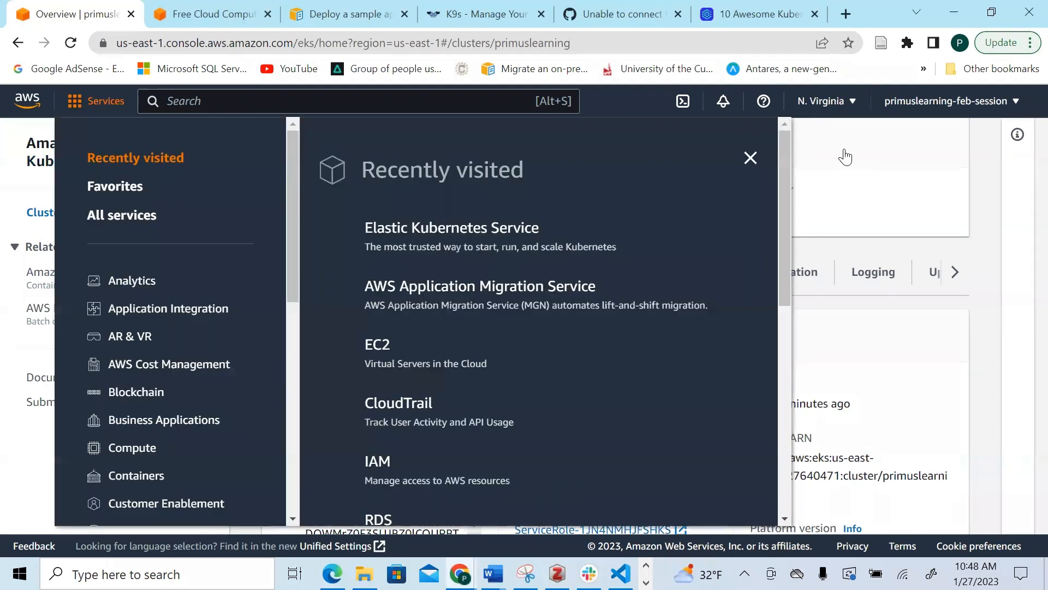
mouse_move(374, 234)
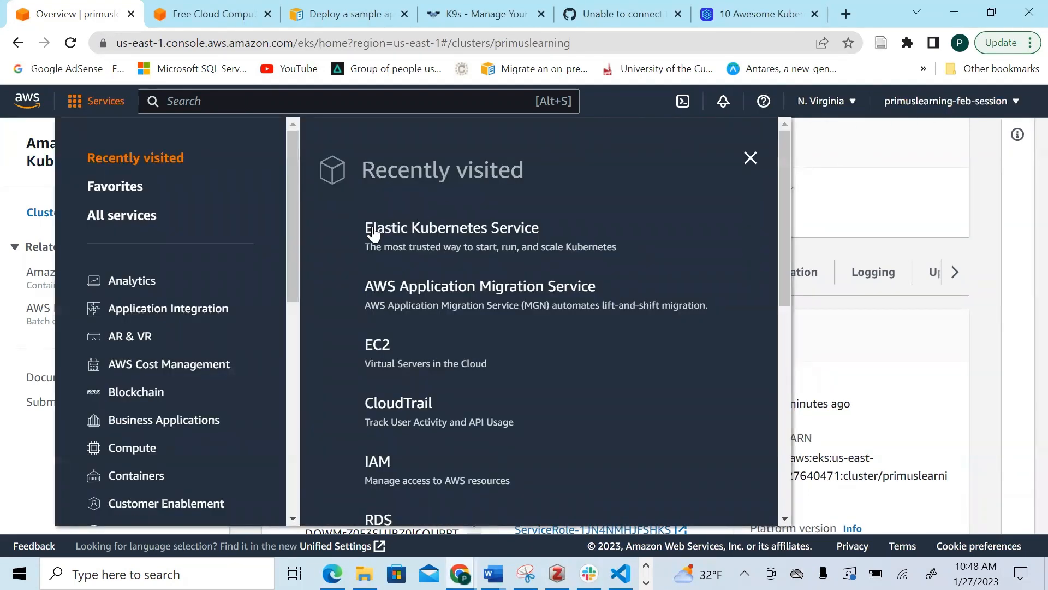
mouse_move(929, 127)
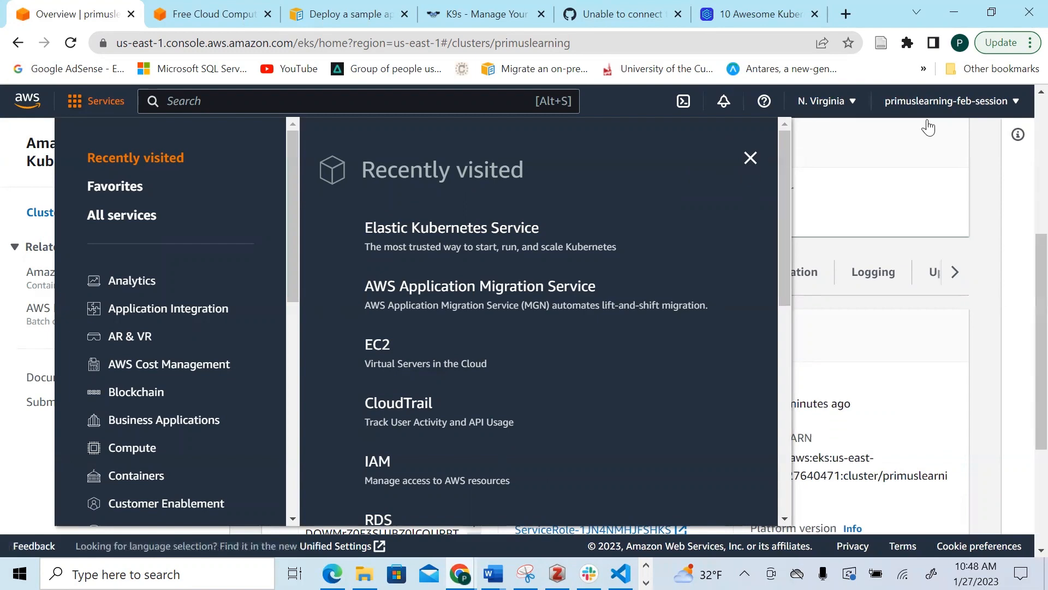
mouse_move(368, 106)
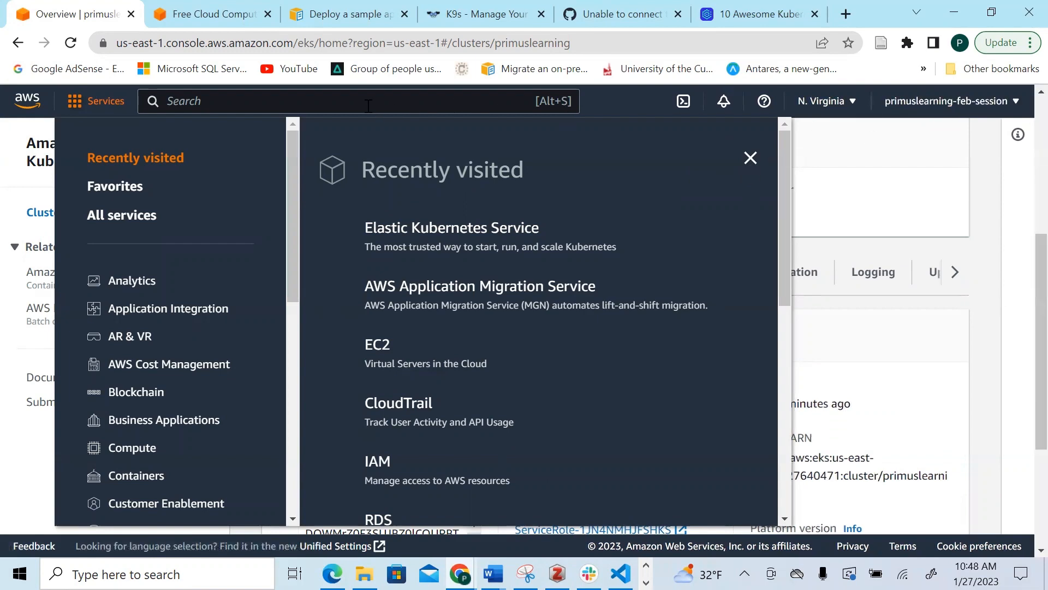
type("iam")
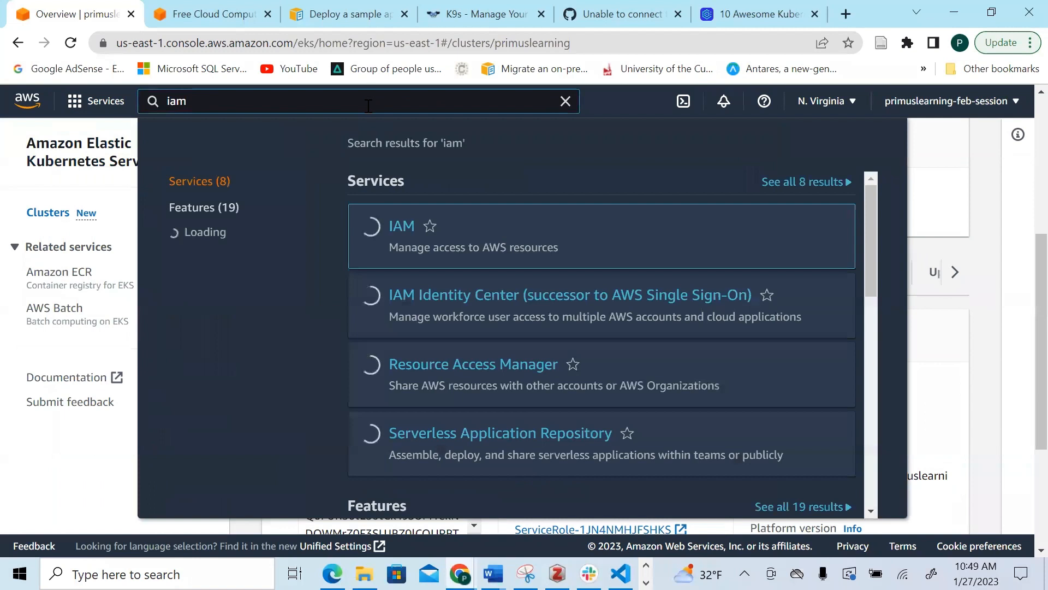
mouse_move(401, 227)
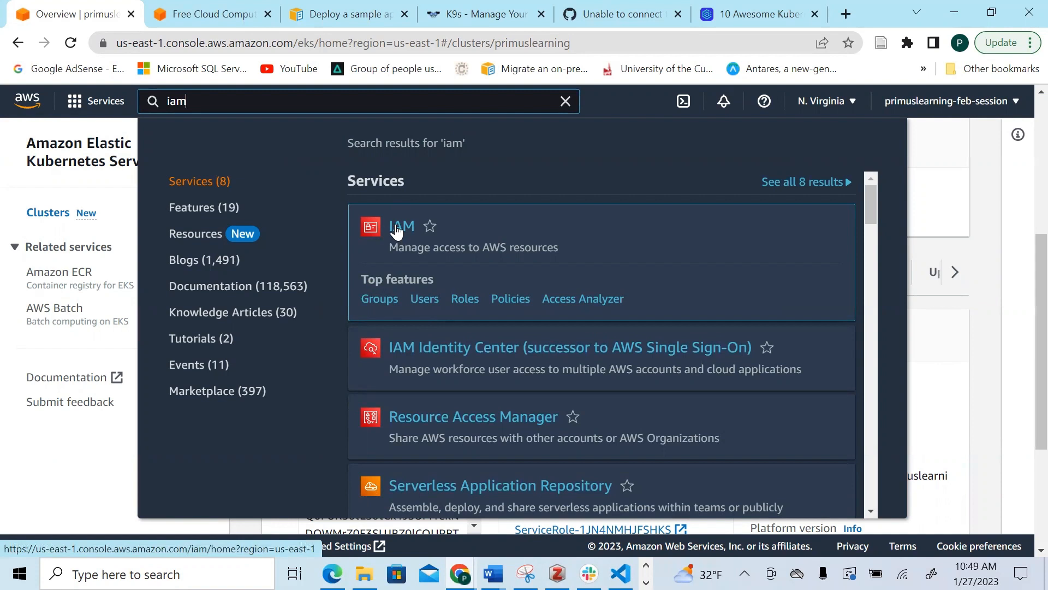
left_click(401, 226)
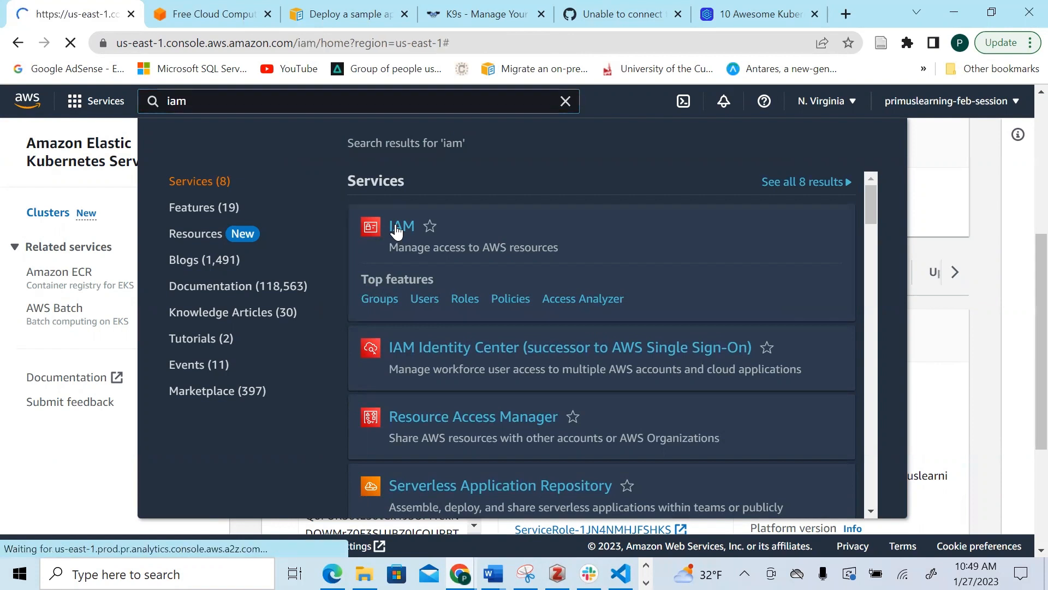
left_click(401, 226)
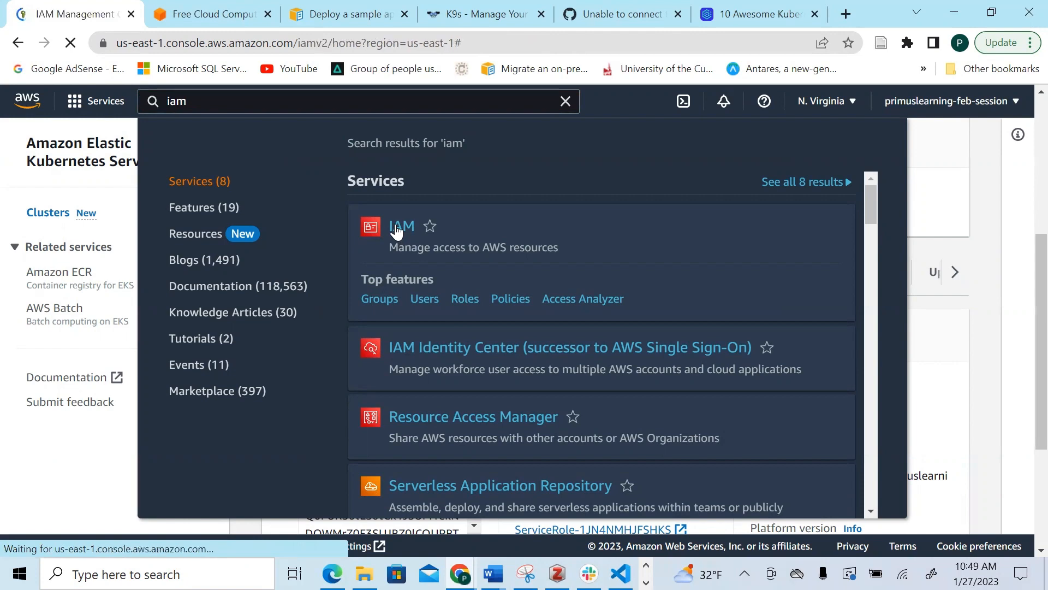
- Show the IAM Users list and scroll to the table of the account's 24 users
left_click(401, 225)
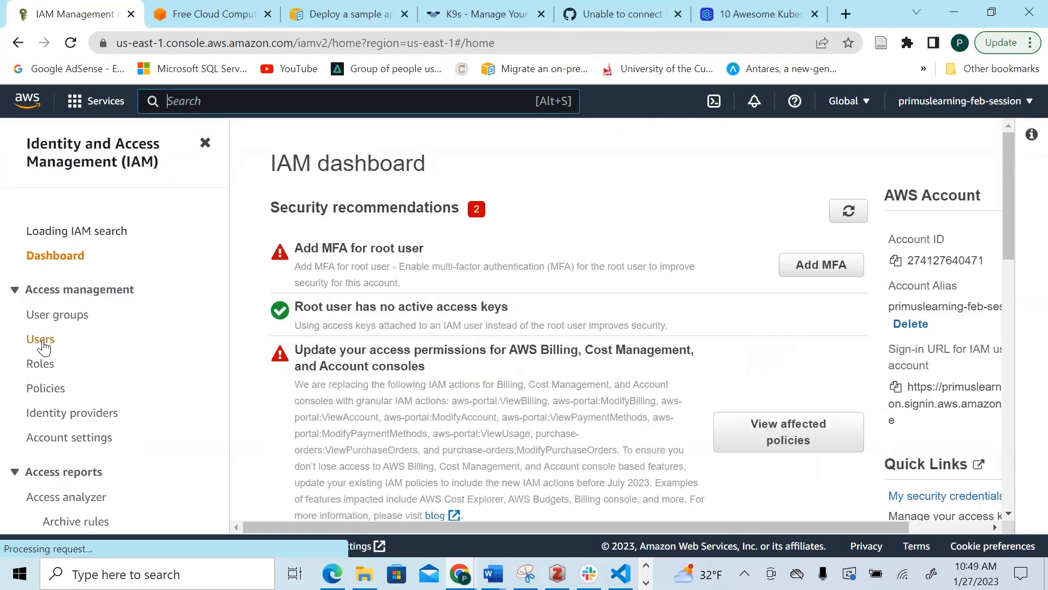
left_click(41, 339)
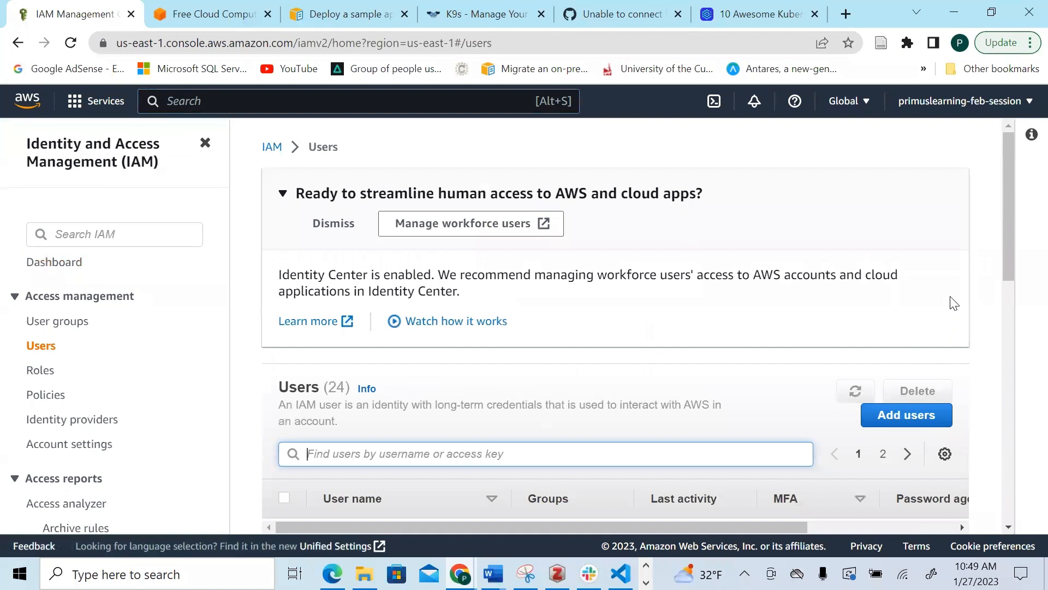
scroll("down", 3)
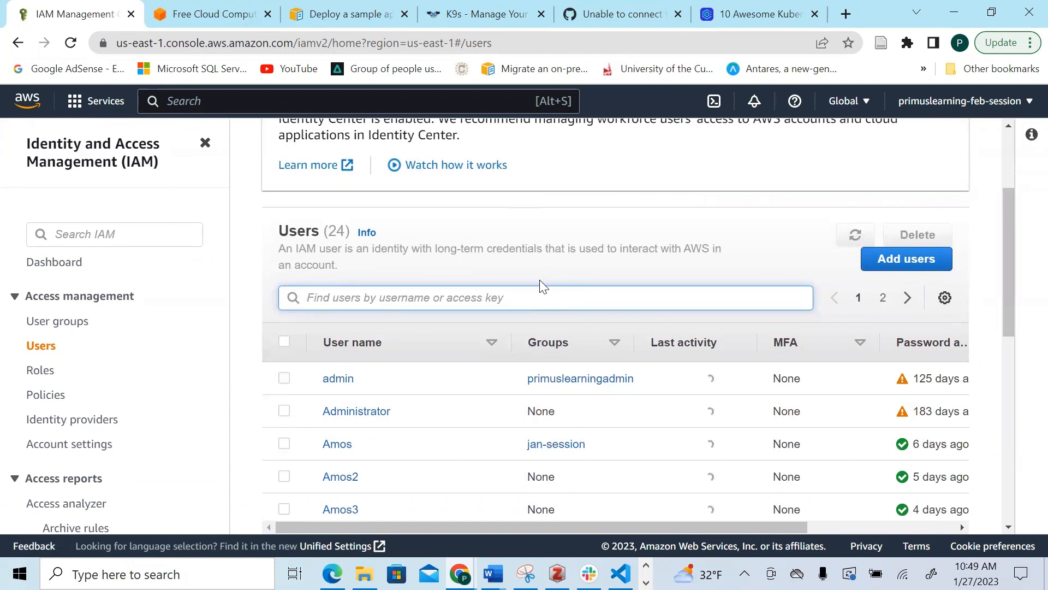
left_click(854, 234)
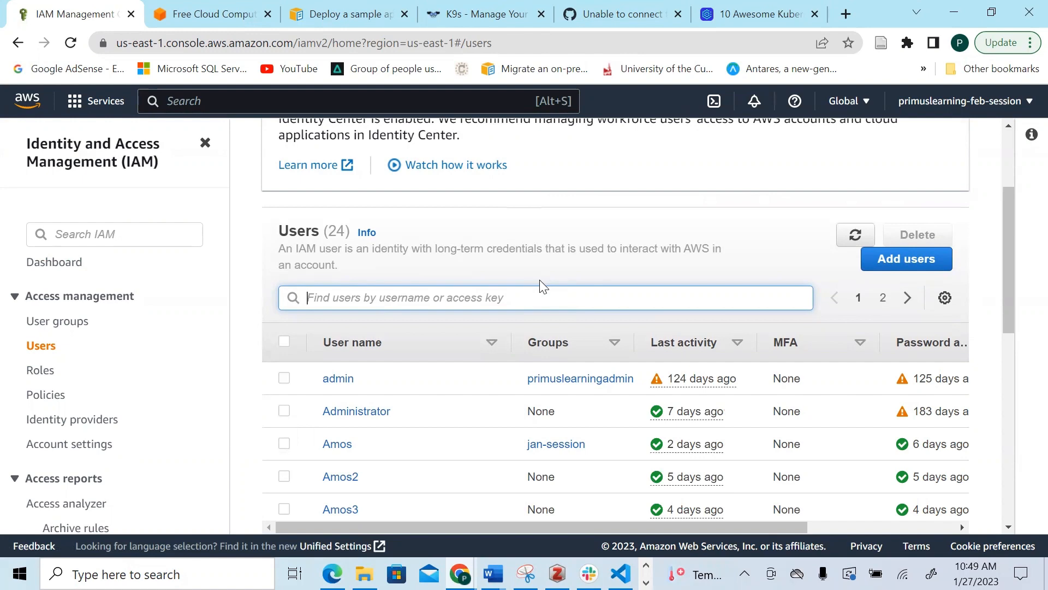
- Start a new IAM user named primuslearningiamuser
left_click(906, 258)
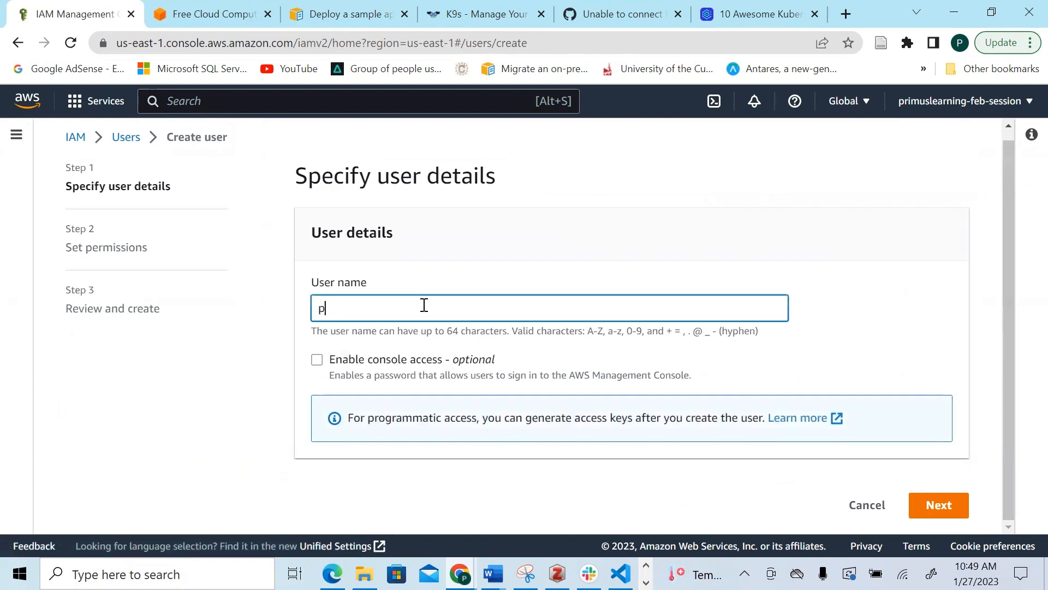
type("rimuslearningiam")
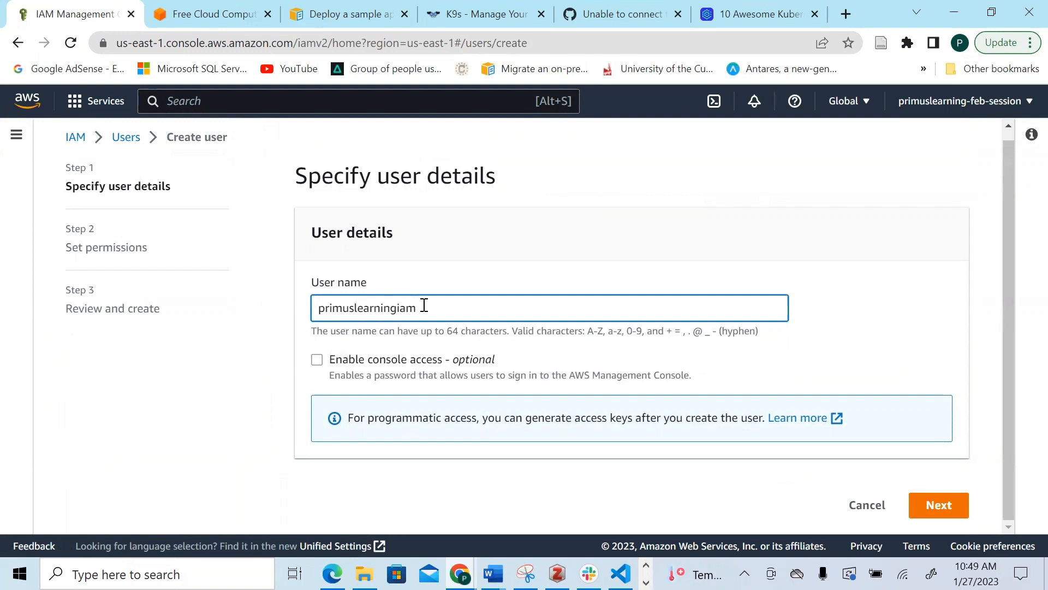
type("user")
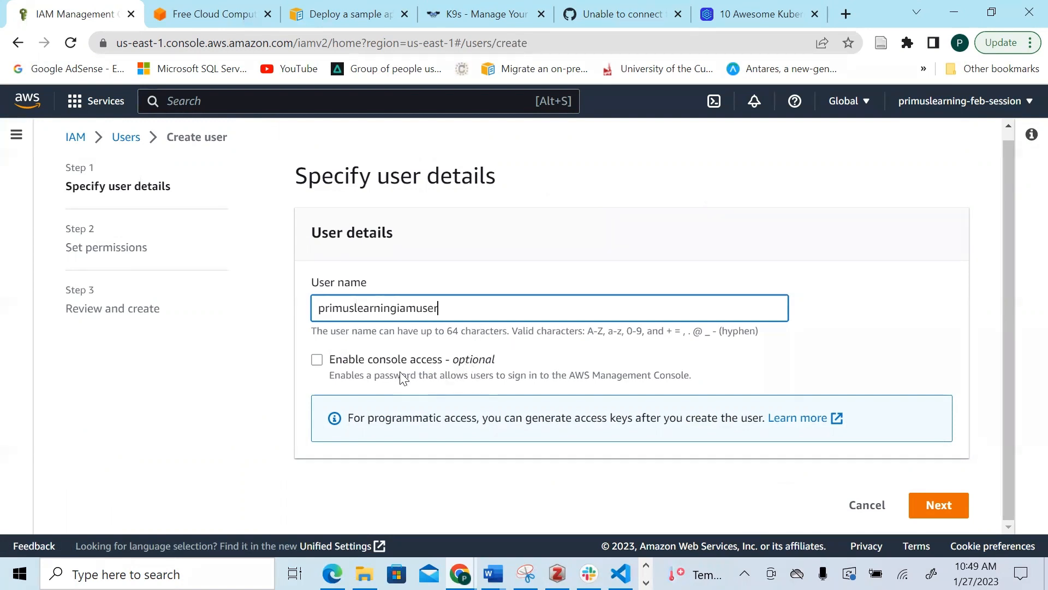
- Enable console access for the user with a manually set custom password
left_click(317, 359)
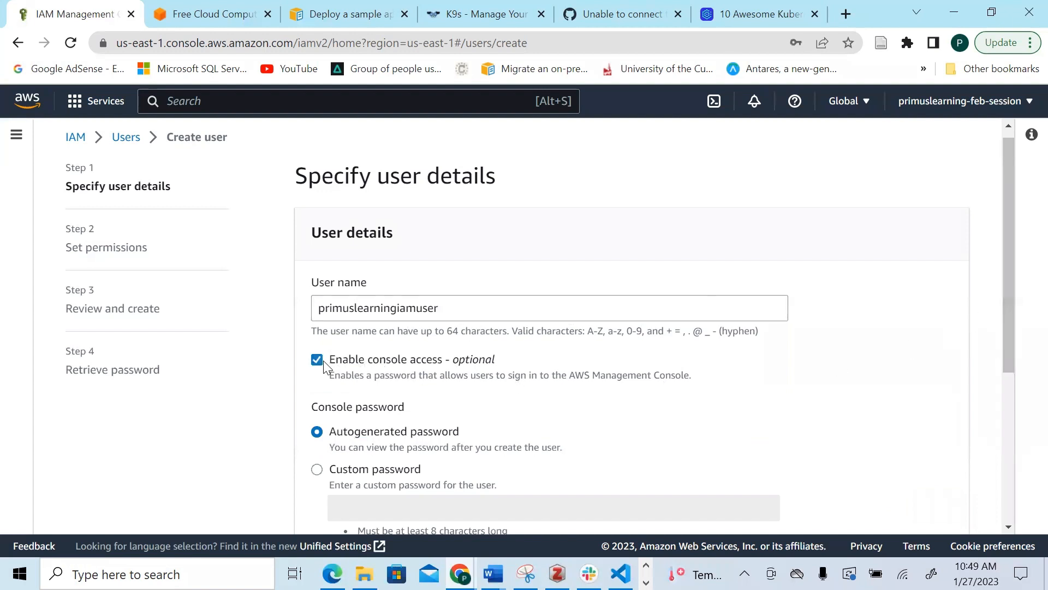
scroll("down", 3)
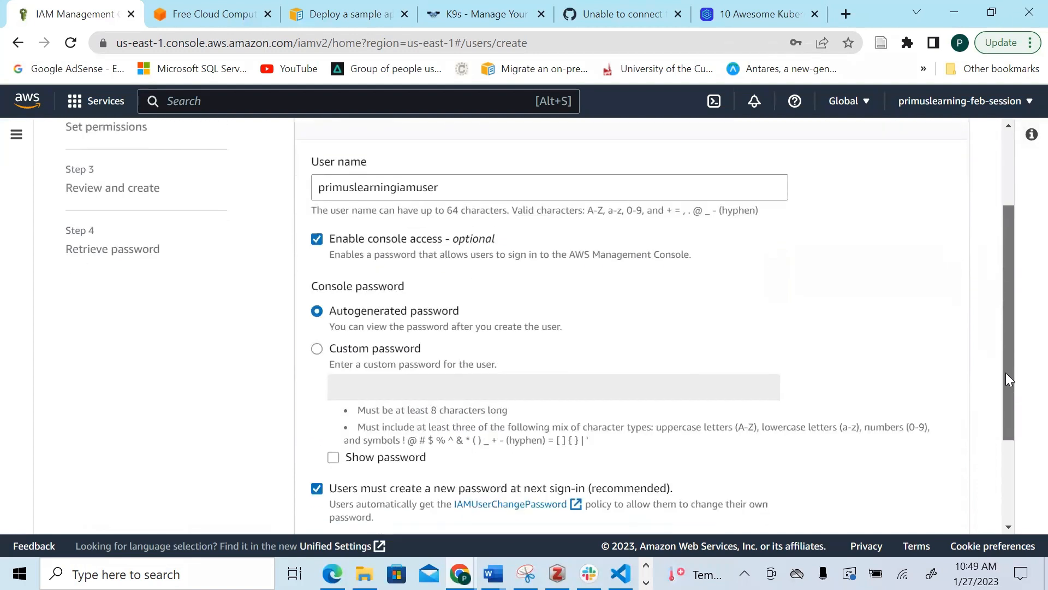
left_click(316, 347)
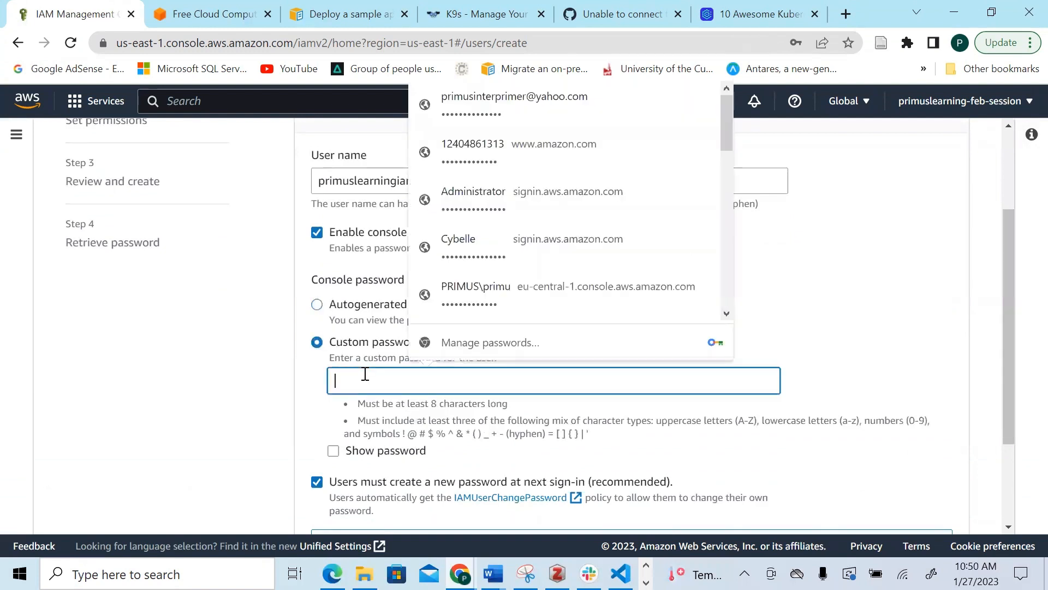
type("password")
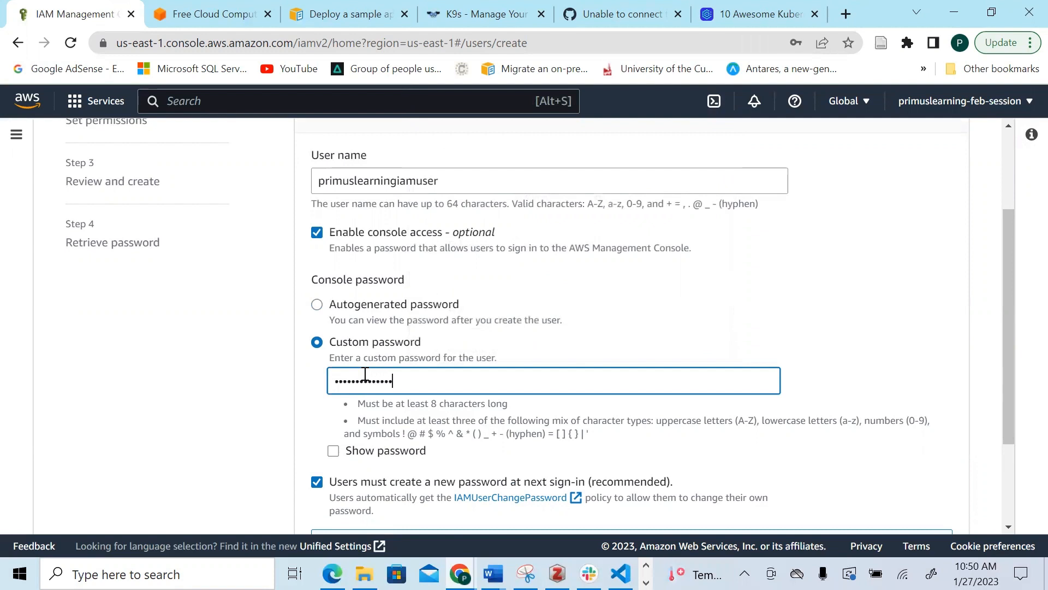
scroll("down", 3)
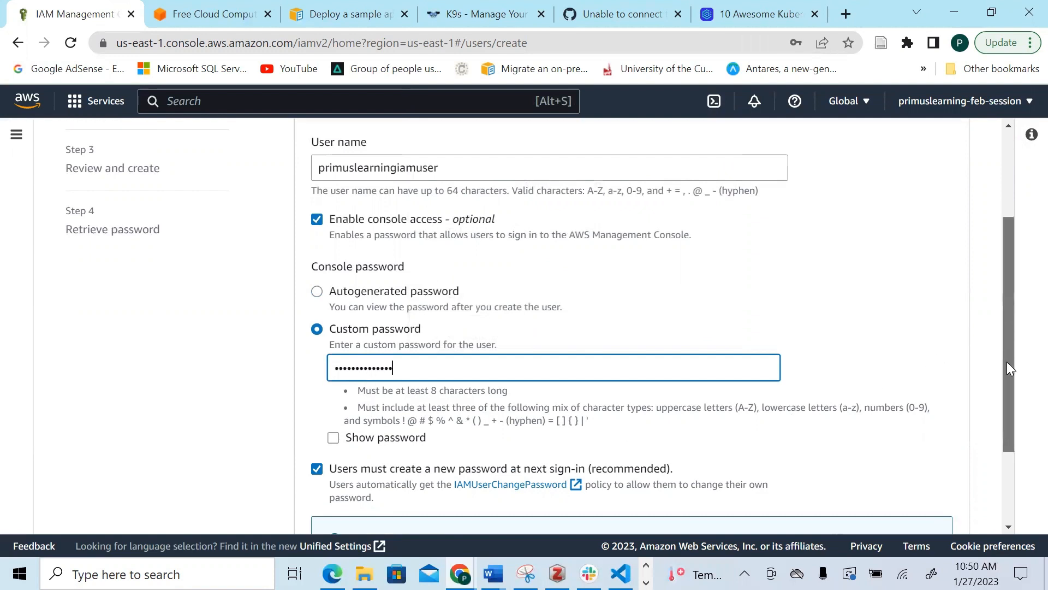
scroll("down", 3)
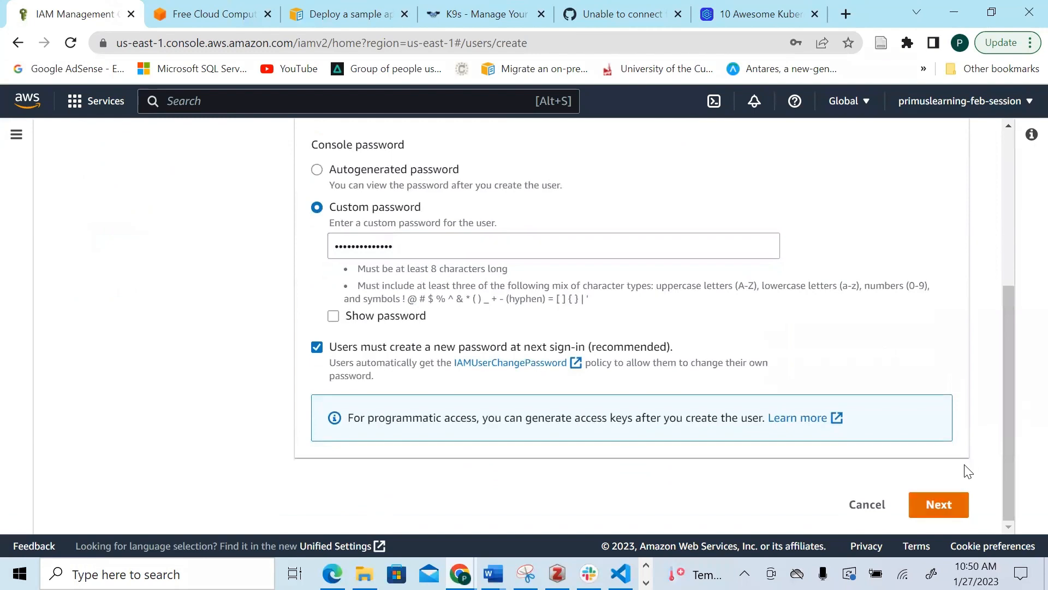
- Advance to Set permissions, choose 'Attach policies directly' and start filtering the policy list
left_click(938, 505)
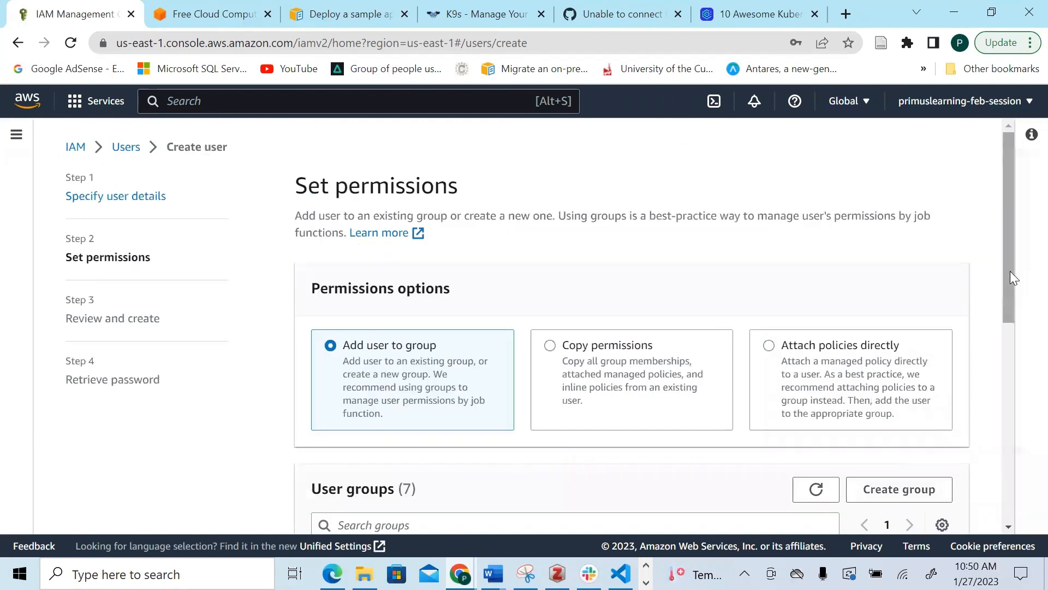
scroll("down", 3)
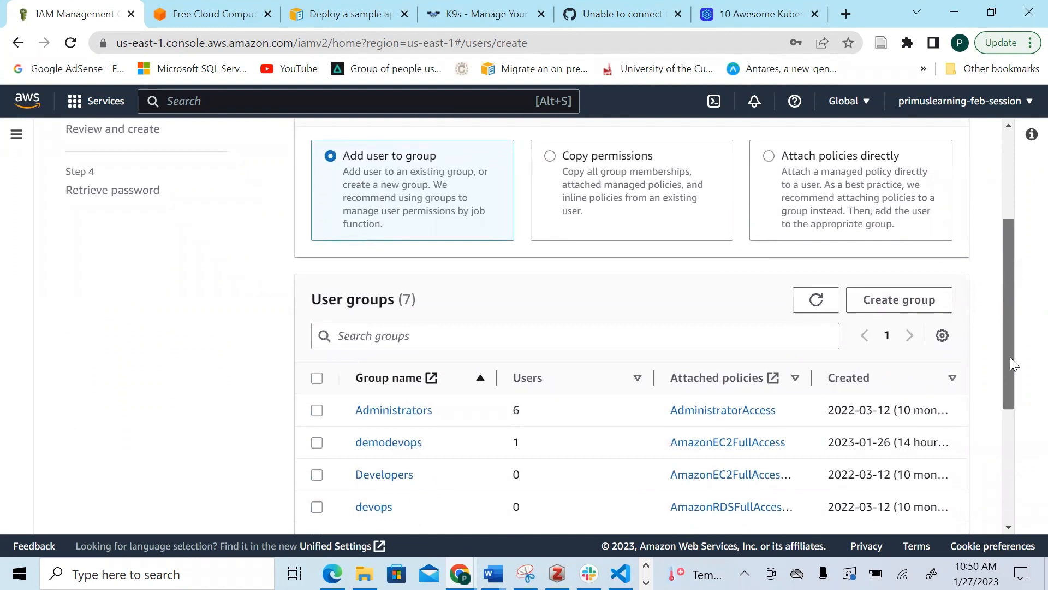
scroll("down", 3)
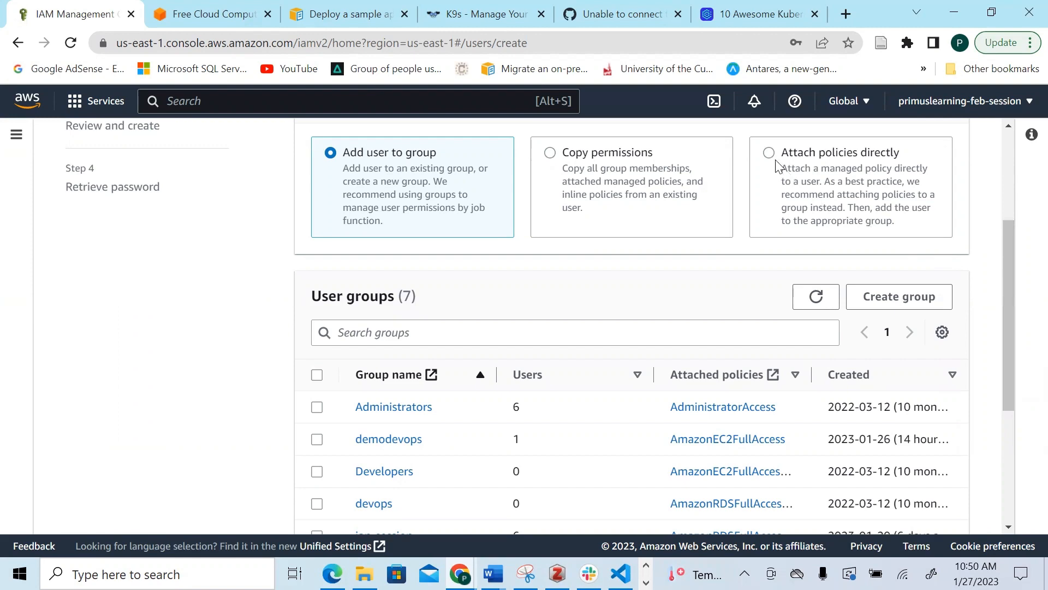
left_click(766, 153)
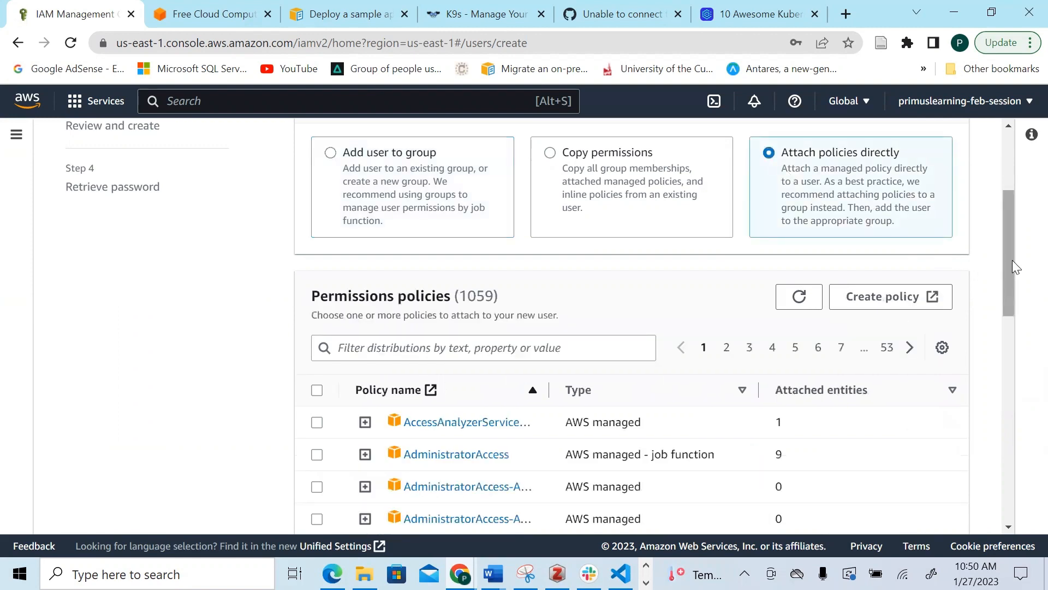
scroll("down", 3)
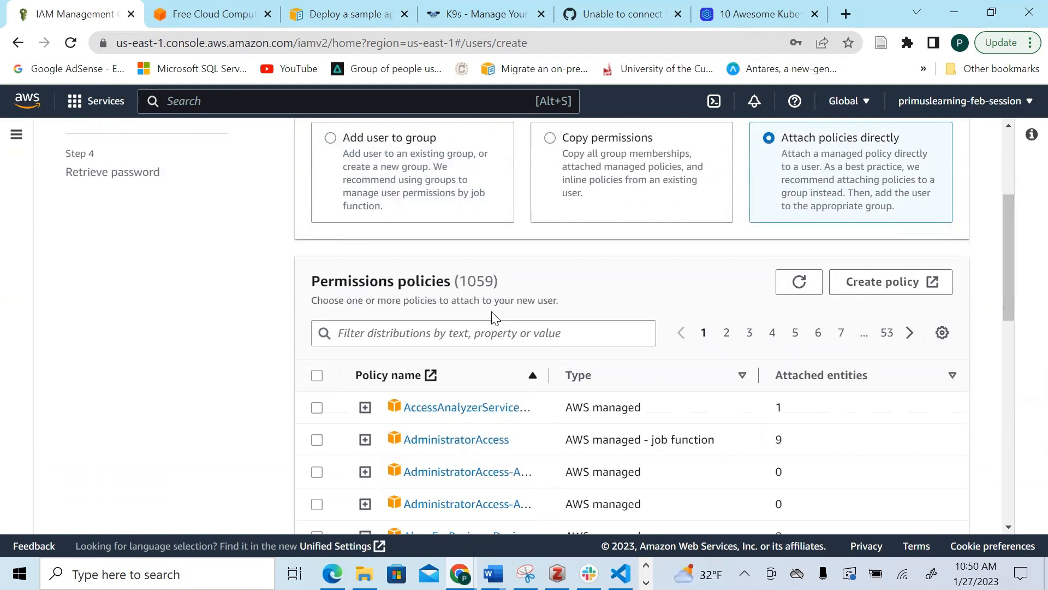
left_click(482, 332)
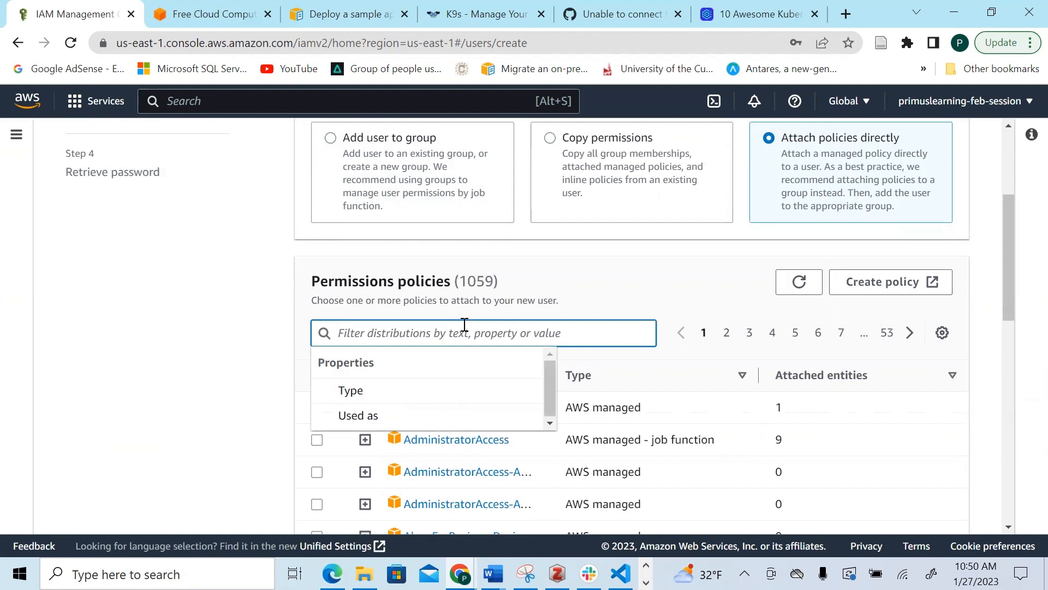
mouse_move(623, 293)
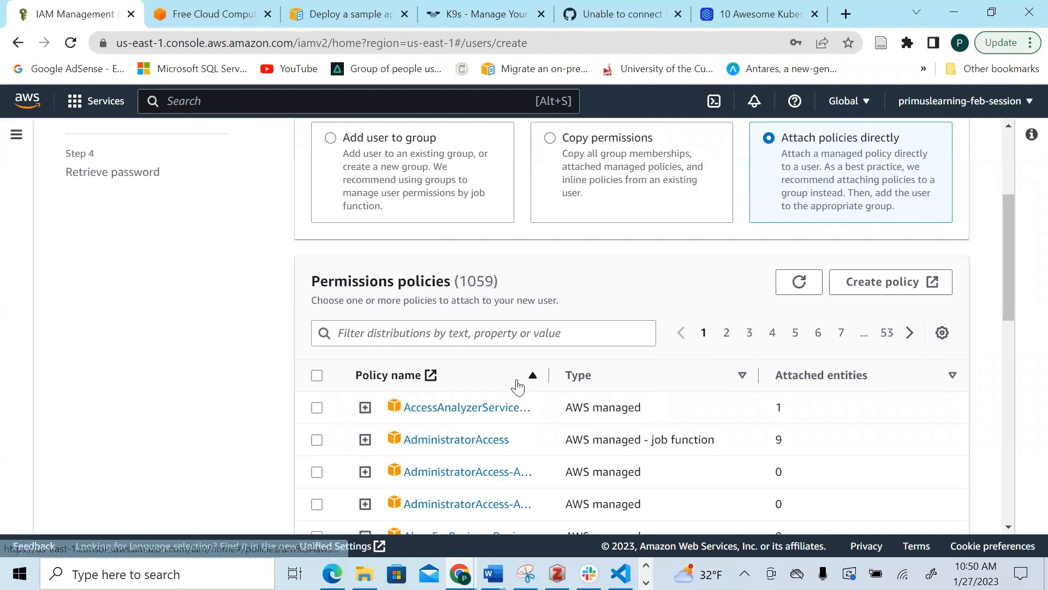
mouse_move(525, 433)
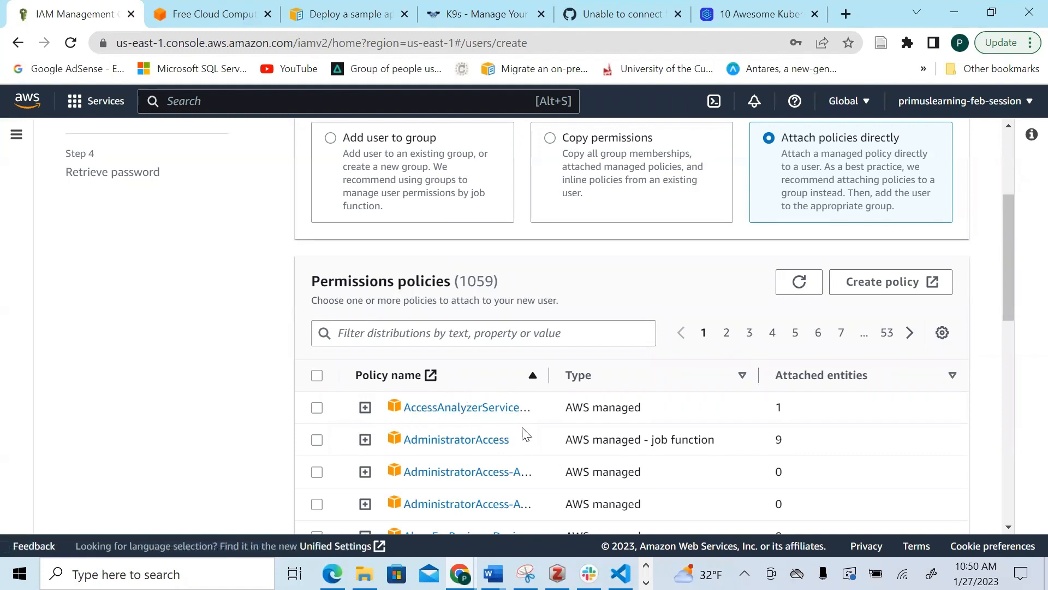
mouse_move(555, 433)
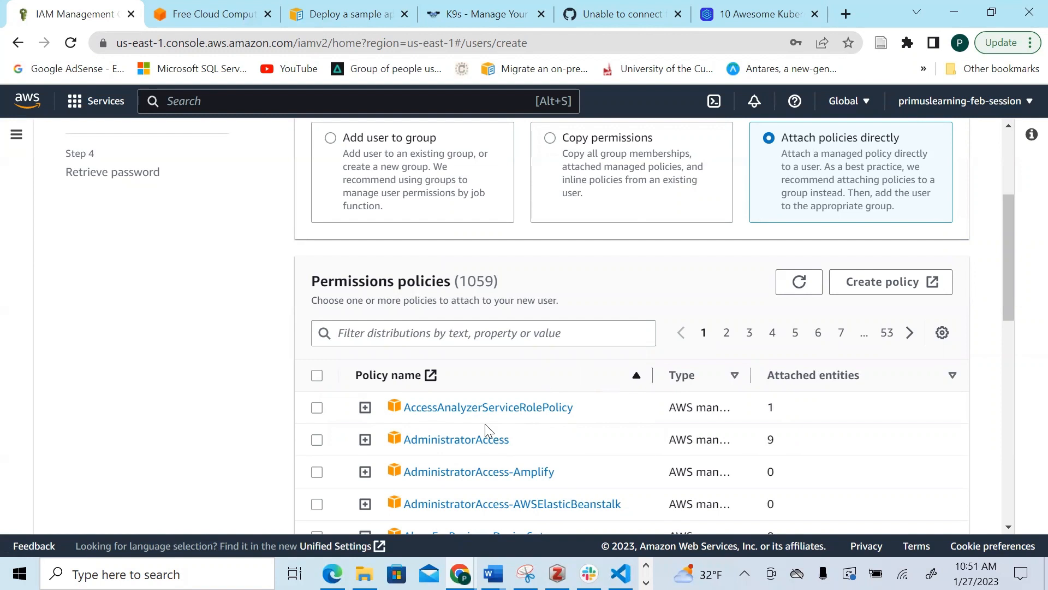
mouse_move(523, 449)
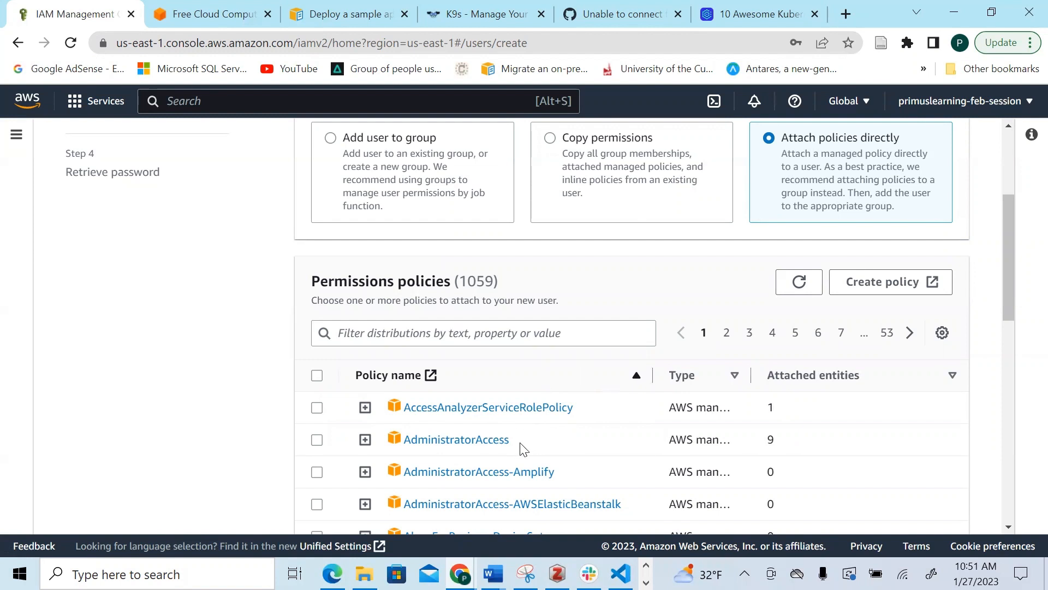
mouse_move(456, 439)
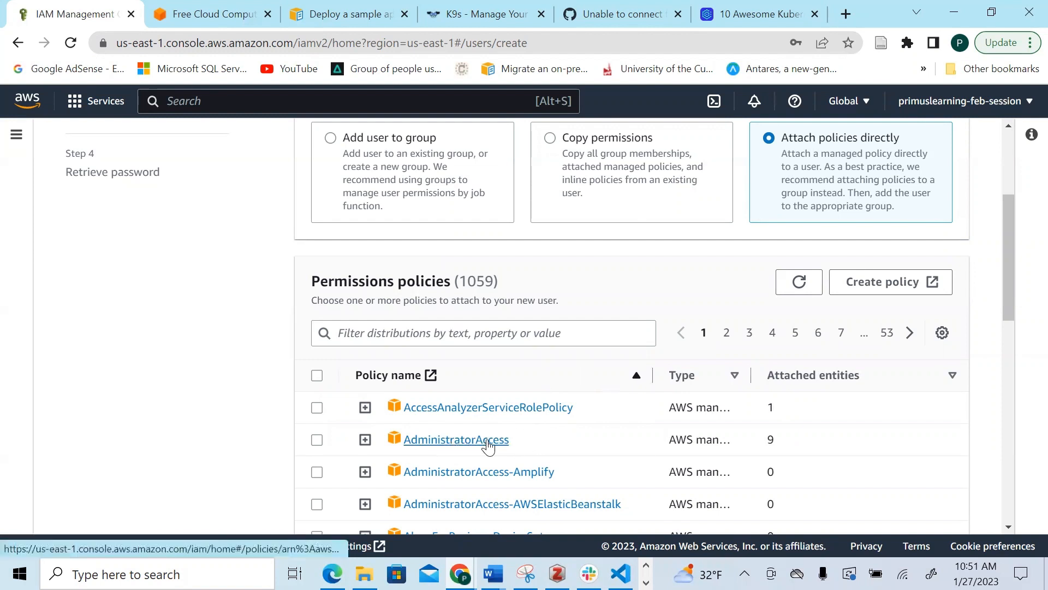
mouse_move(522, 442)
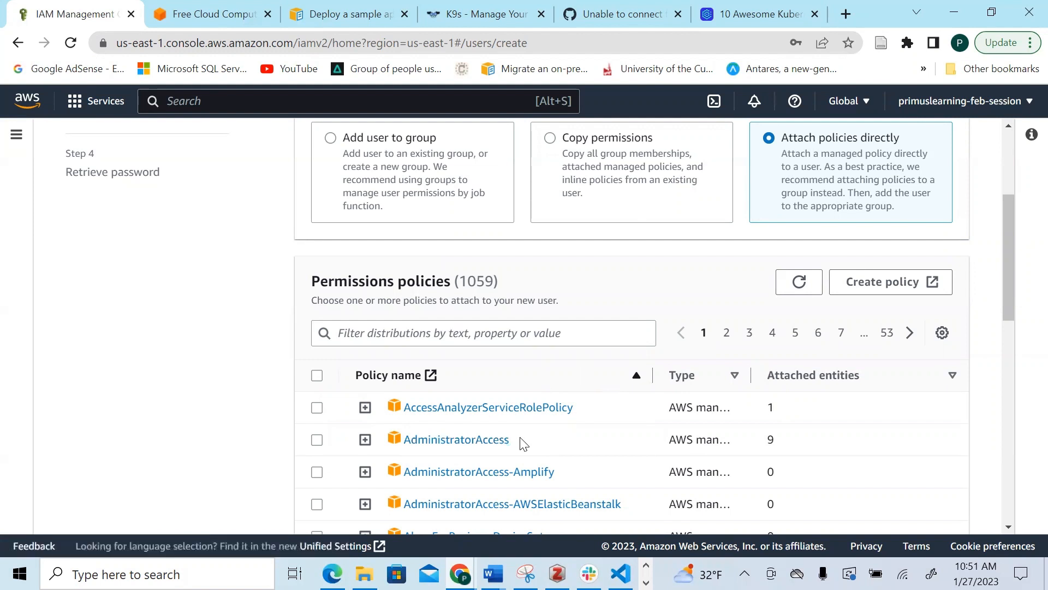
mouse_move(456, 439)
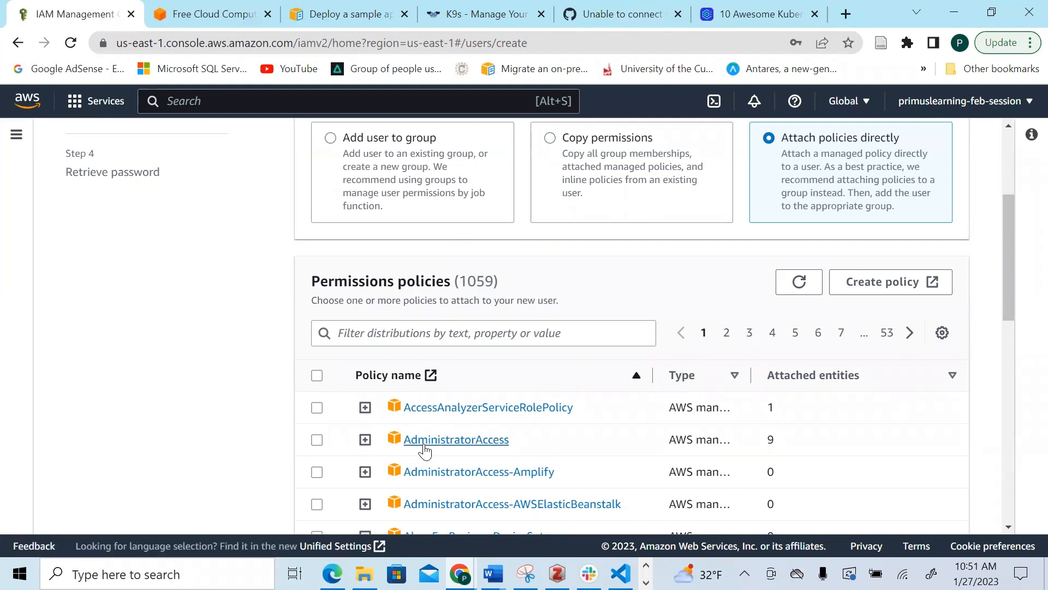
mouse_move(317, 447)
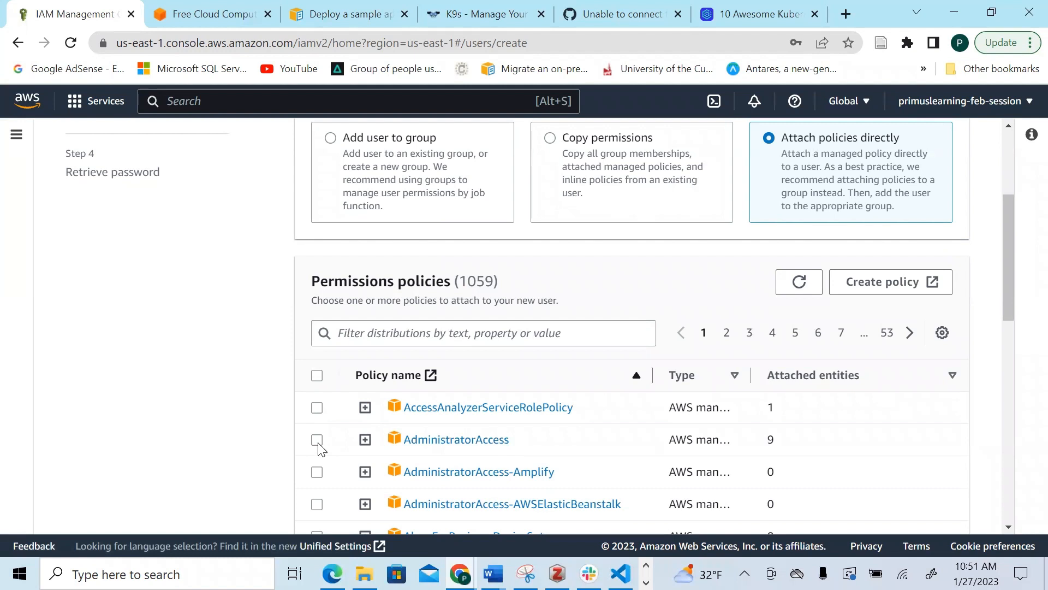
- Tick the AdministratorAccess policy and scroll to the end of the policy list
left_click(317, 439)
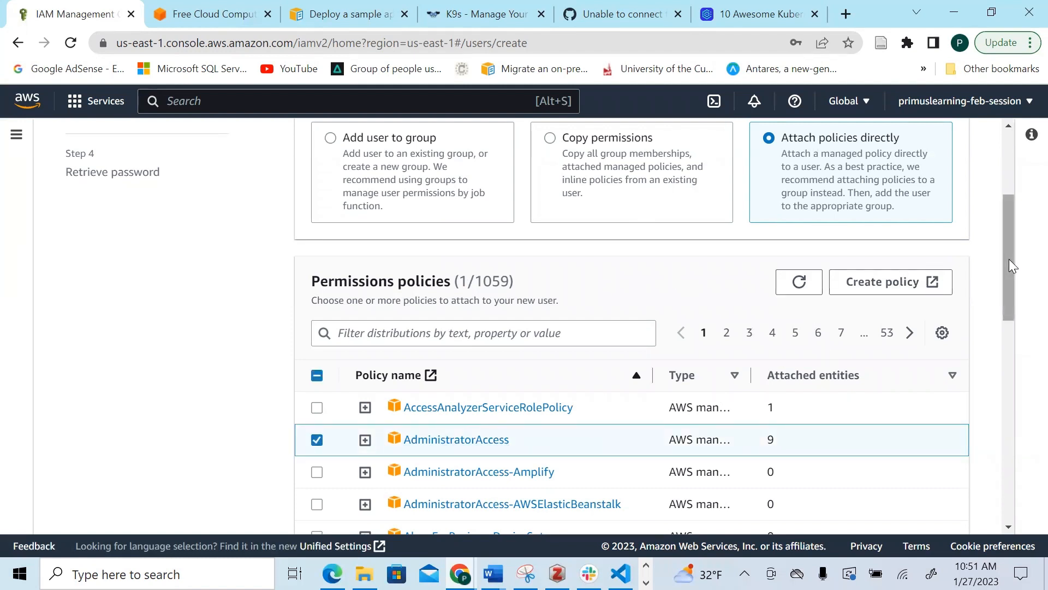
scroll("down", 3)
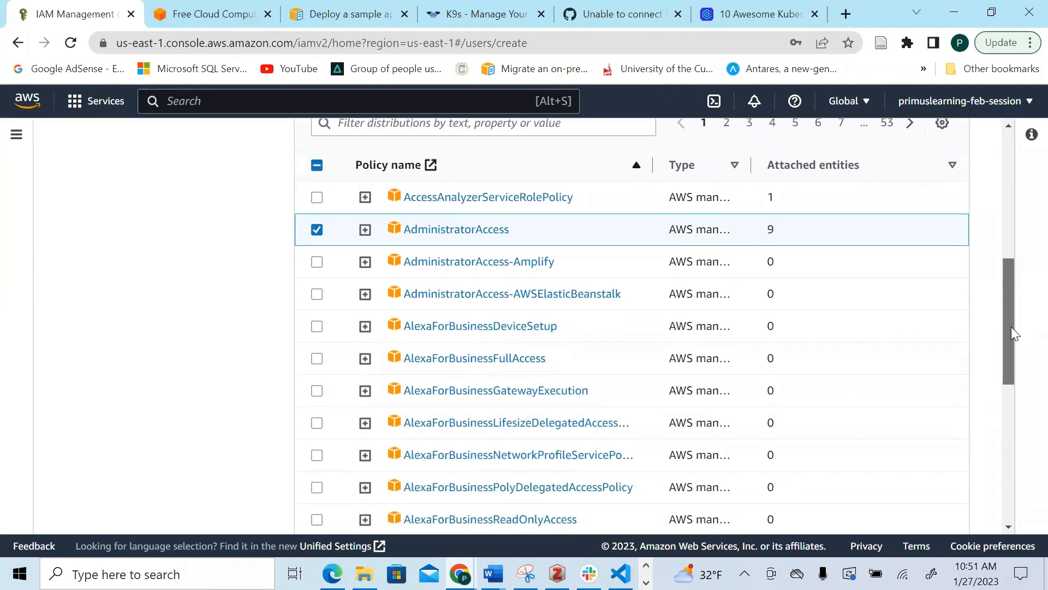
scroll("down", 3)
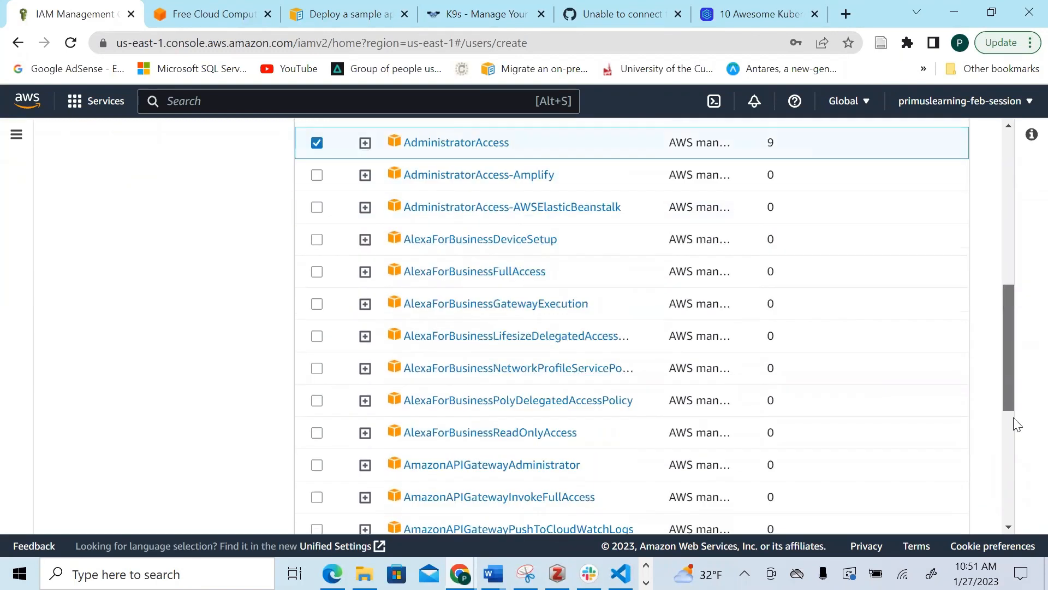
scroll("down", 3)
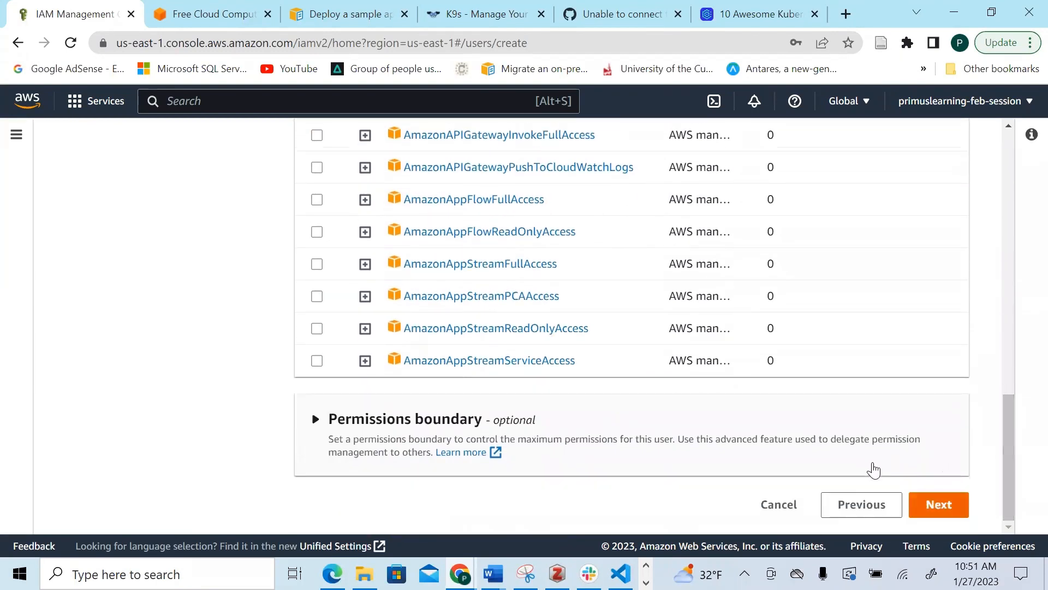
- Advance to Review and create showing primuslearningiamuser with its attached policies
left_click(937, 505)
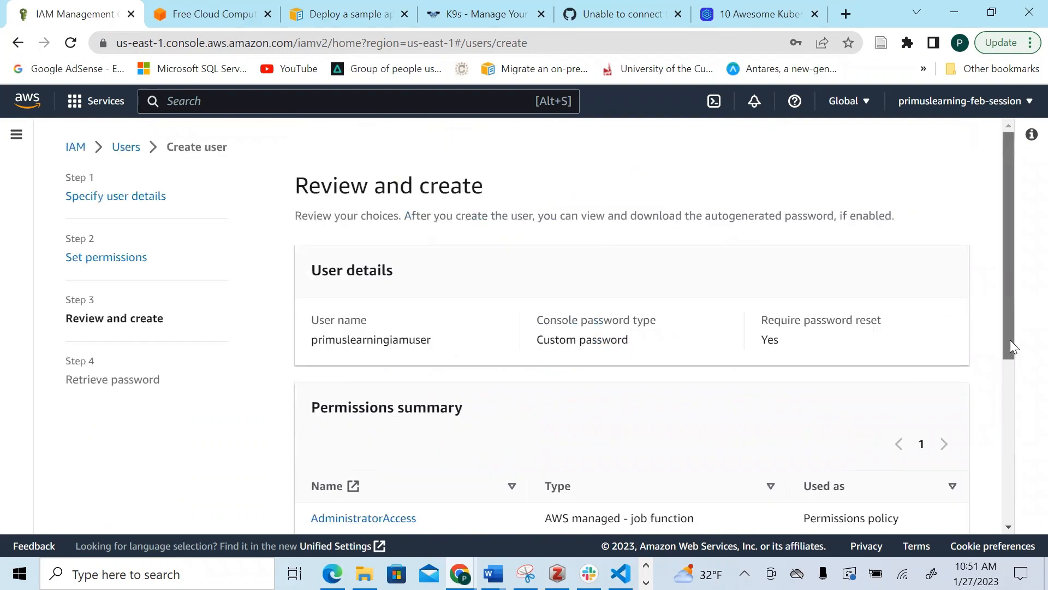
scroll("down", 3)
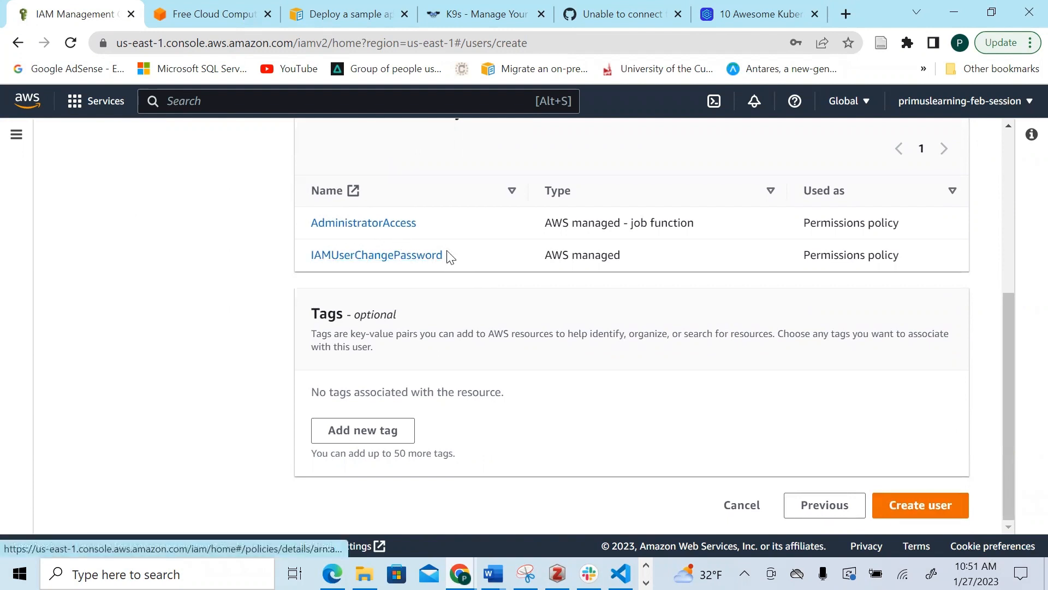
mouse_move(809, 371)
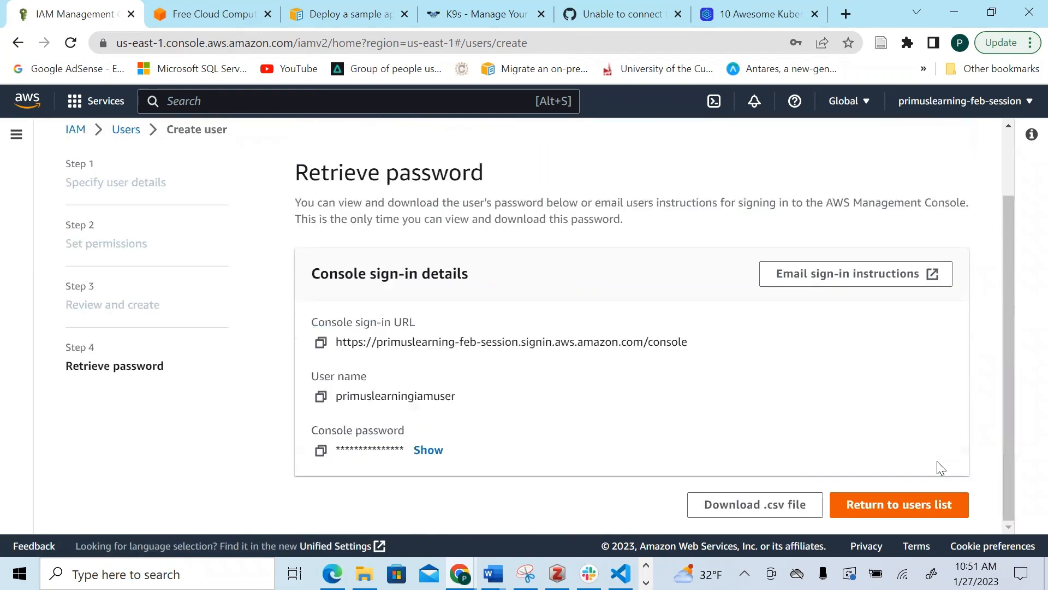
mouse_move(532, 438)
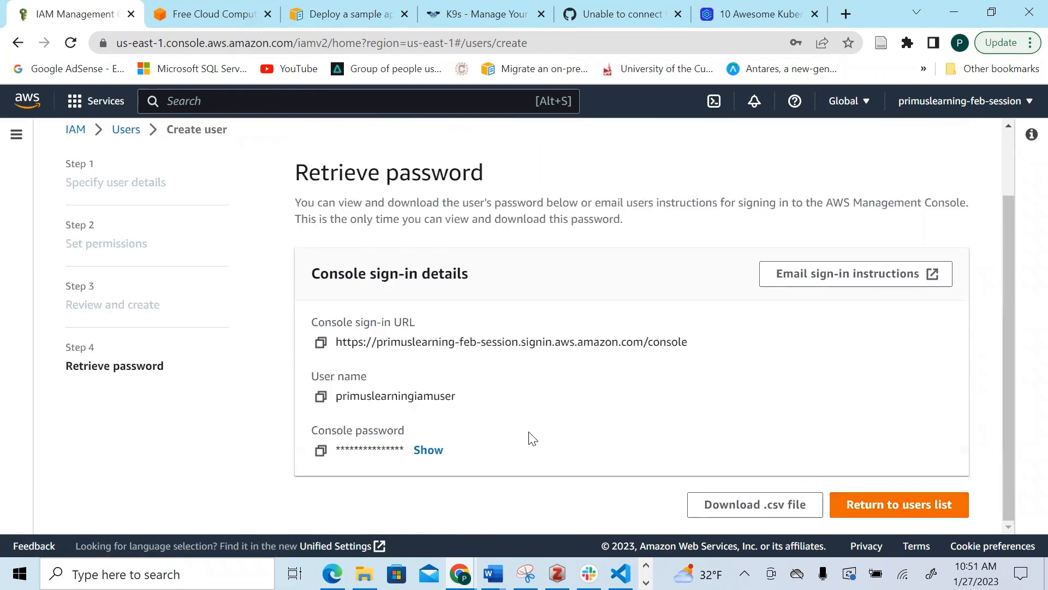
mouse_move(947, 413)
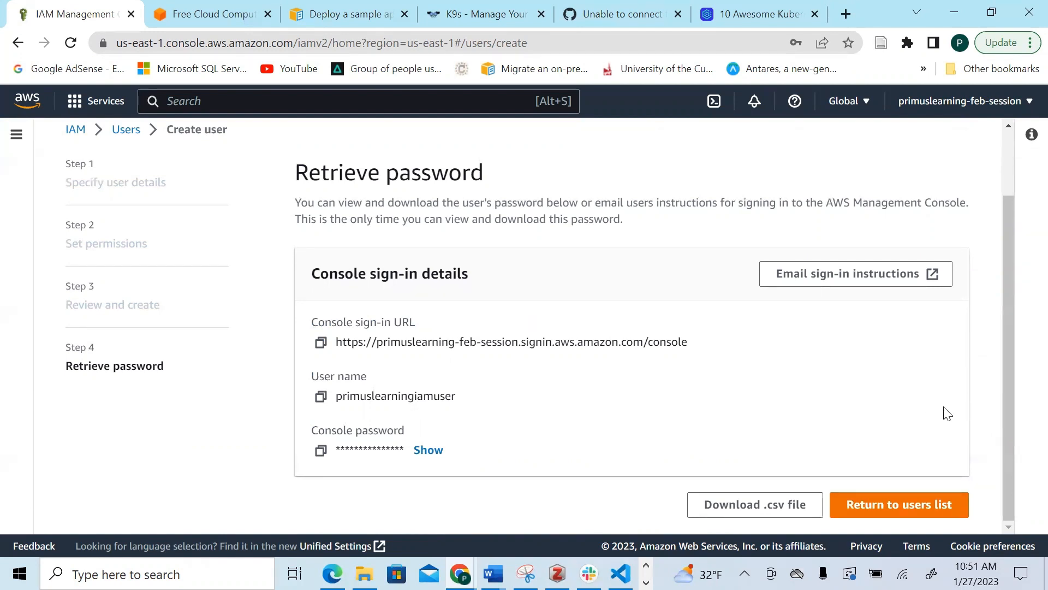
mouse_move(774, 469)
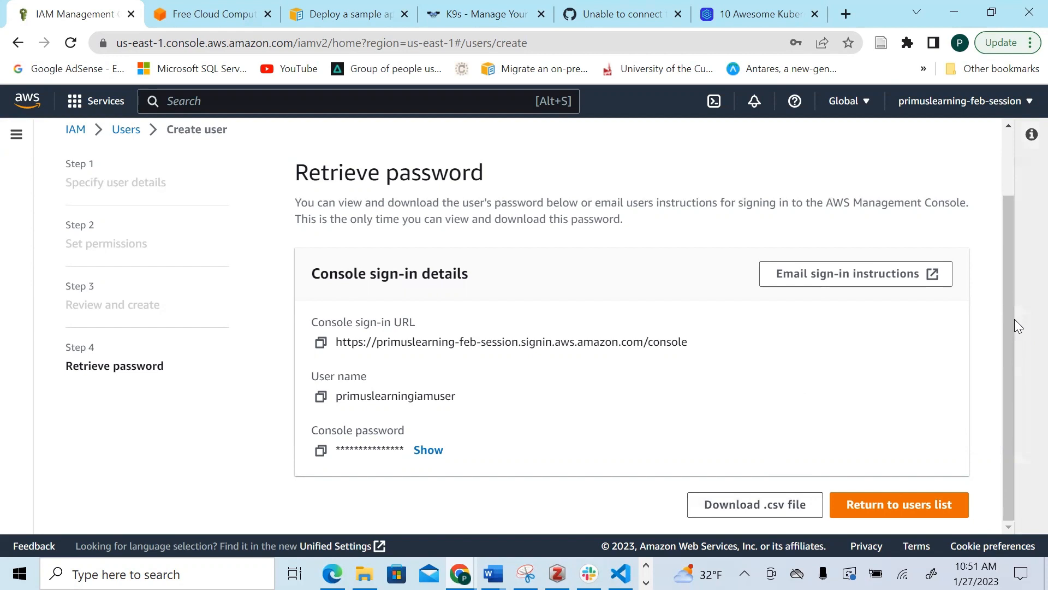
mouse_move(767, 472)
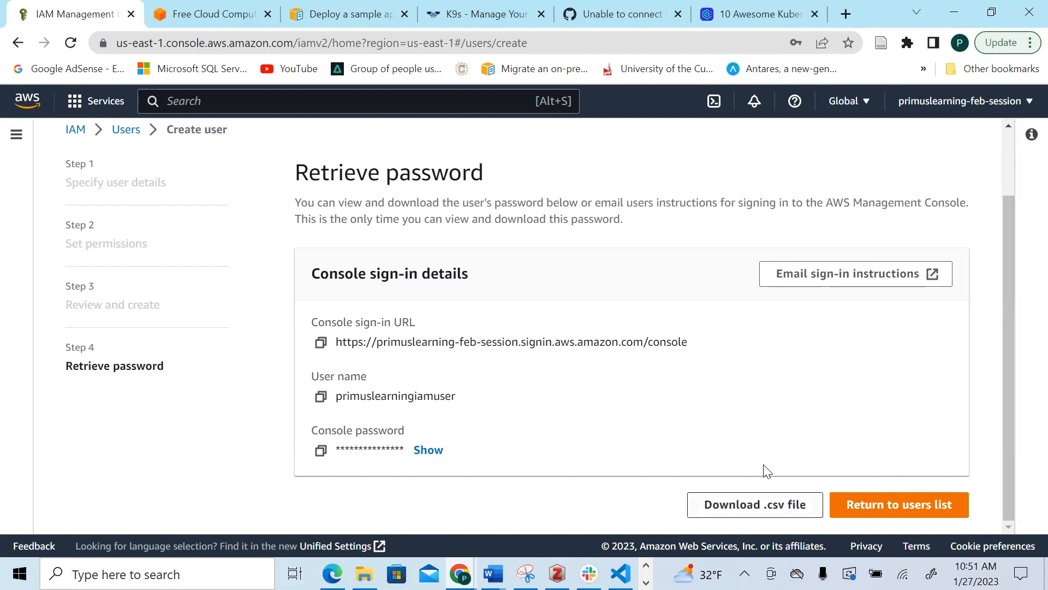
- Download the new user's sign-in details as a CSV file and return to the users list
left_click(753, 504)
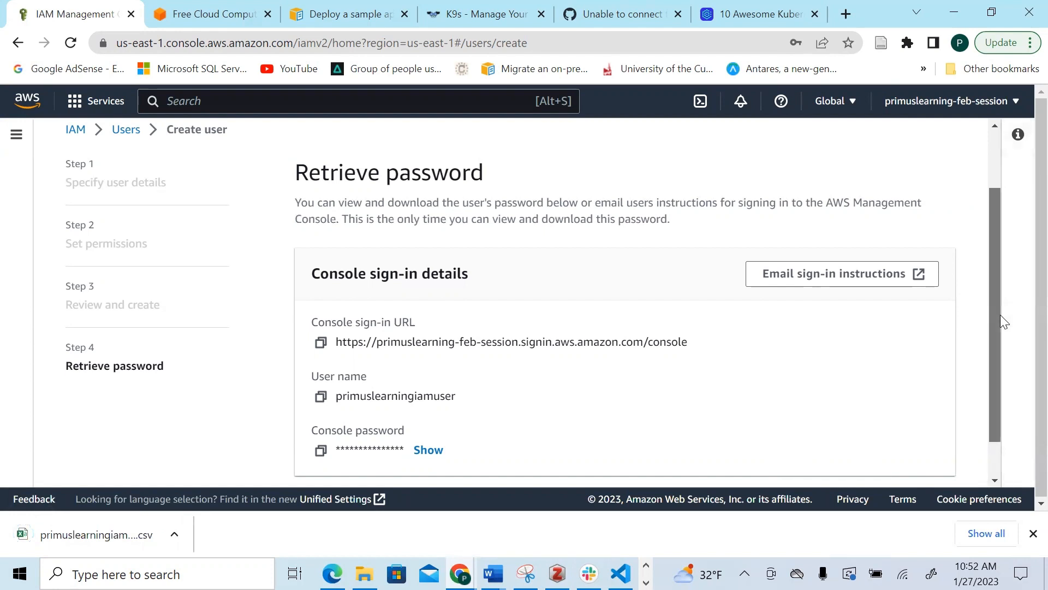
scroll("down", 3)
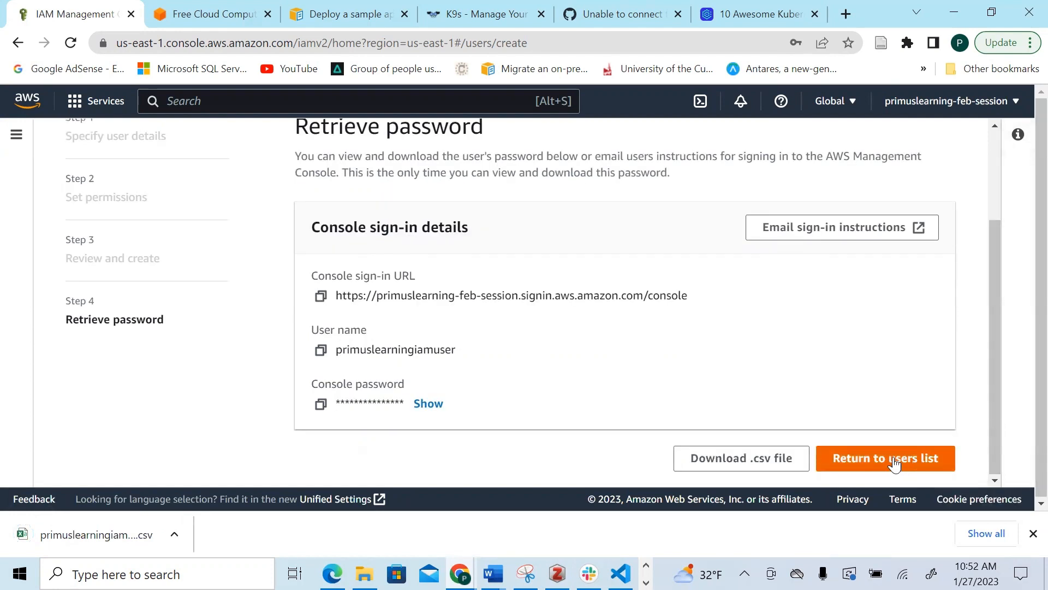
left_click(883, 457)
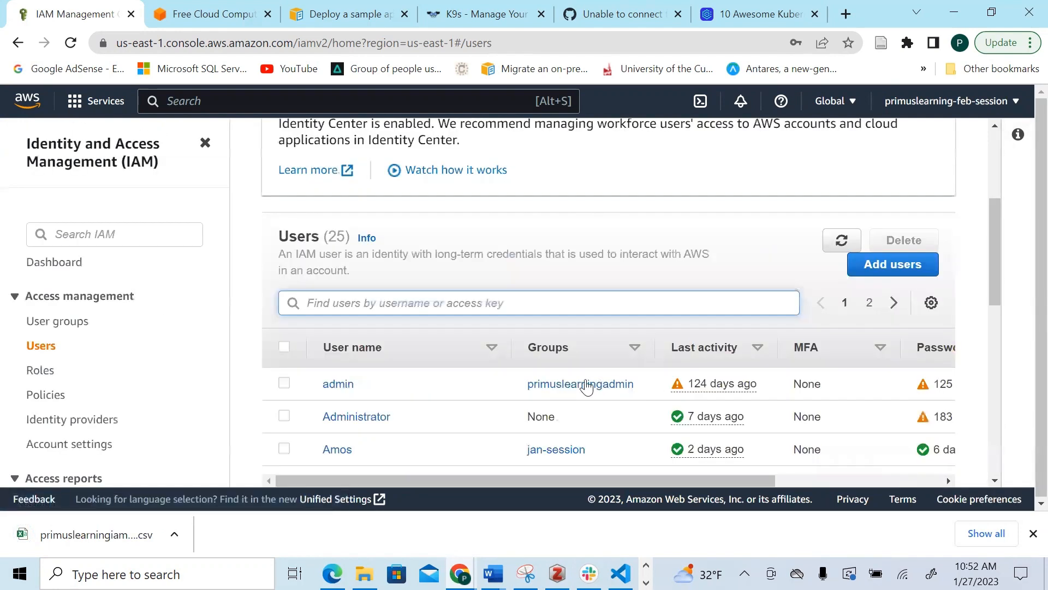
- Search the users for 'pr', enter the new user's details and its Security credentials
type("primus")
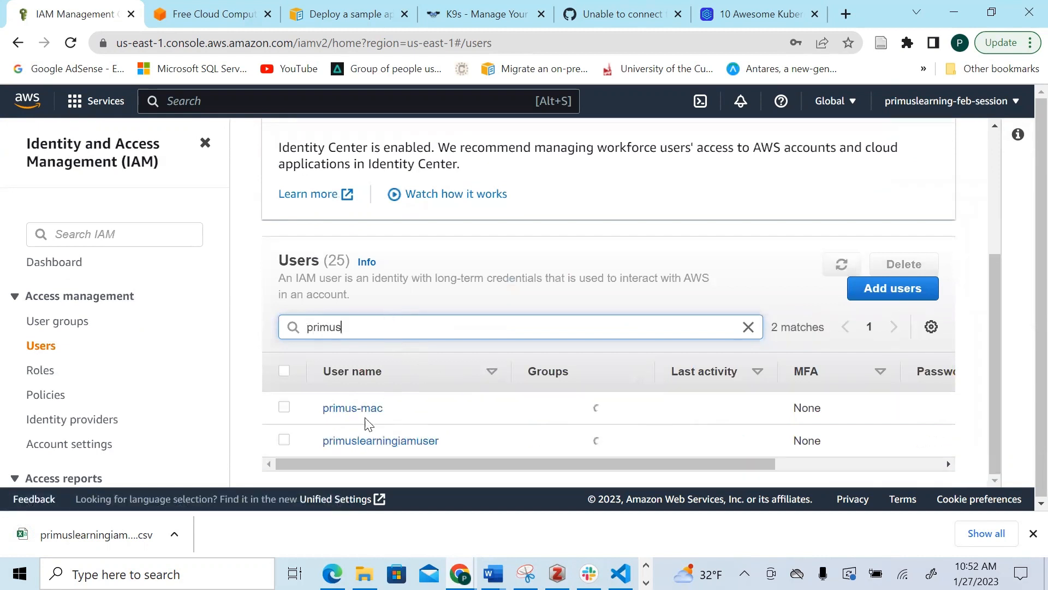
left_click(380, 440)
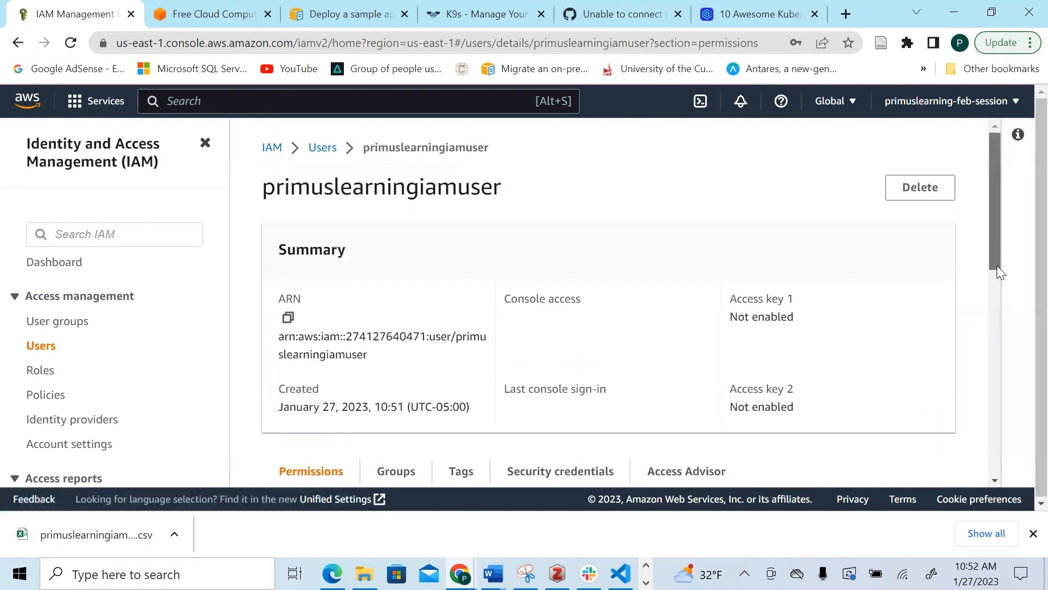
scroll("down", 3)
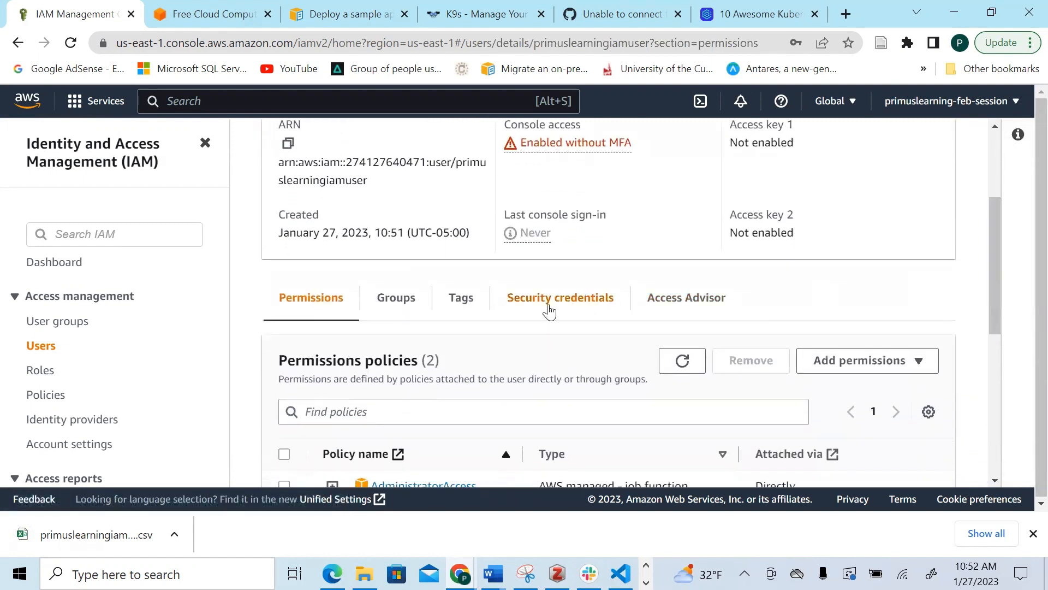
mouse_move(582, 293)
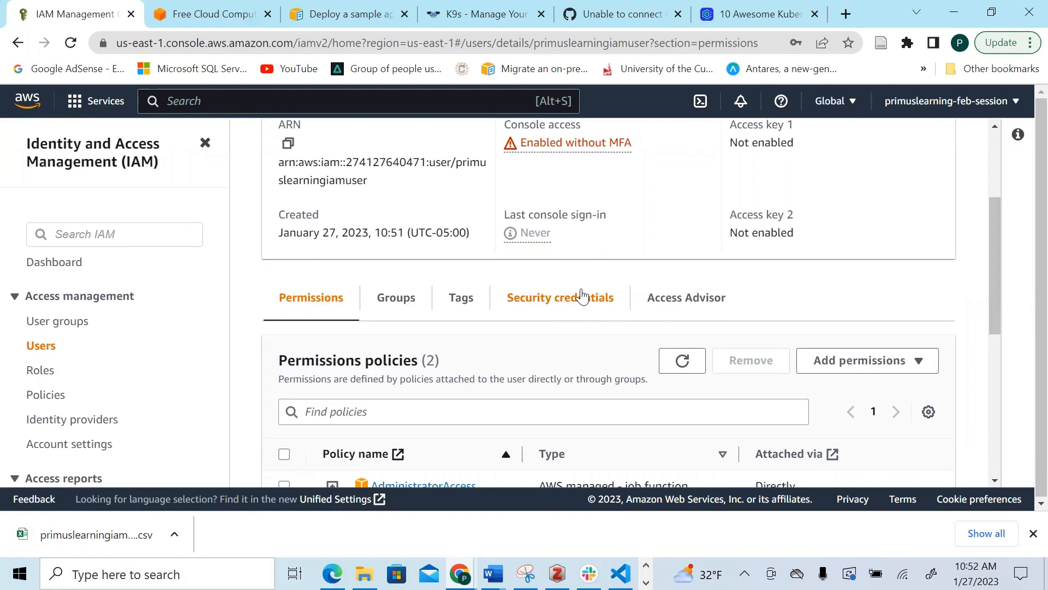
mouse_move(549, 305)
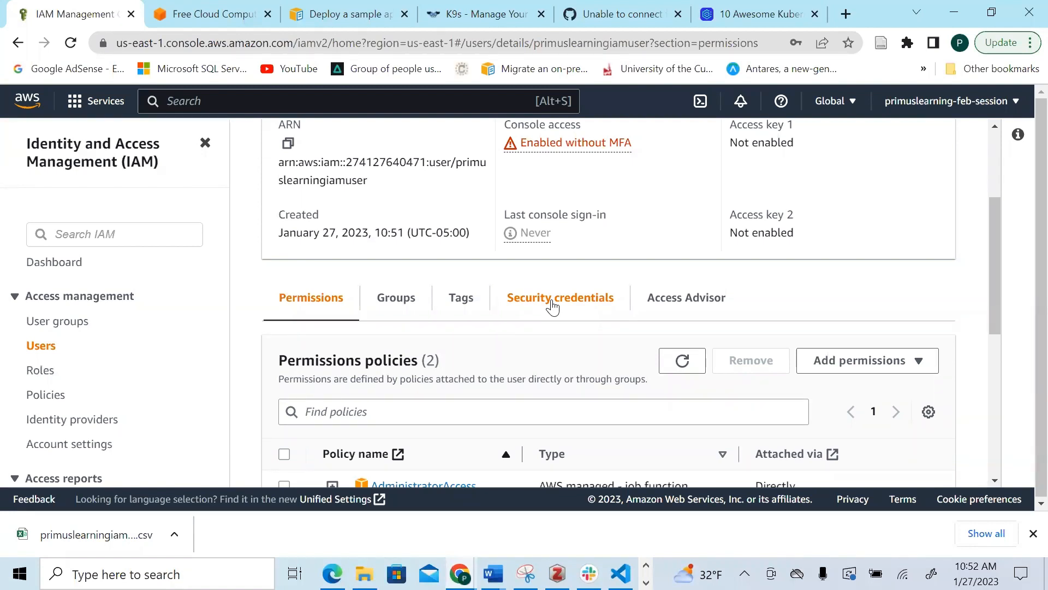
left_click(560, 297)
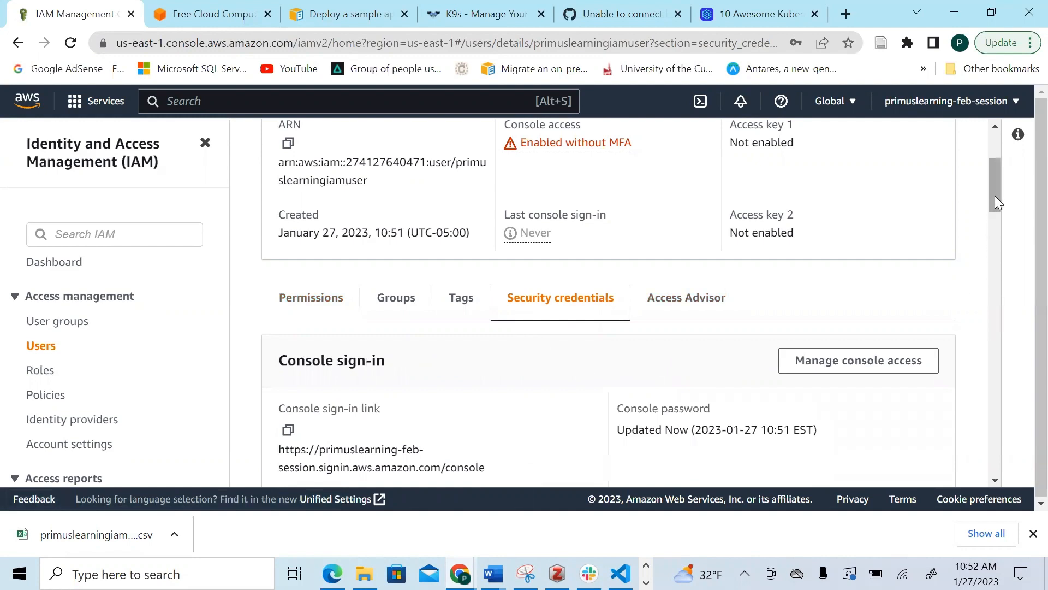
- Scroll through the Security credentials page showing console sign-in details and no MFA
scroll("down", 3)
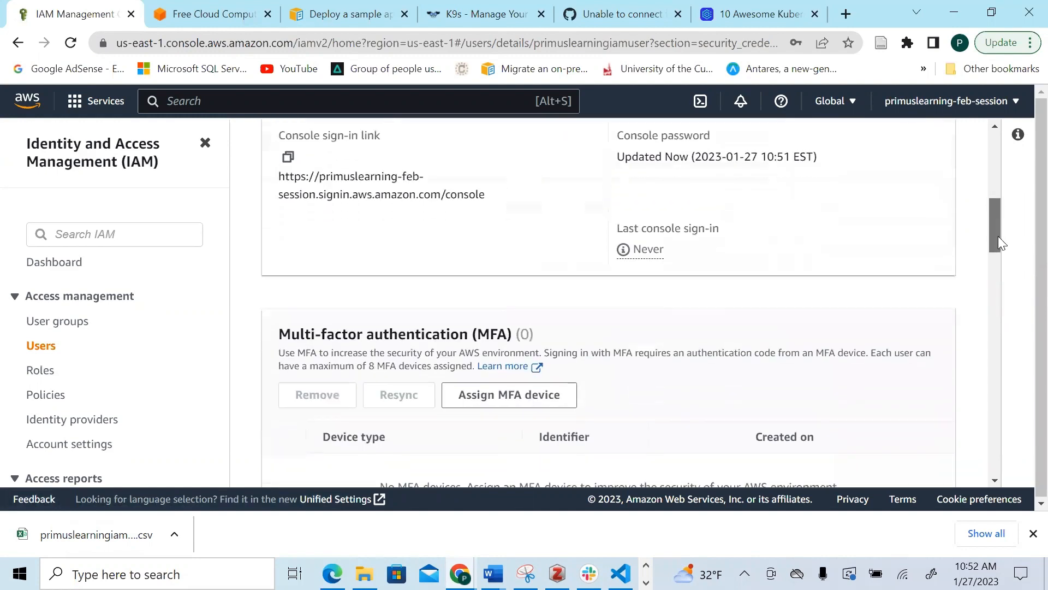
scroll("up", 3)
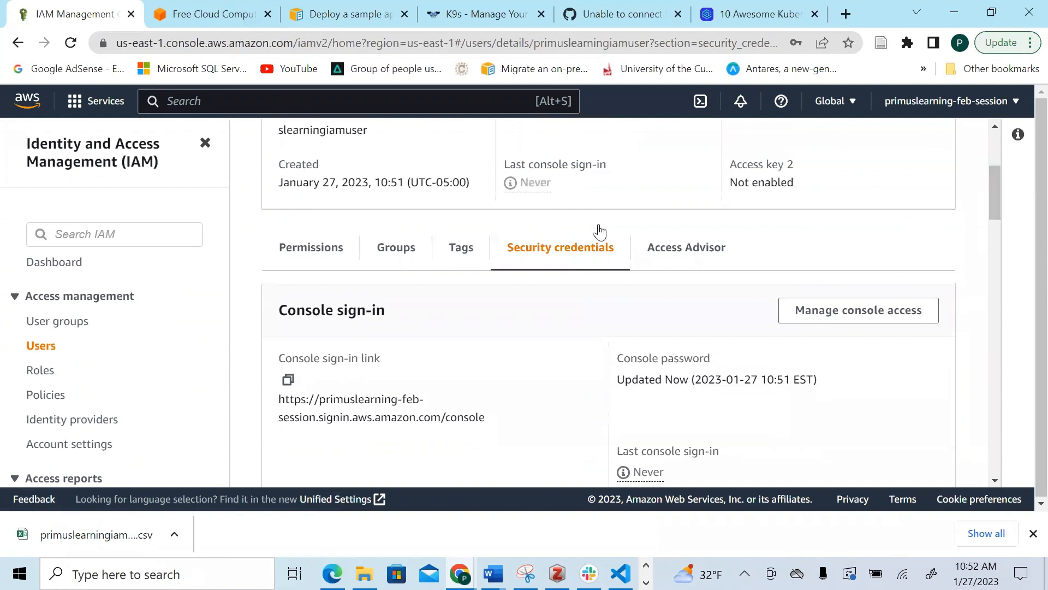
mouse_move(582, 260)
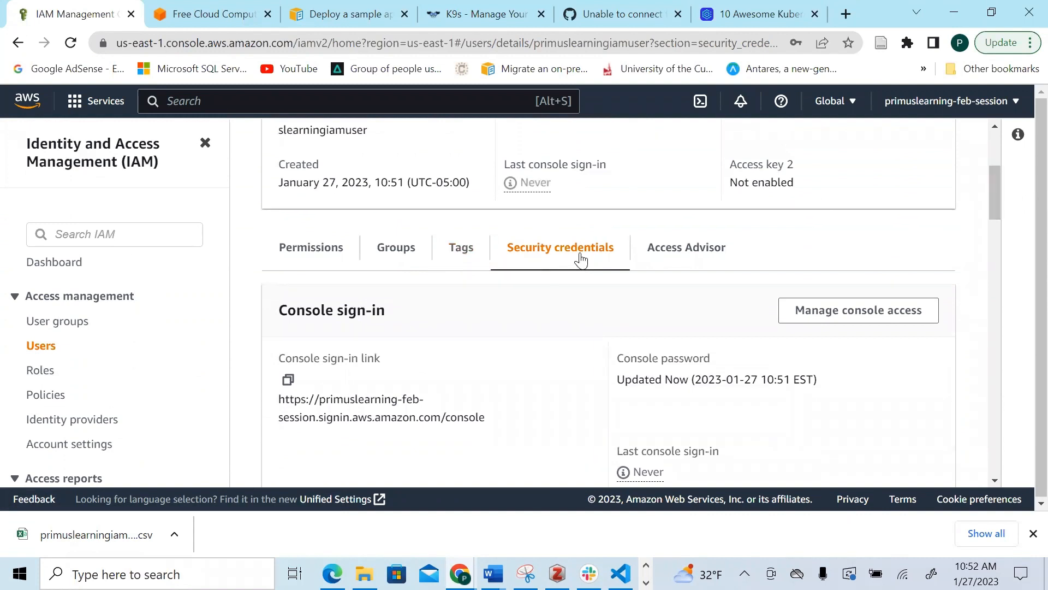
mouse_move(500, 278)
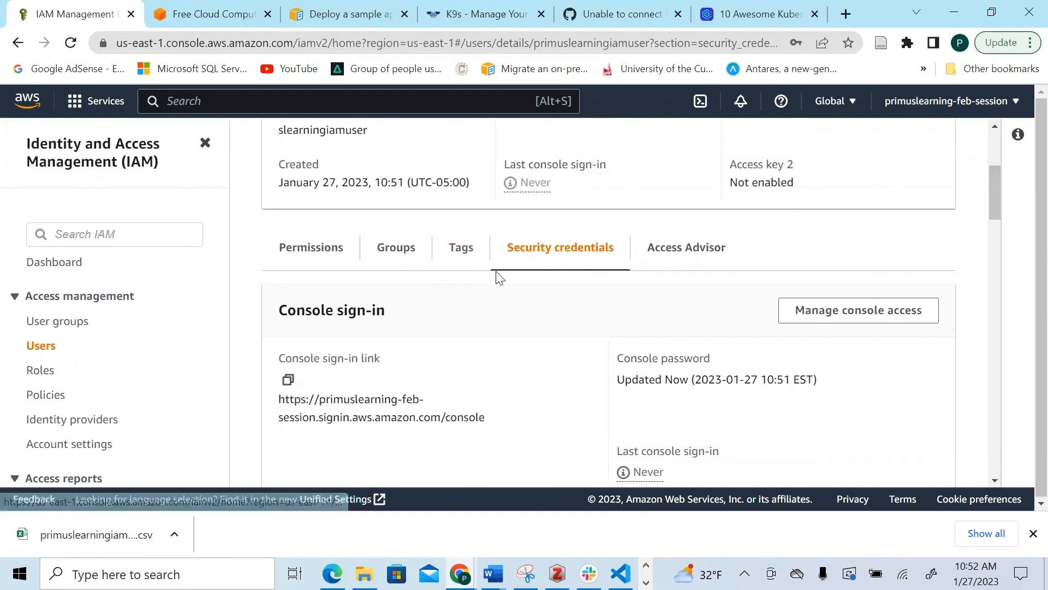
mouse_move(554, 260)
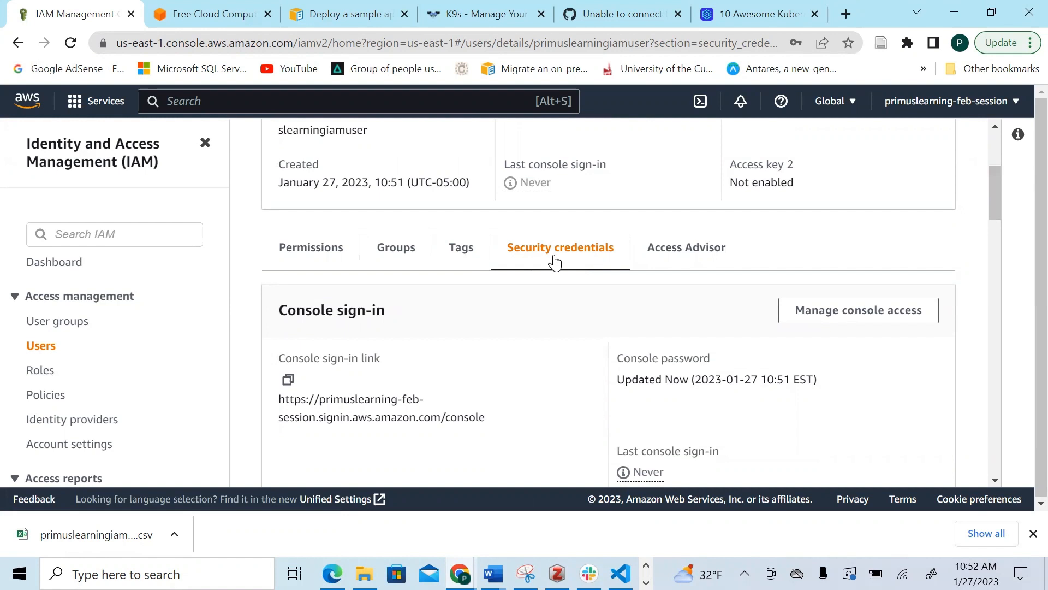
mouse_move(583, 302)
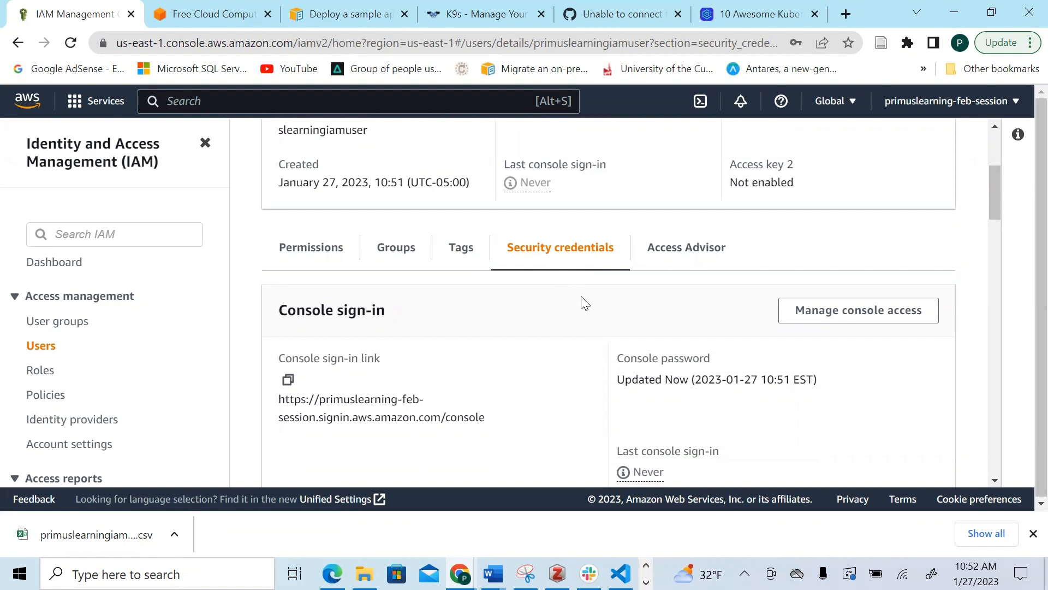
mouse_move(612, 314)
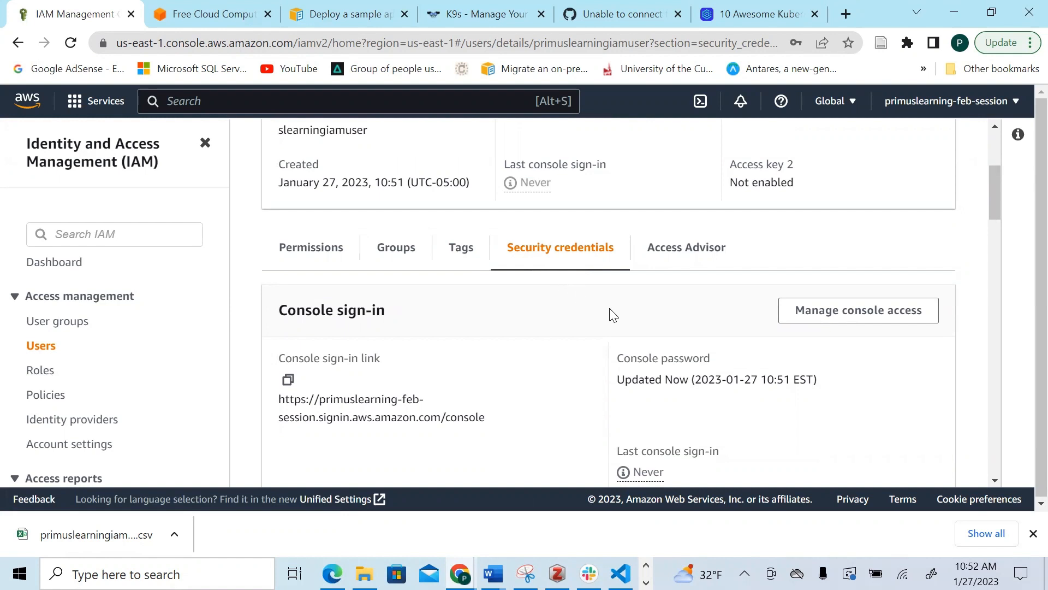
mouse_move(800, 334)
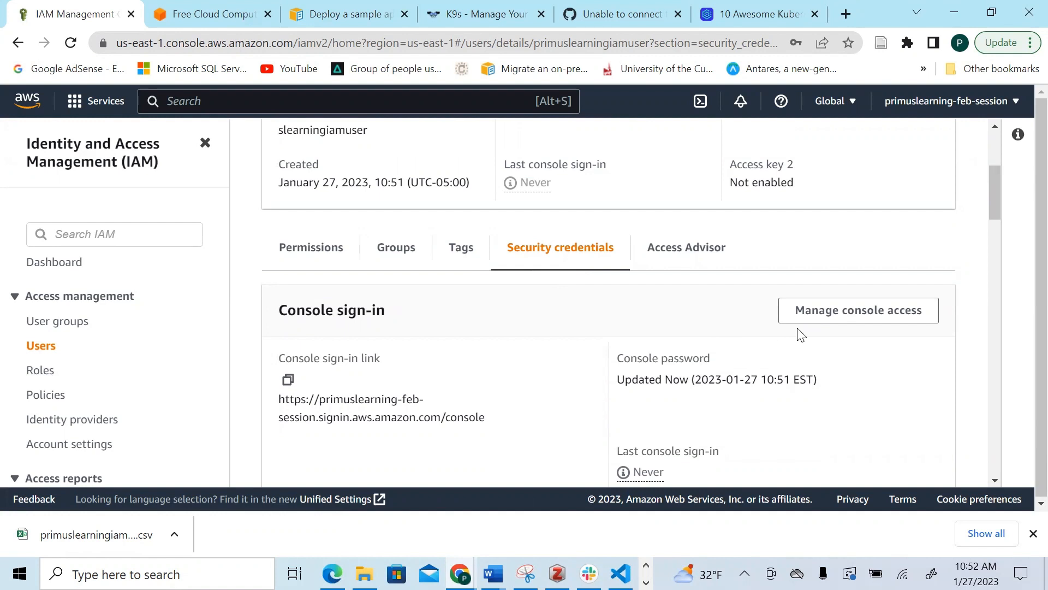
mouse_move(538, 261)
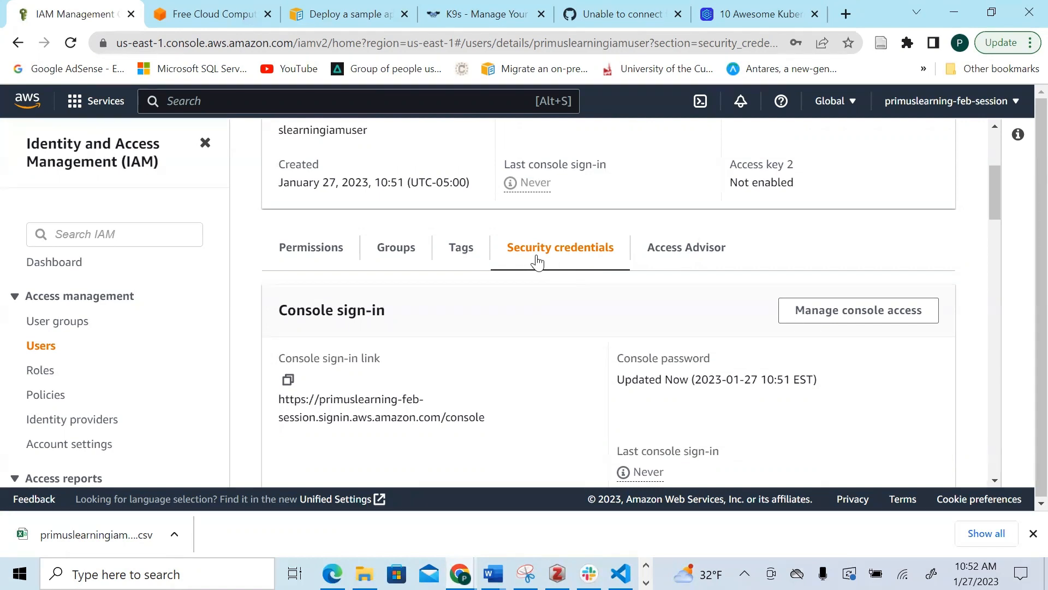
mouse_move(858, 309)
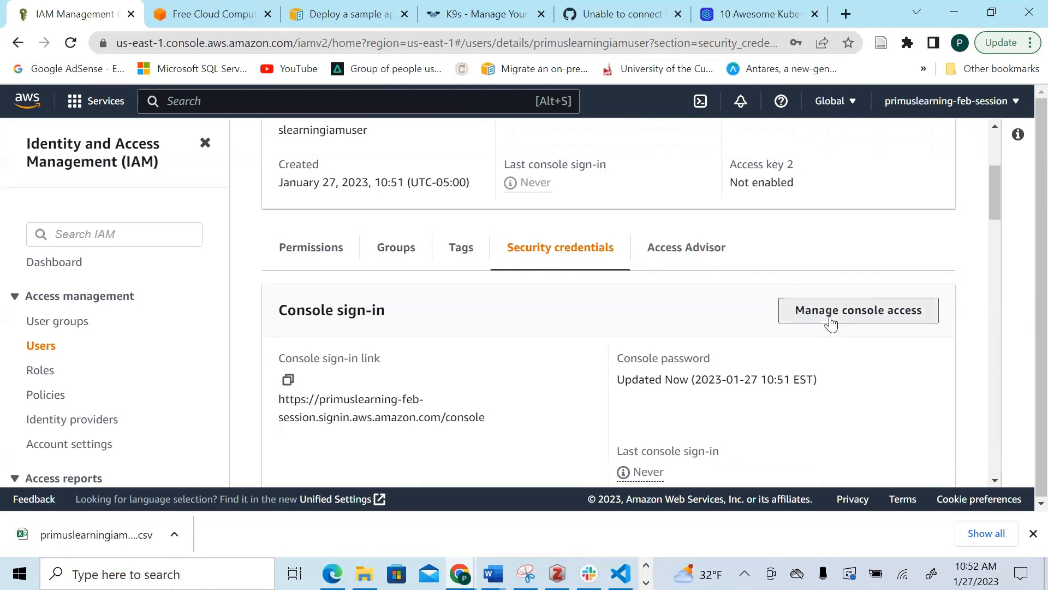
left_click(858, 309)
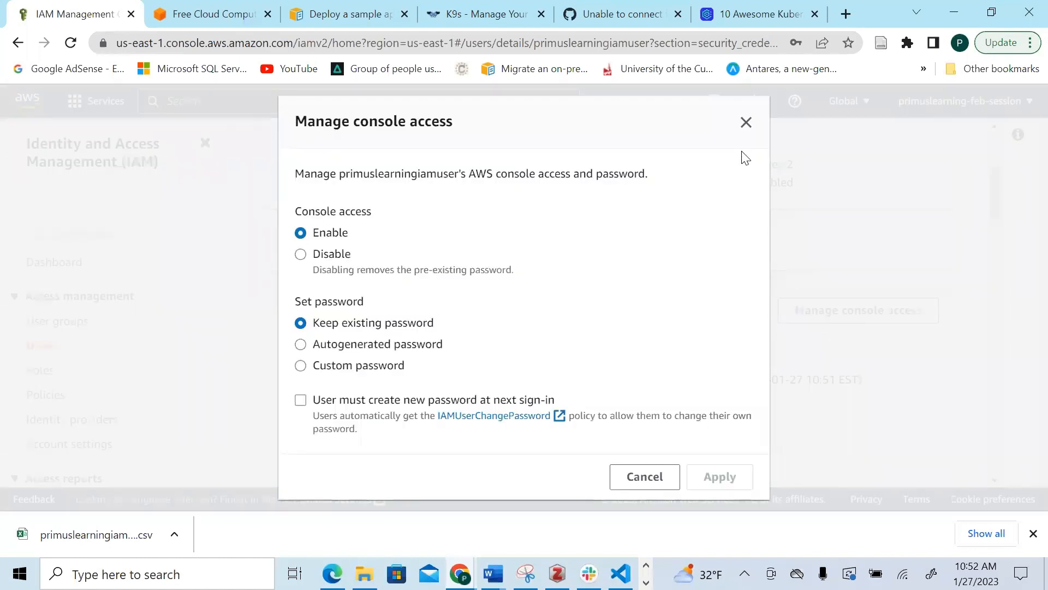
left_click(744, 122)
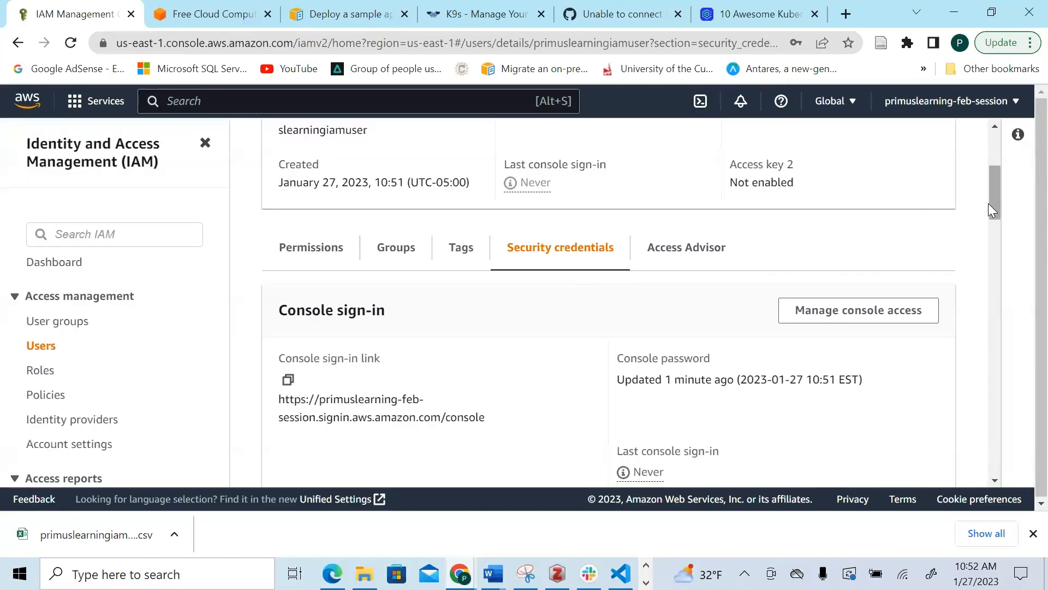
scroll("down", 3)
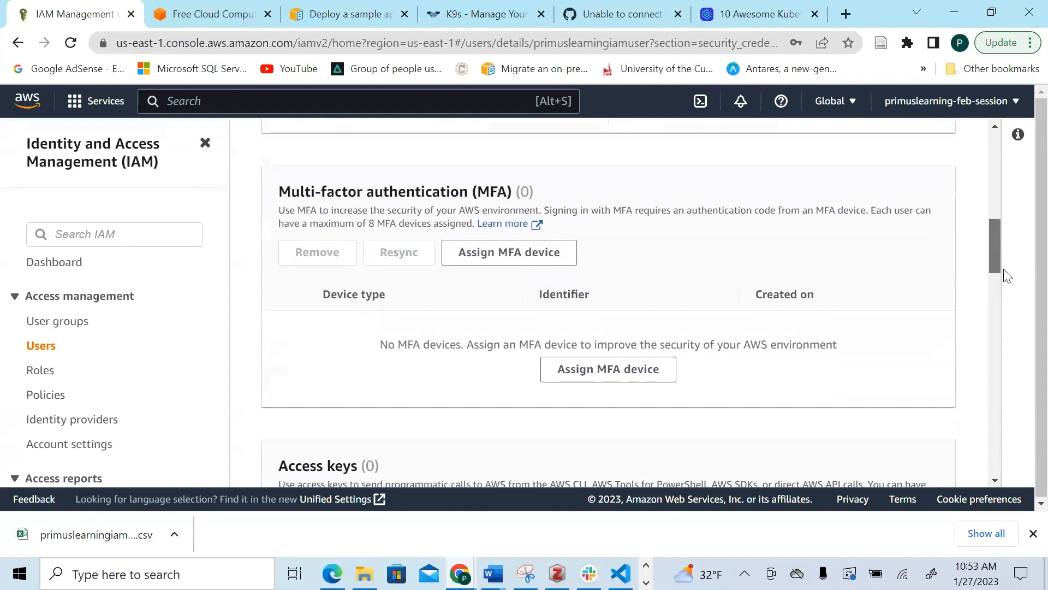
scroll("down", 3)
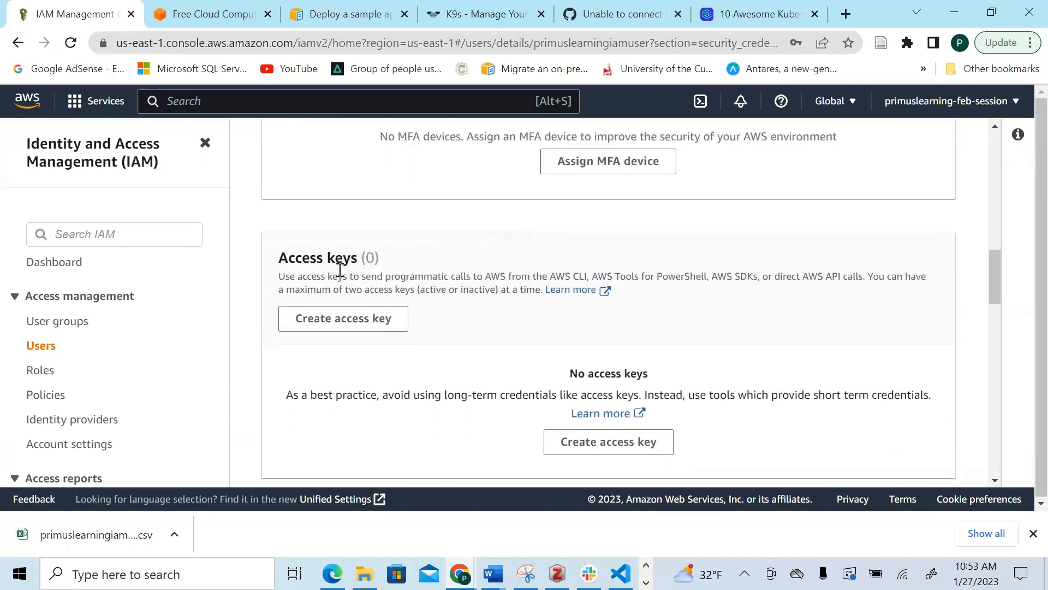
mouse_move(342, 317)
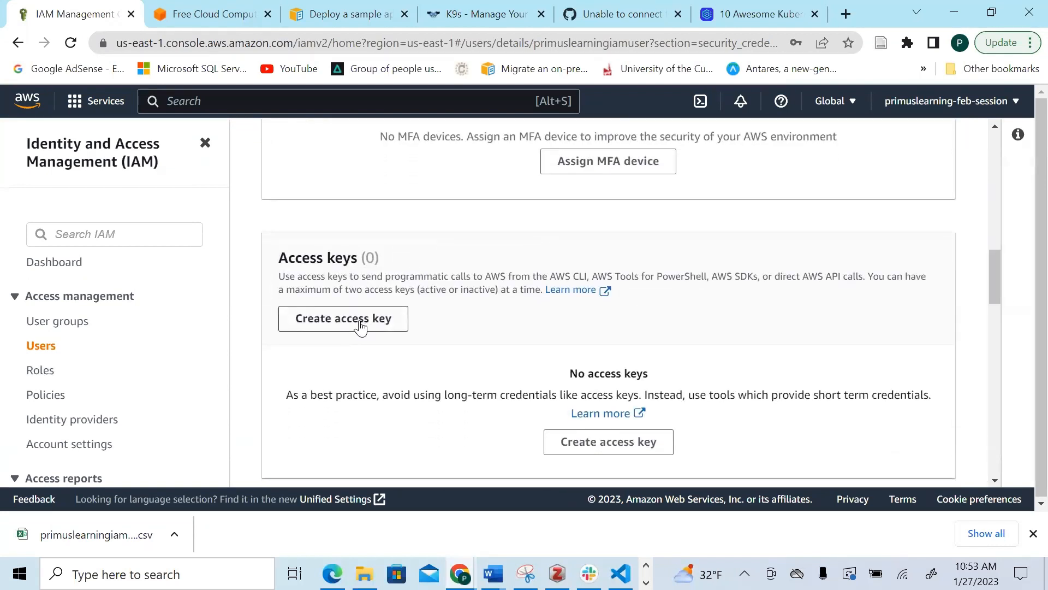
- Begin creating an access key and choose Command Line Interface (CLI) as its use case
left_click(343, 317)
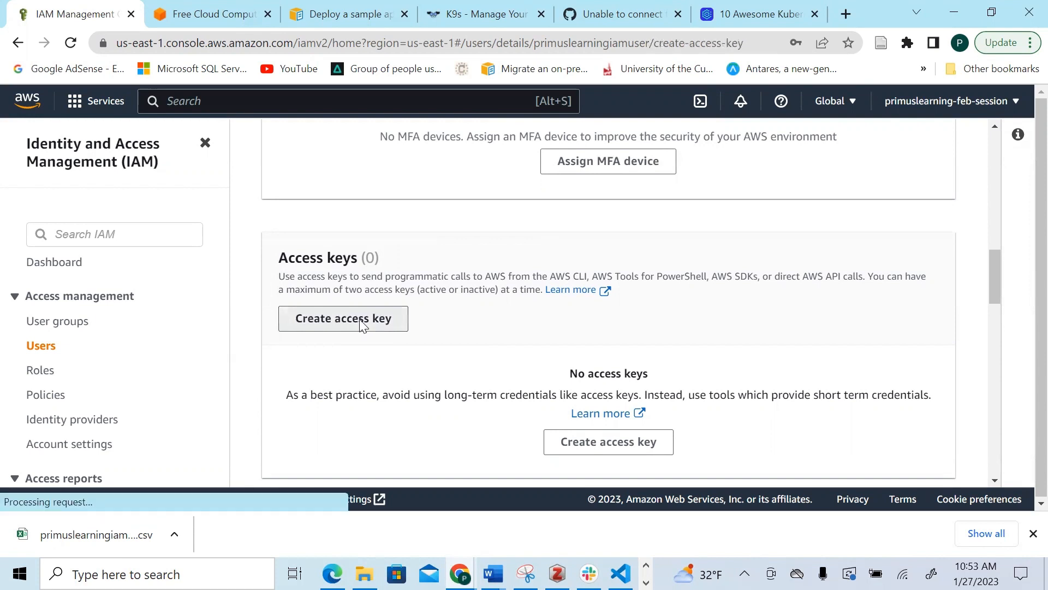
left_click(342, 318)
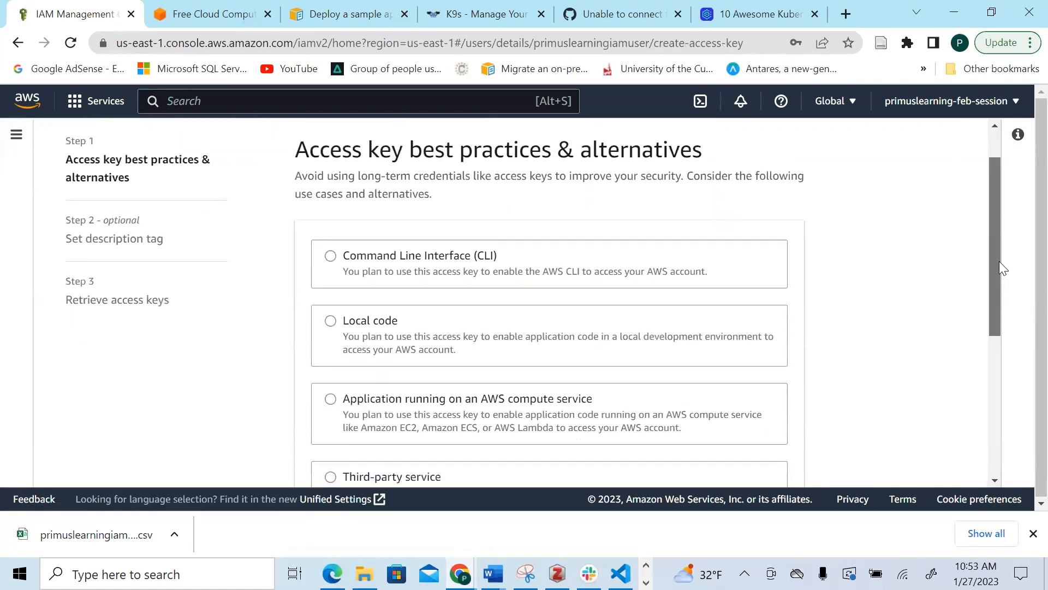
scroll("down", 3)
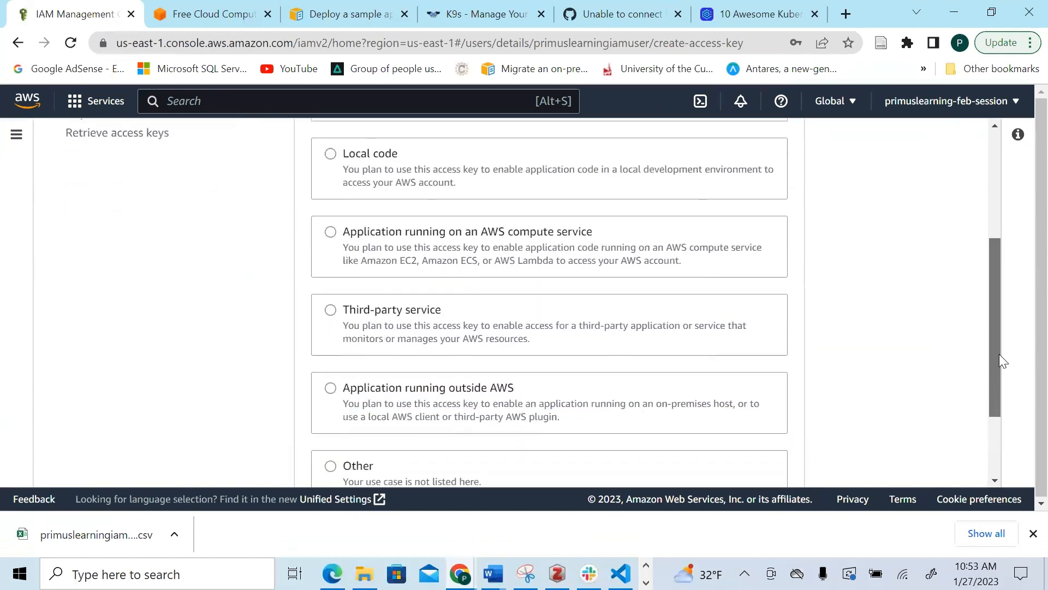
scroll("down", 3)
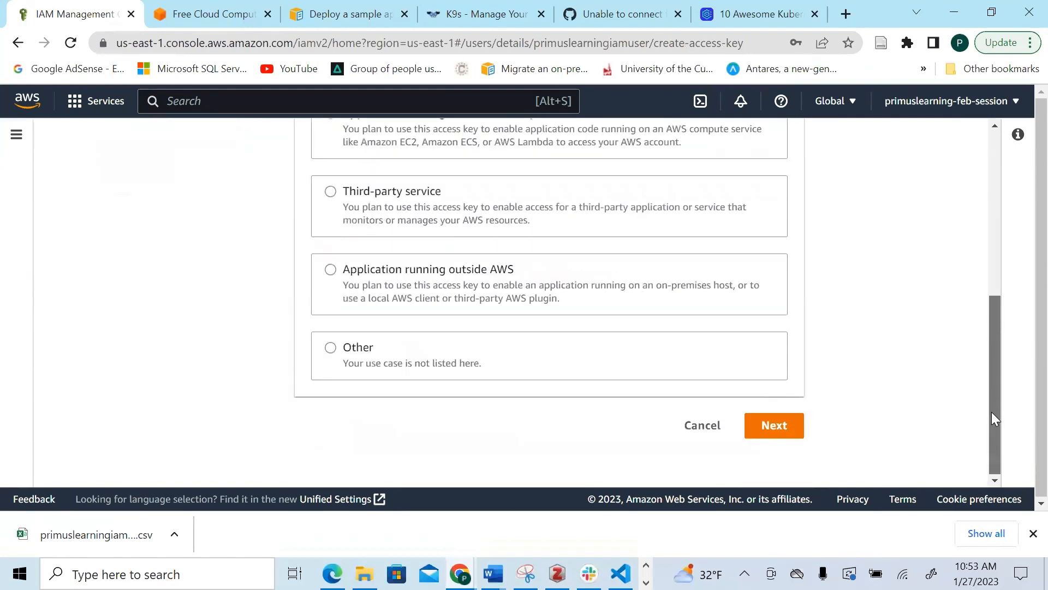
scroll("up", 3)
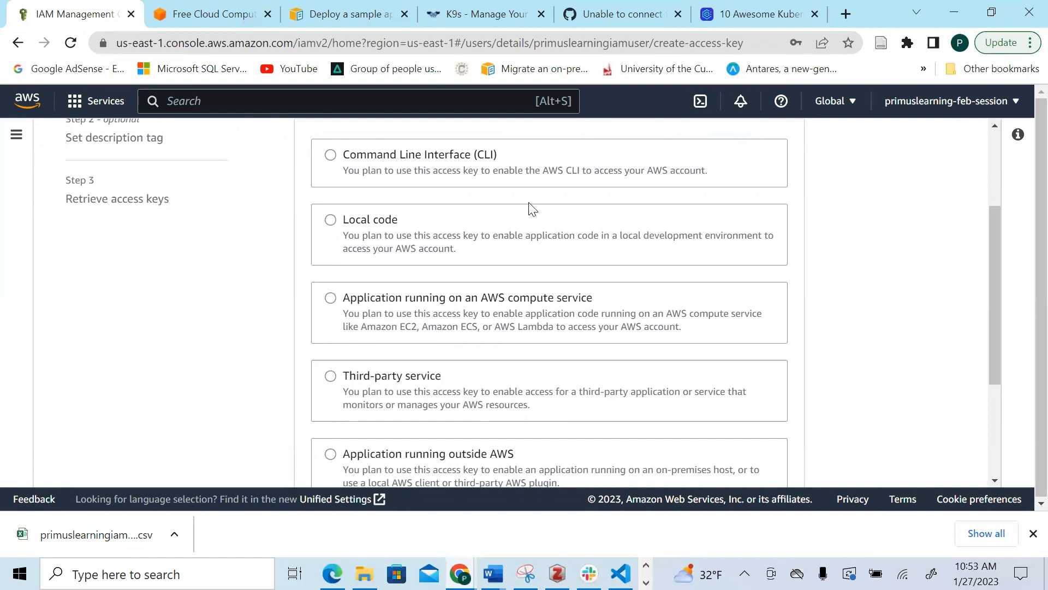
mouse_move(412, 172)
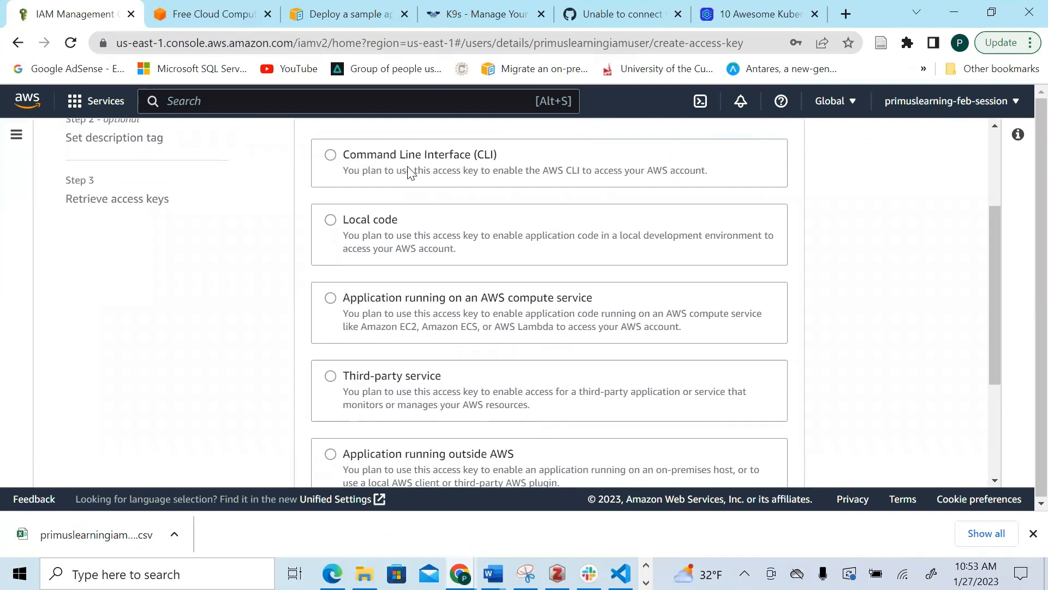
mouse_move(433, 198)
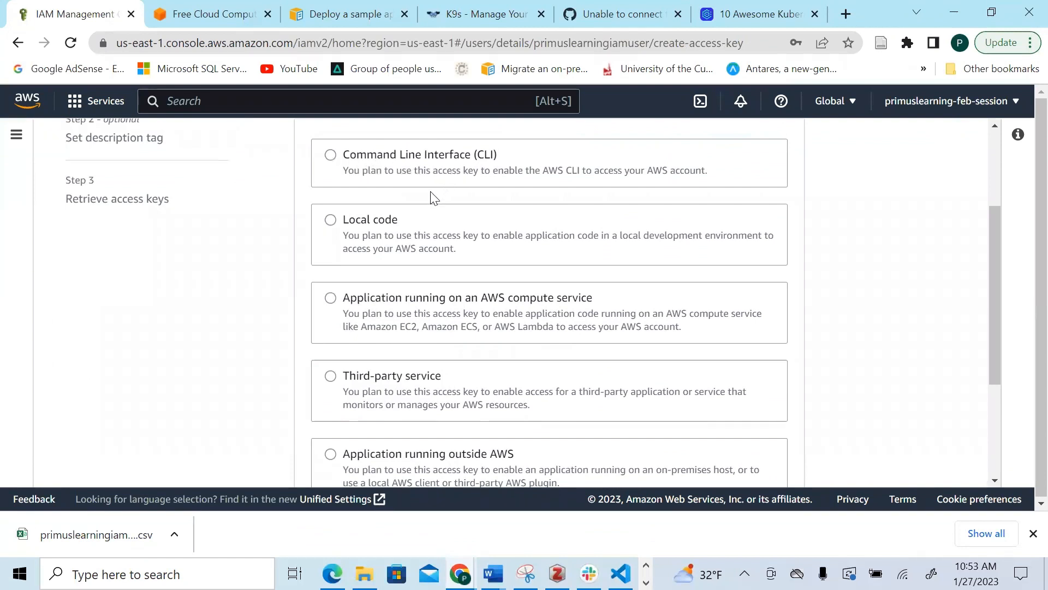
mouse_move(340, 236)
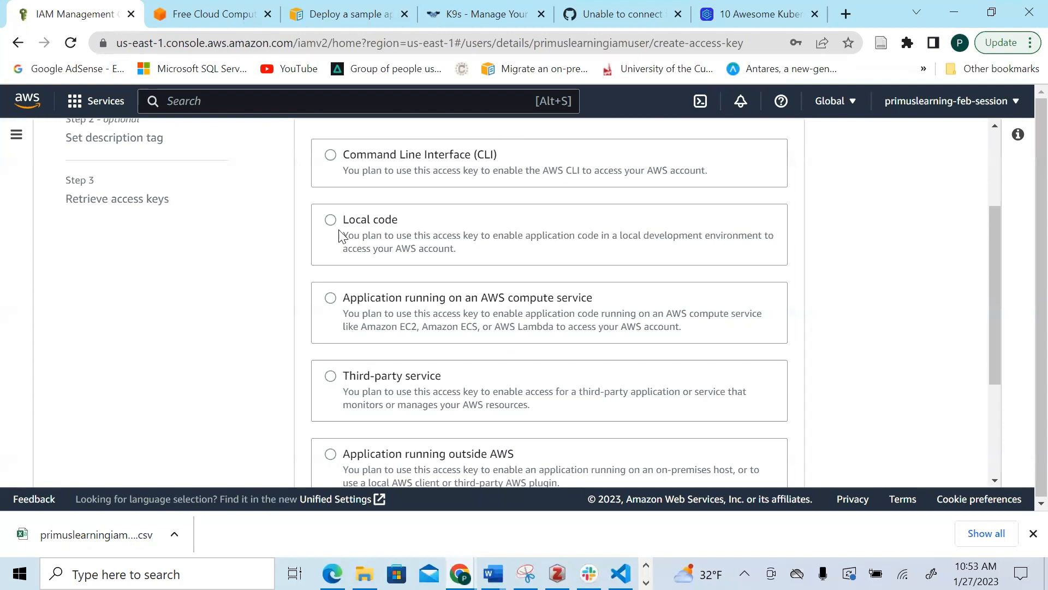
mouse_move(409, 311)
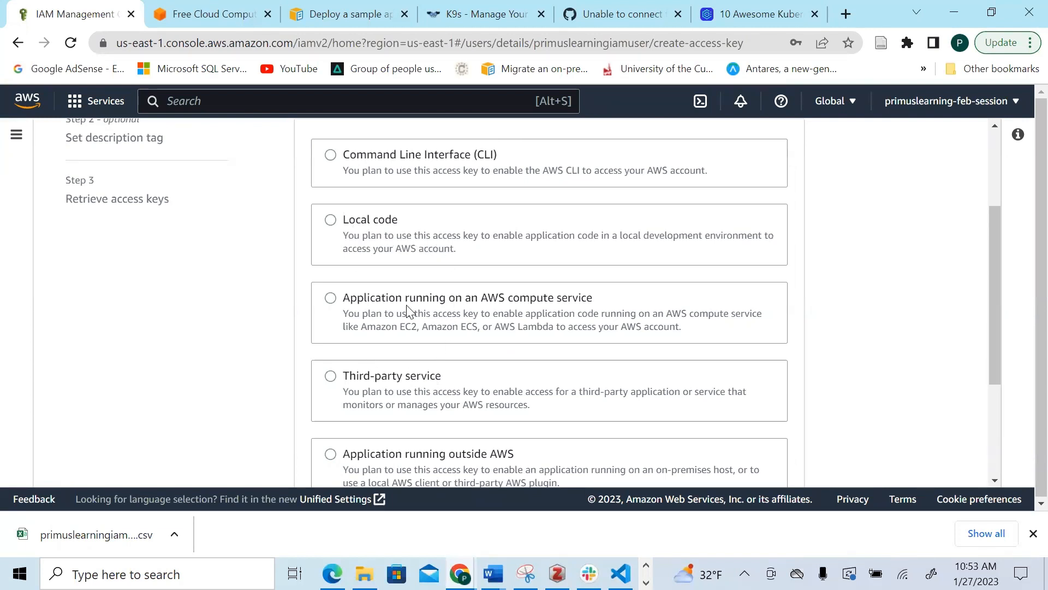
mouse_move(985, 343)
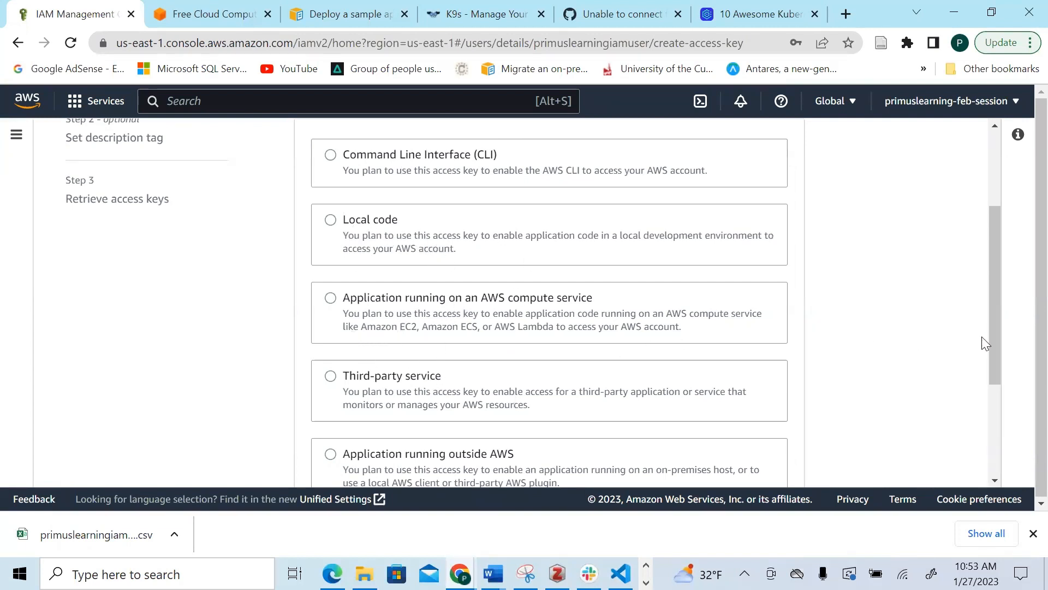
scroll("up", 3)
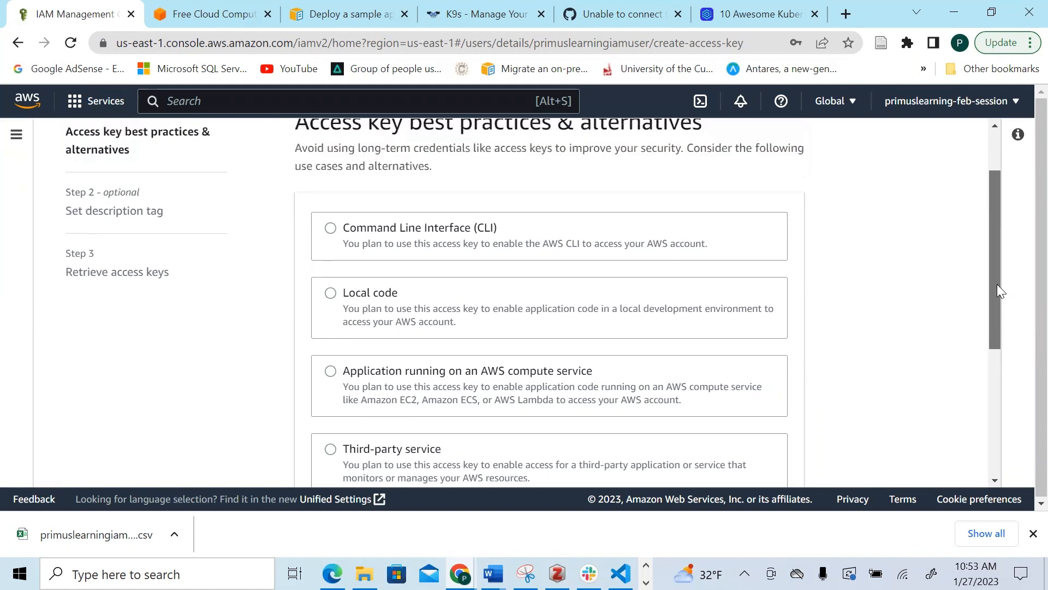
scroll("up", 3)
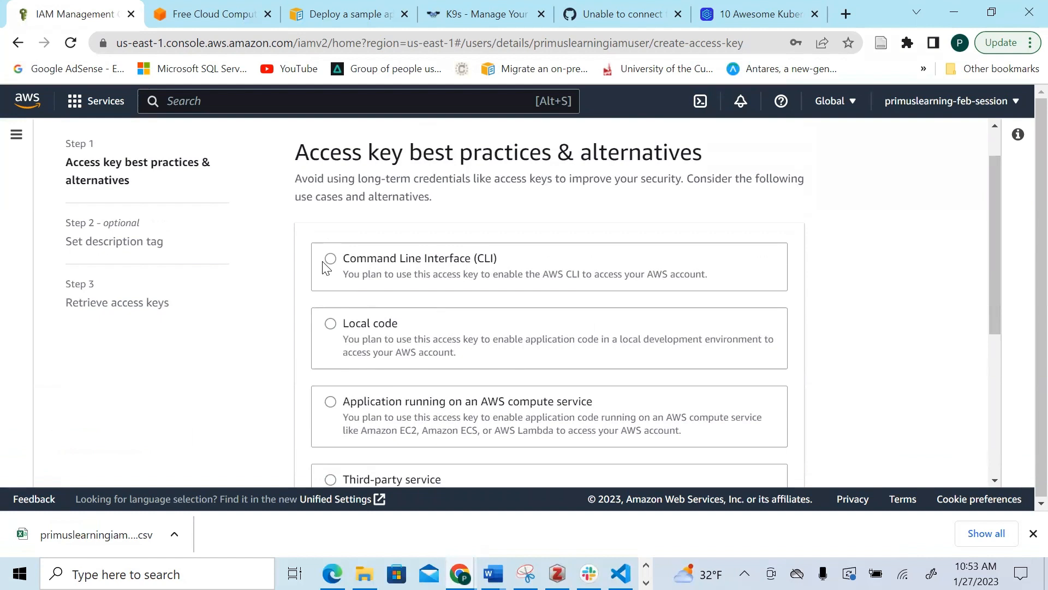
left_click(330, 257)
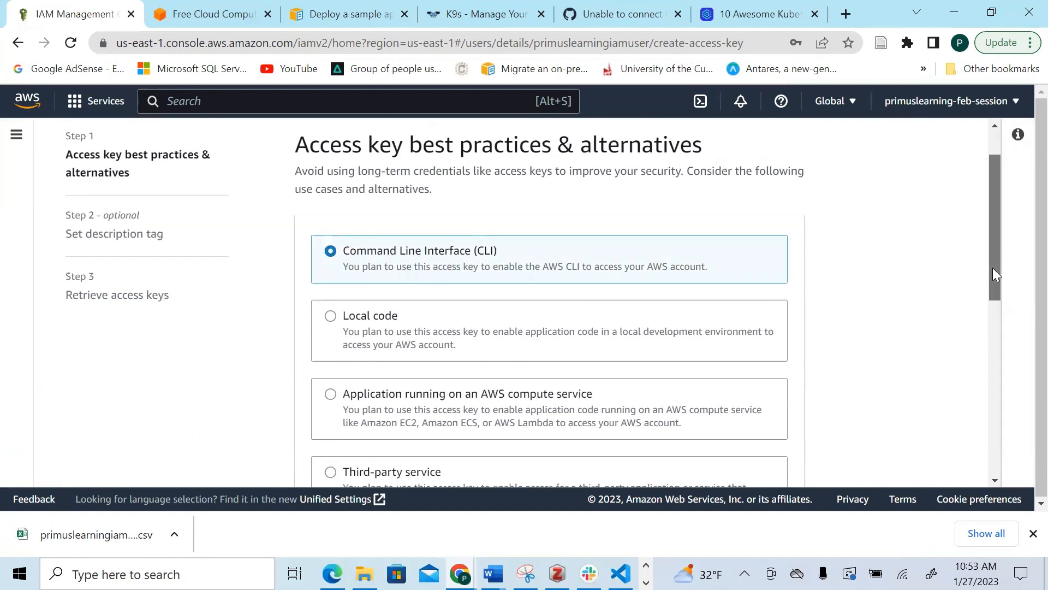
- Acknowledge the CLI alternatives recommendation and advance the access key wizard to the description step
scroll("down", 3)
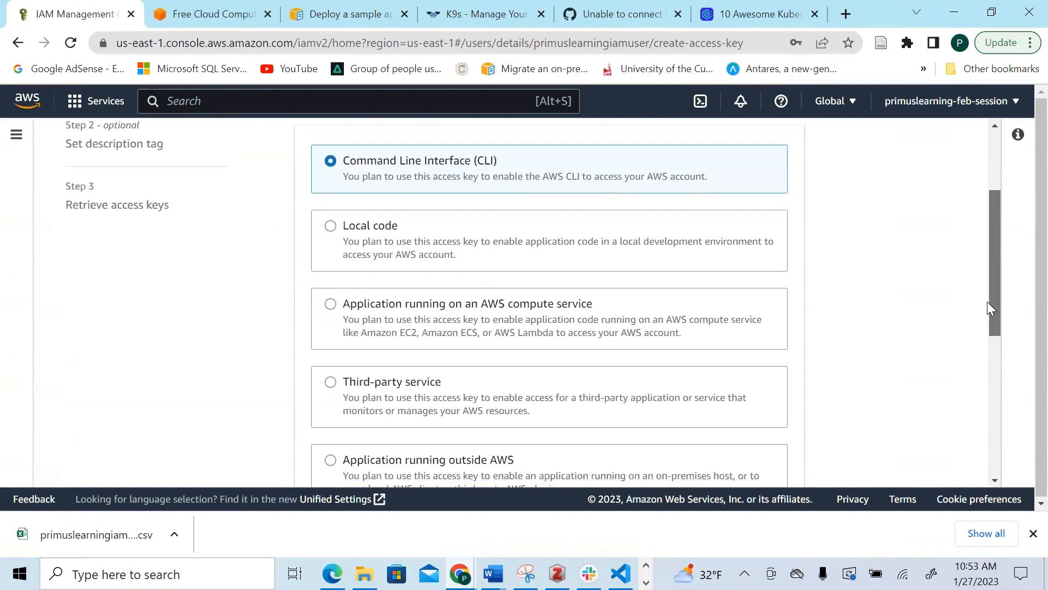
scroll("down", 3)
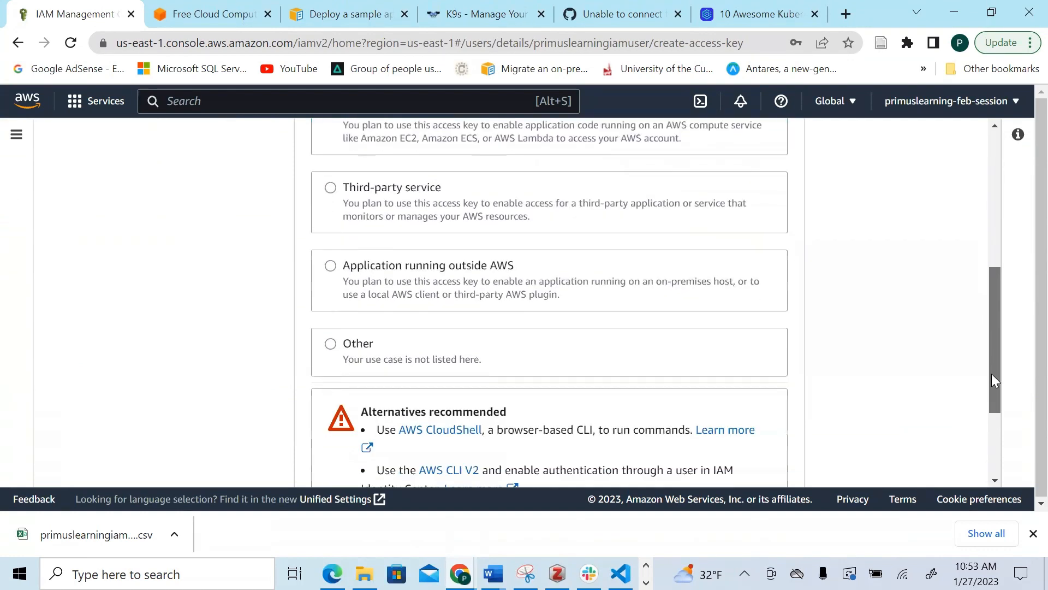
scroll("down", 3)
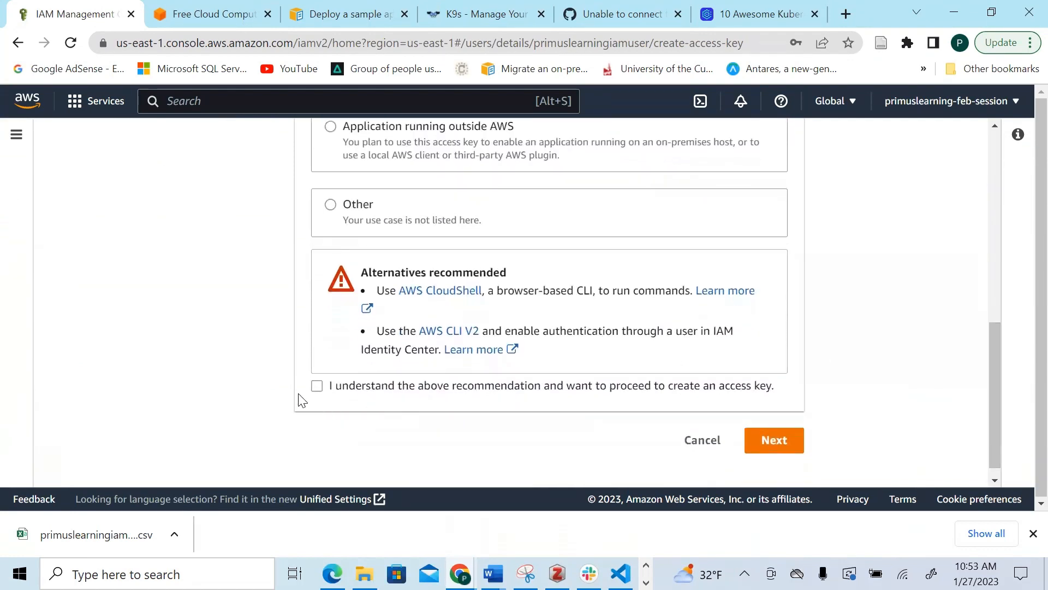
left_click(316, 386)
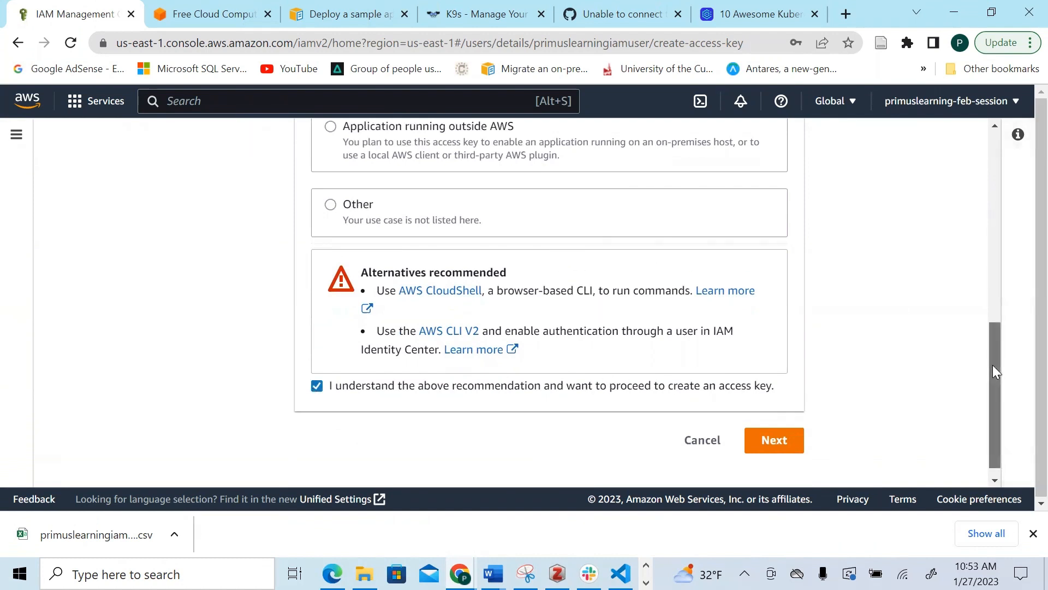
left_click(773, 440)
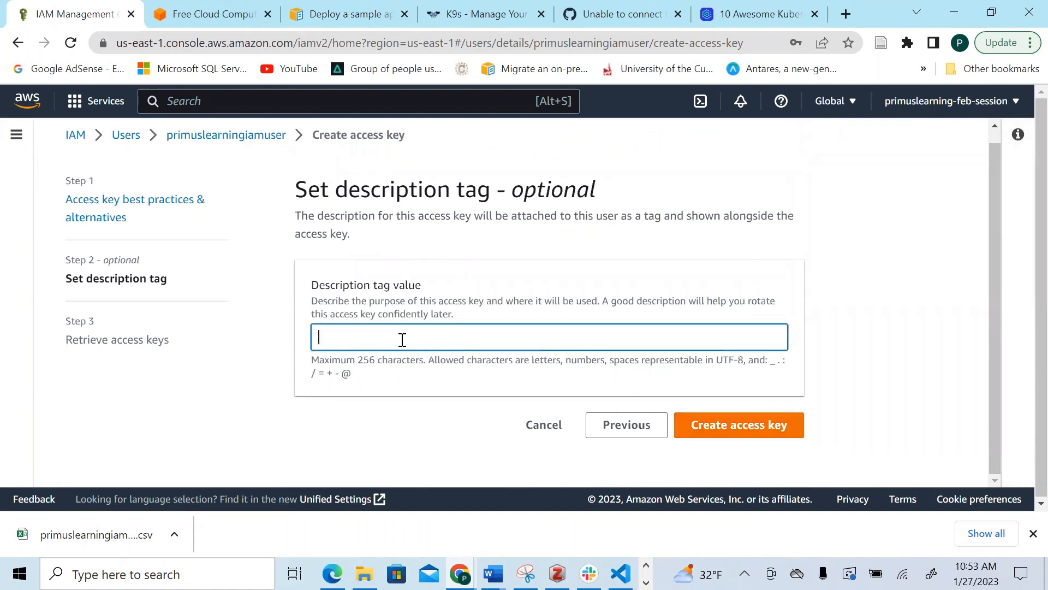
- Enter the description tag value 'my access keys' and create the access key
type("my")
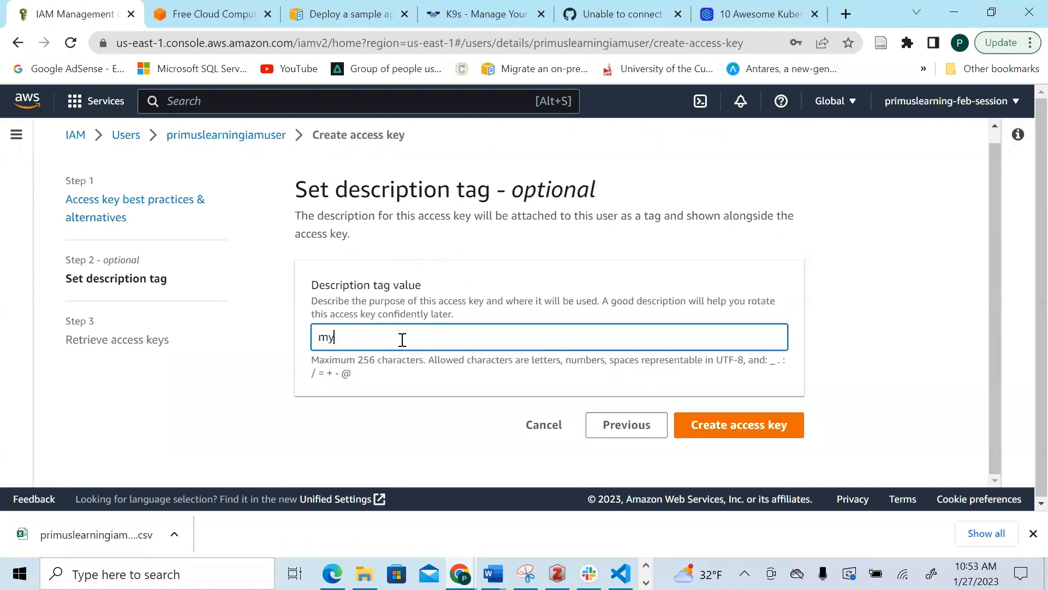
type("access k")
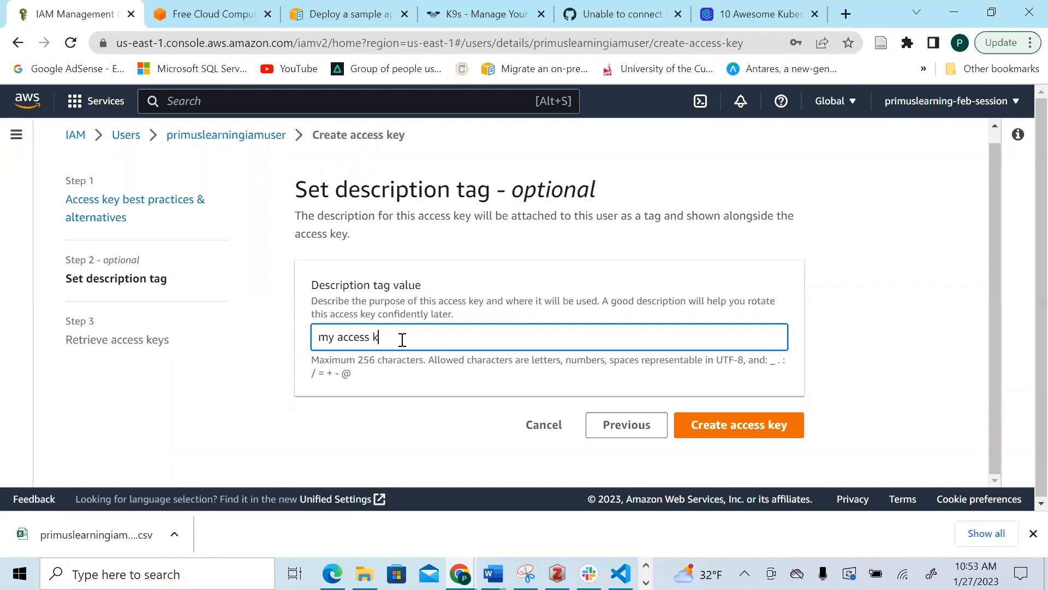
type("eys")
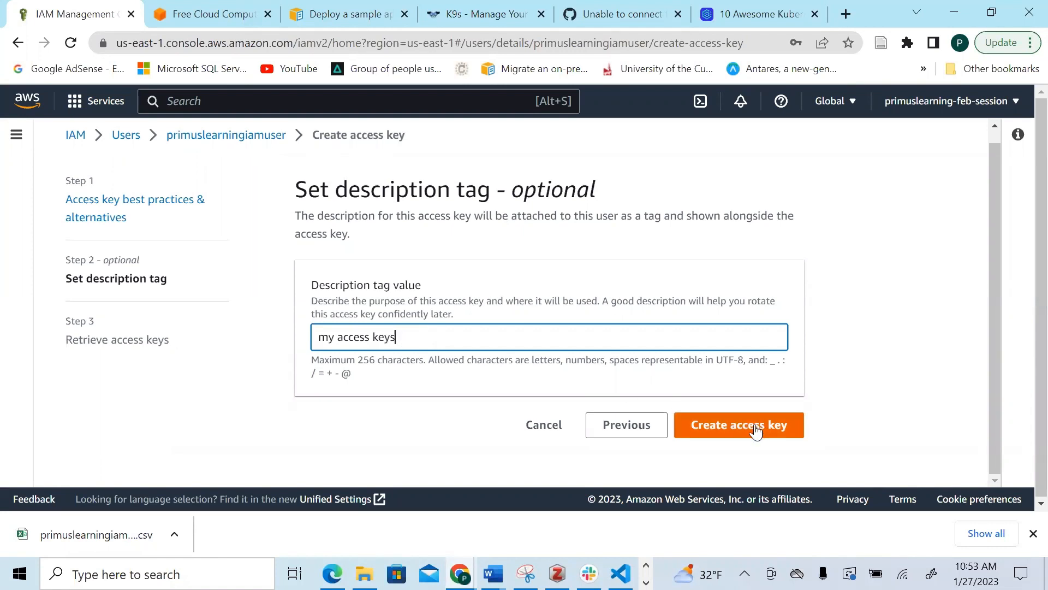
left_click(738, 424)
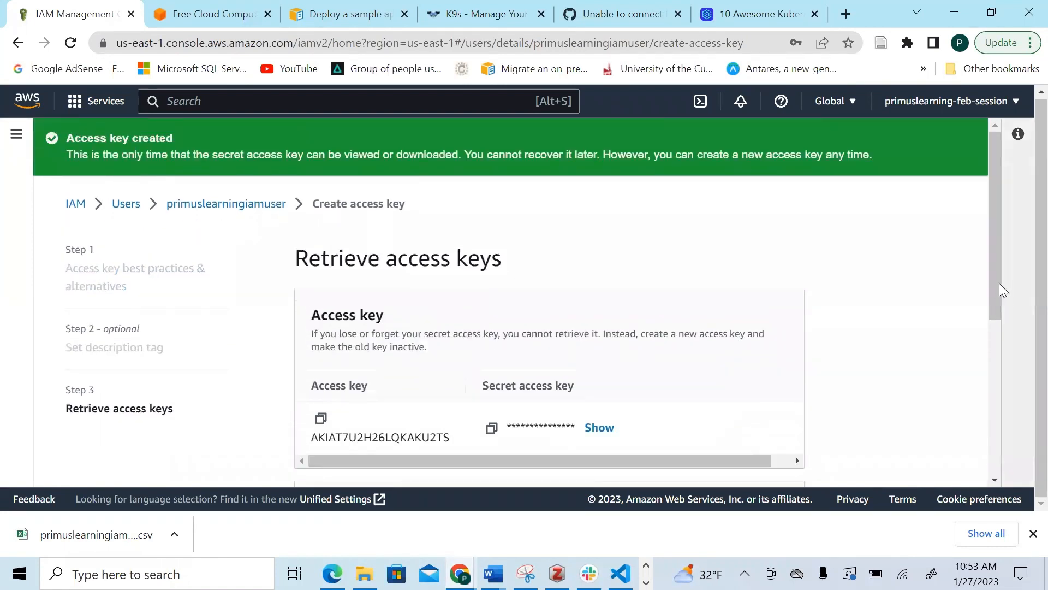
- Download the access keys .csv, copy the access key ID, and switch to the AWS Free Tier page
scroll("down", 3)
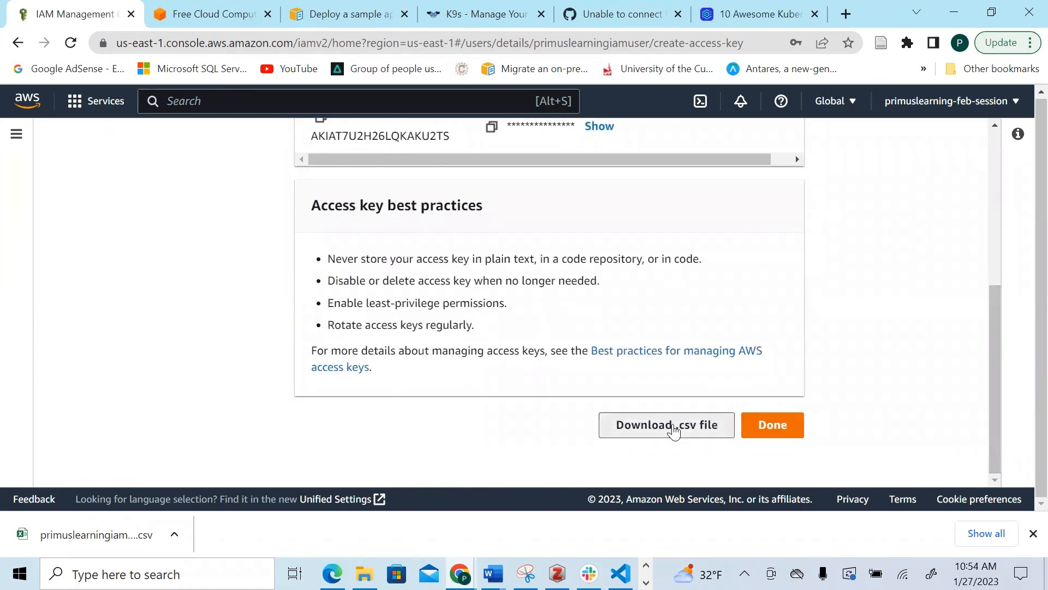
left_click(666, 425)
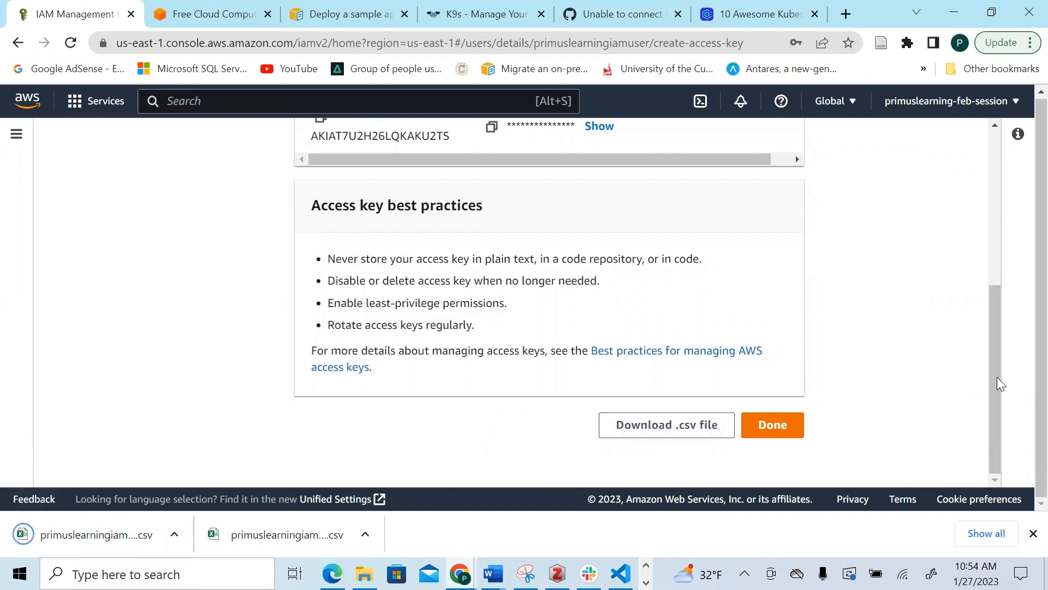
scroll("up", 3)
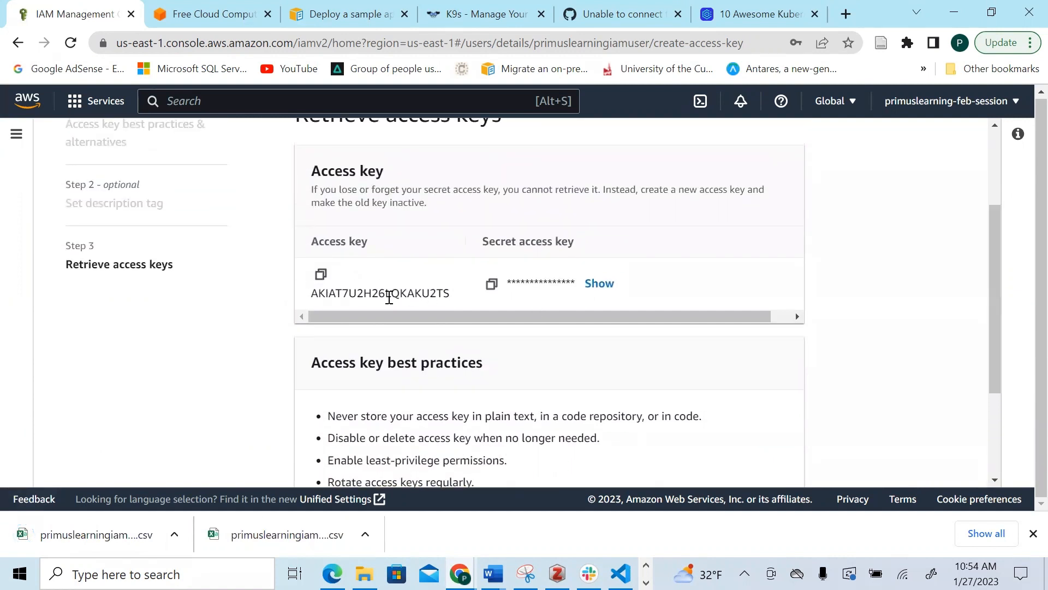
left_click(320, 274)
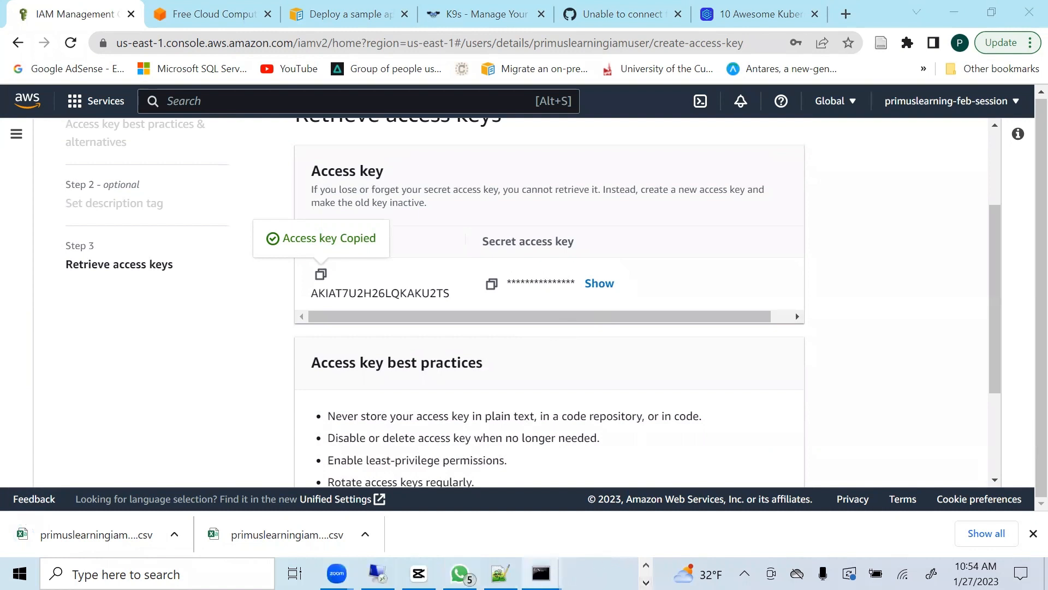
mouse_move(359, 287)
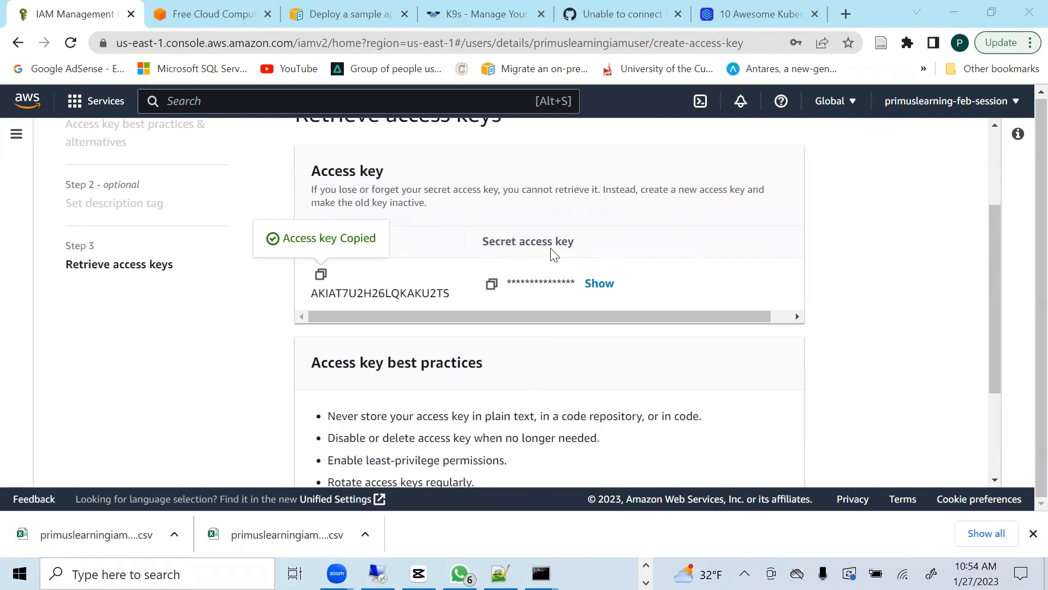
mouse_move(350, 351)
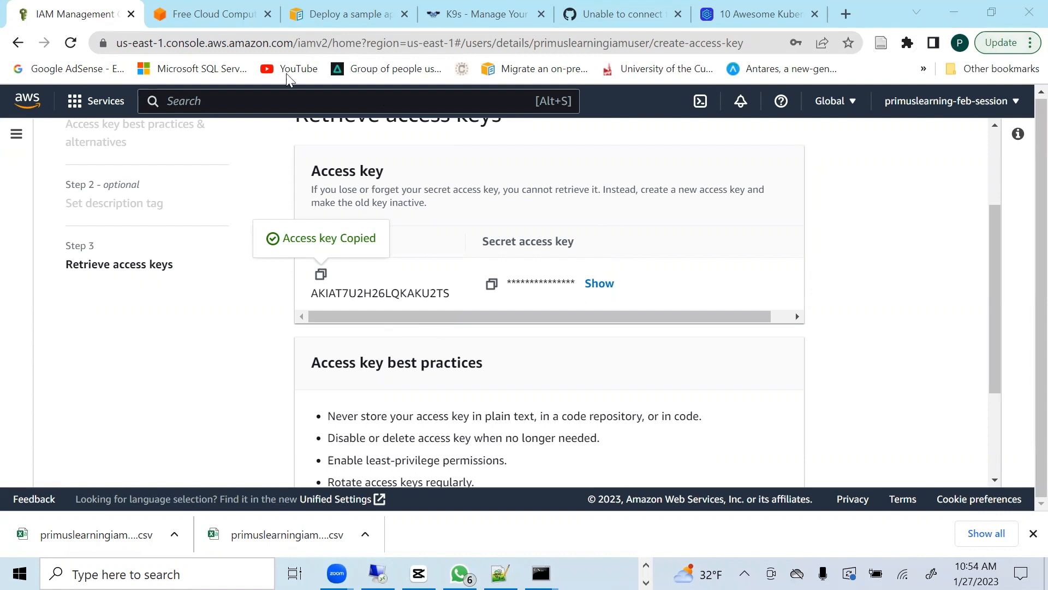
left_click(211, 13)
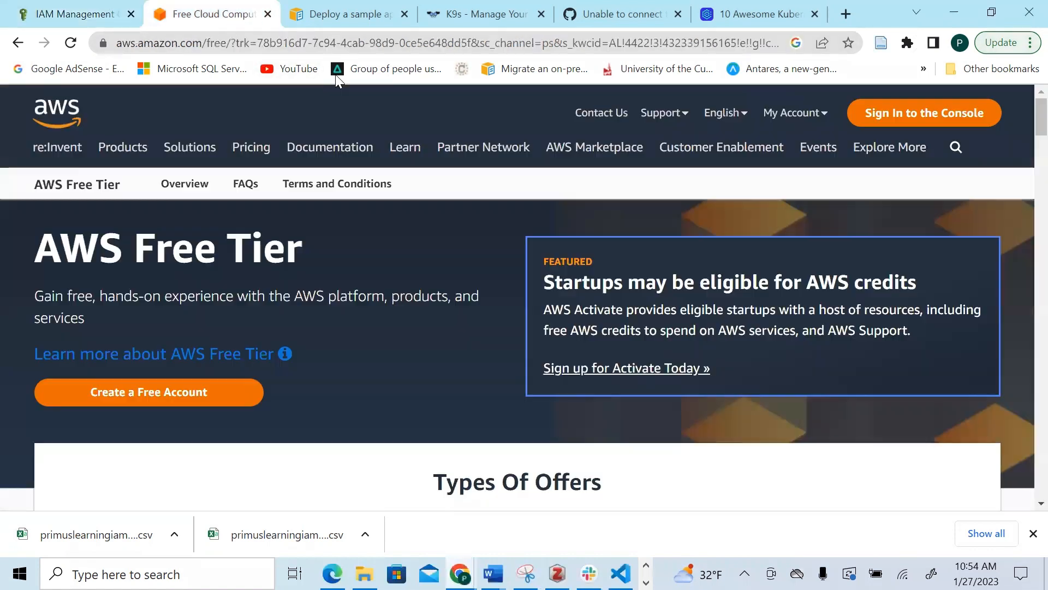
- Search Google from the address bar and open the 'Installing or updating the latest version of the AWS CLI' guide
left_click(334, 42)
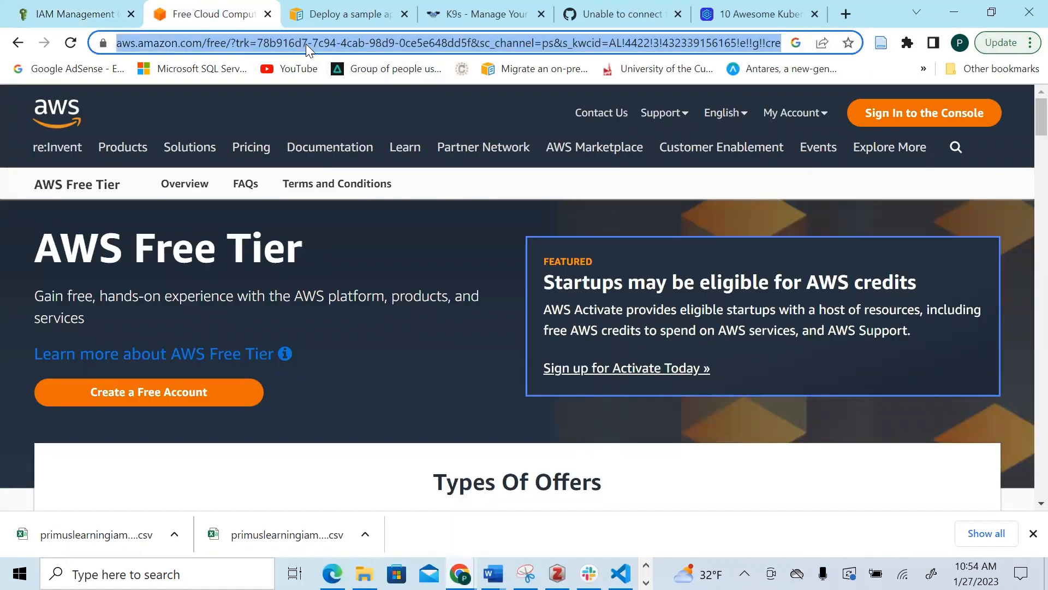
type("aws create account")
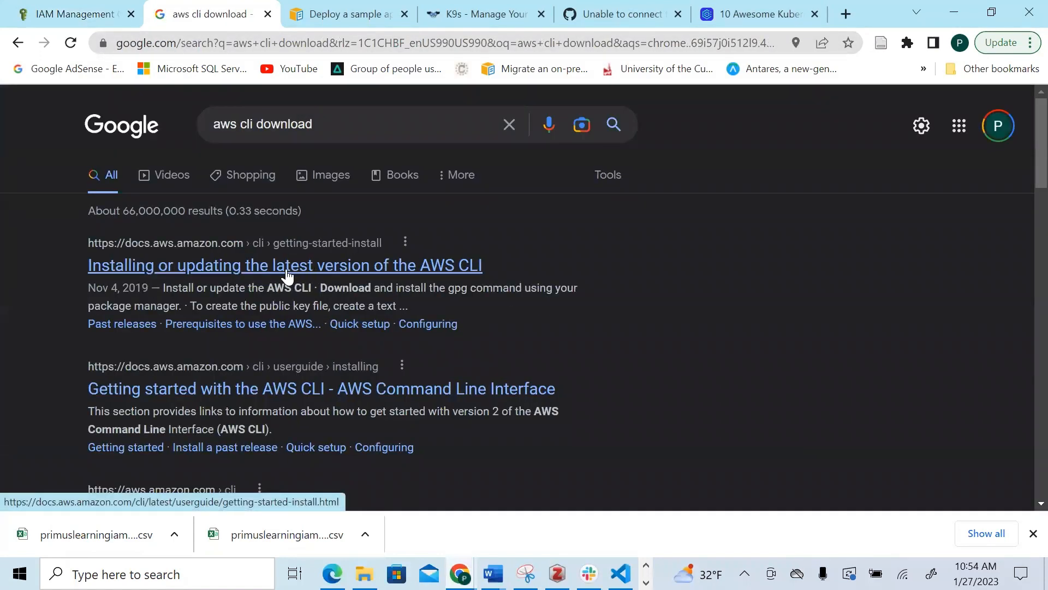
mouse_move(216, 275)
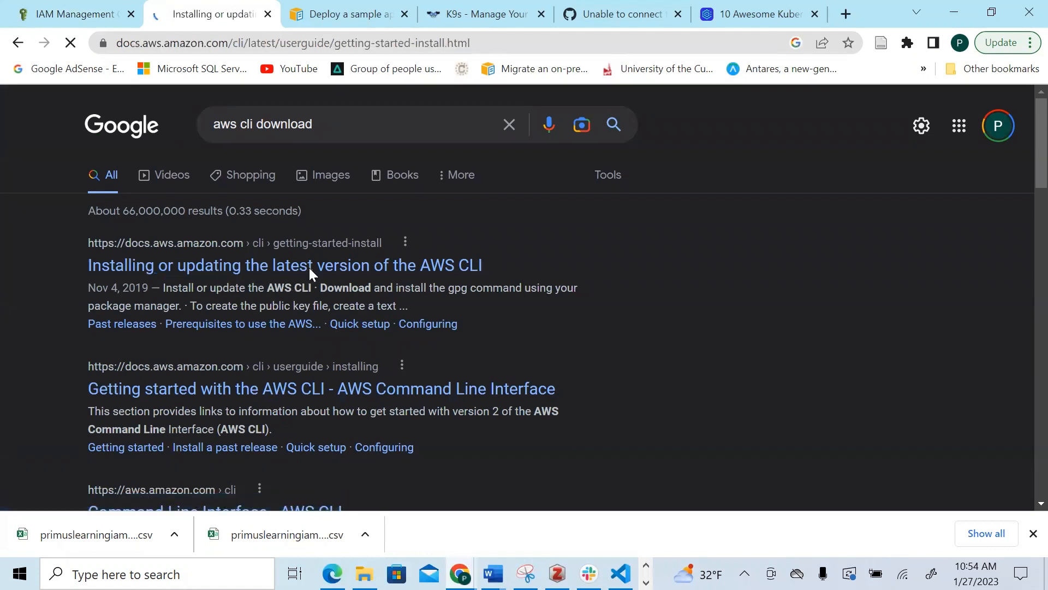
left_click(284, 264)
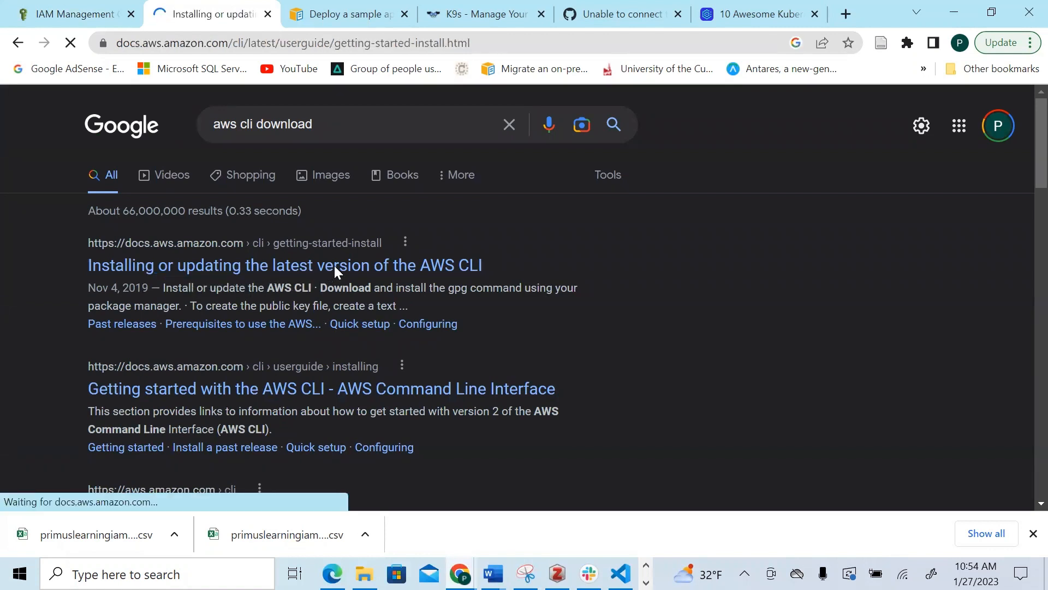
- Reach the Windows section of the install guide and download the AWSCLIV2.msi installer
left_click(284, 264)
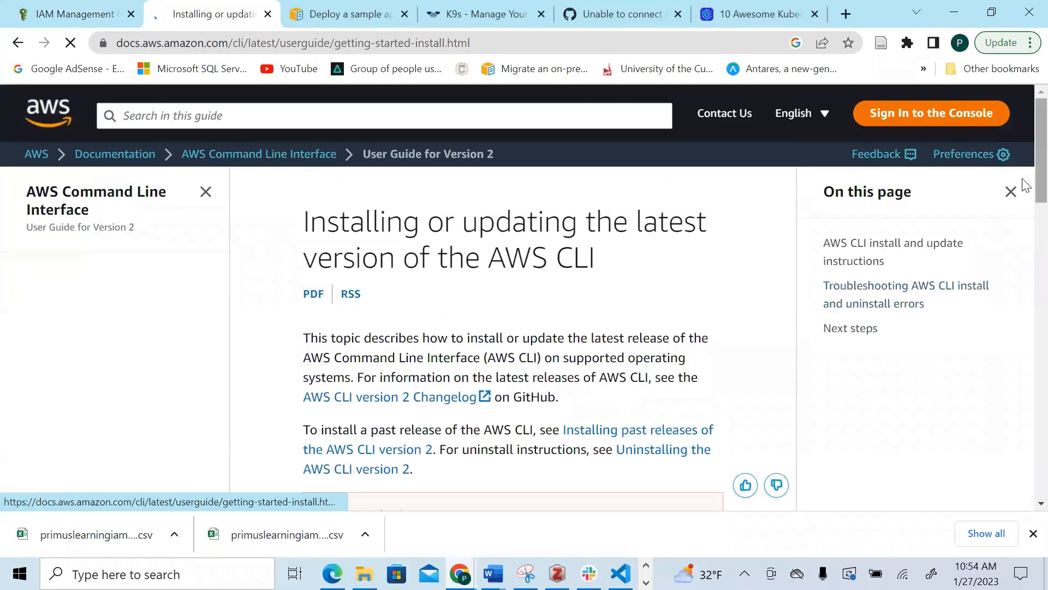
scroll("down", 3)
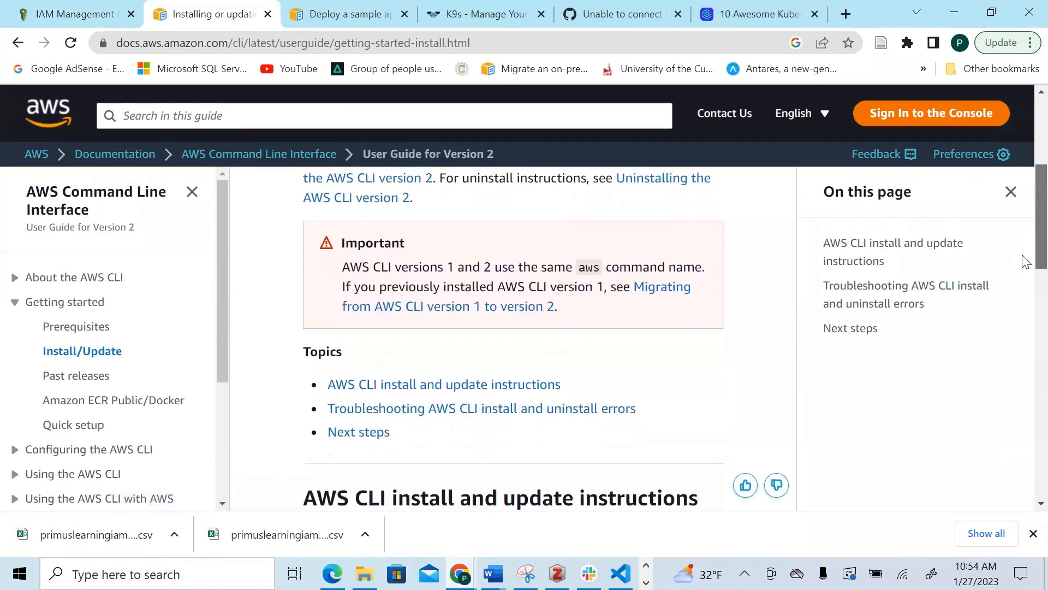
scroll("down", 3)
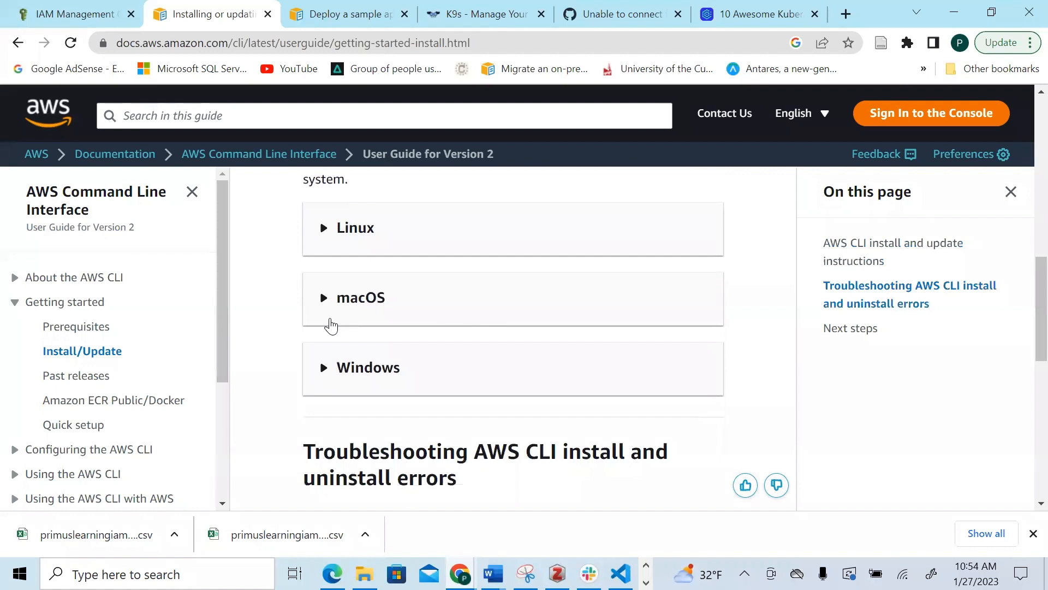
mouse_move(327, 348)
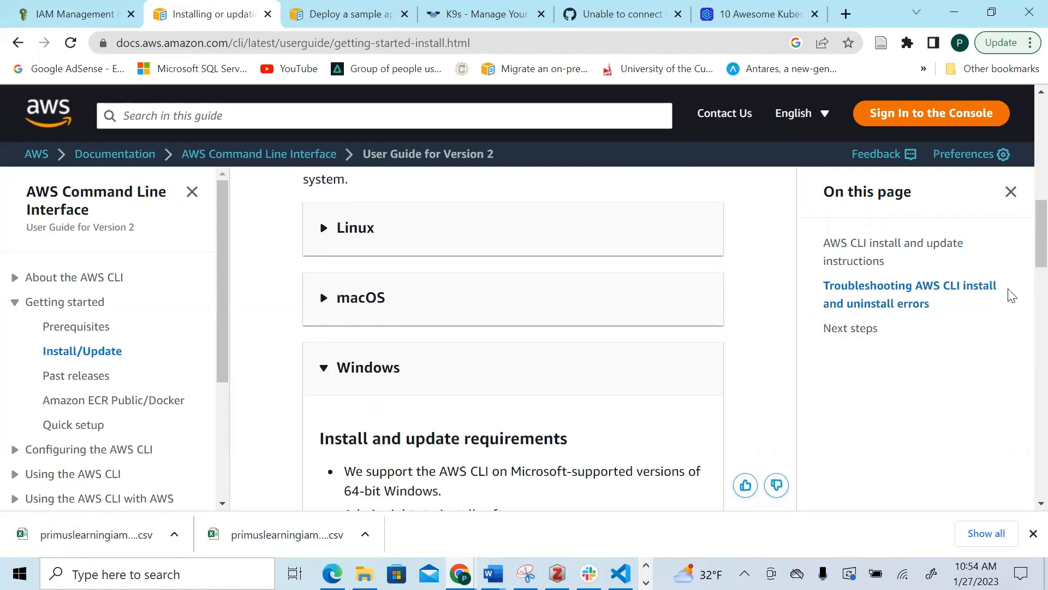
scroll("down", 3)
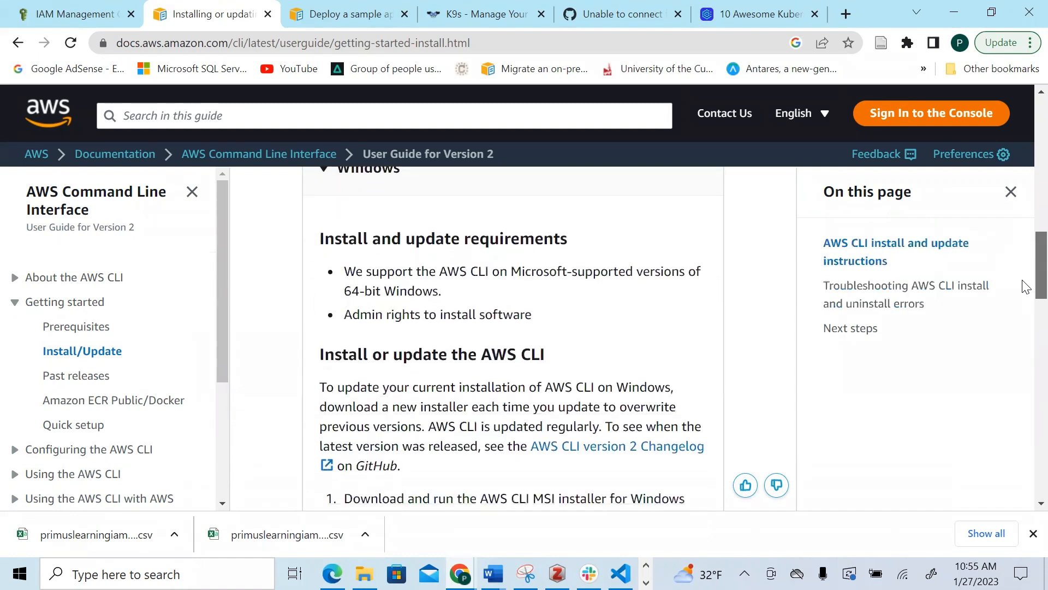
scroll("down", 3)
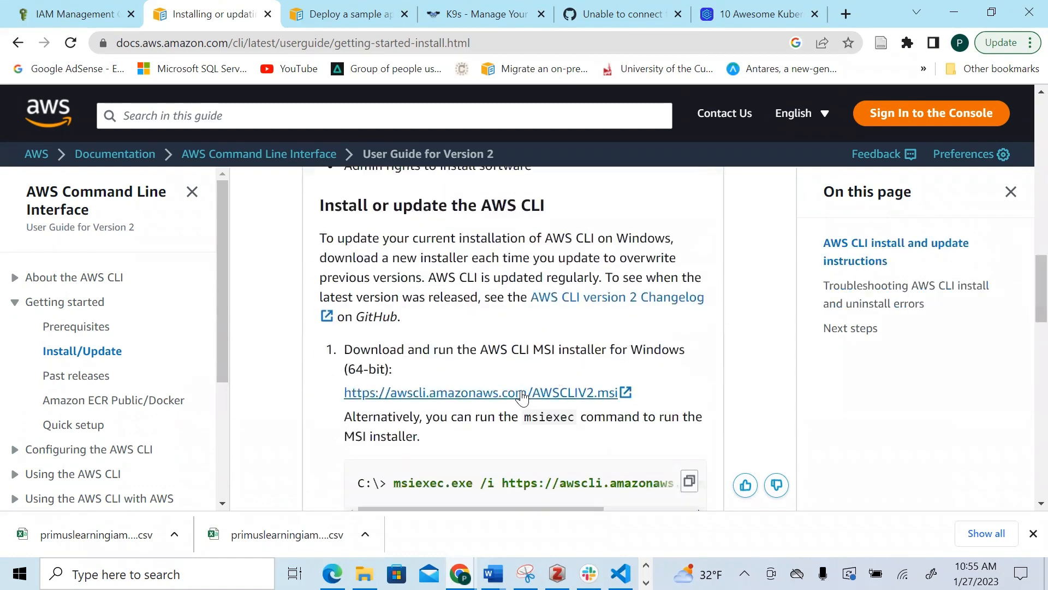
mouse_move(469, 404)
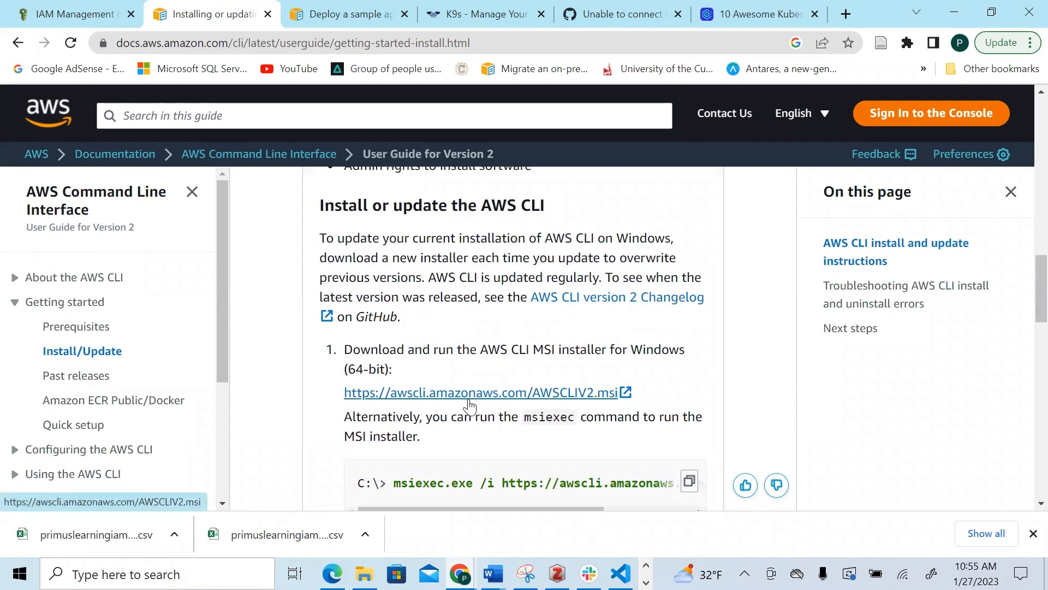
mouse_move(554, 399)
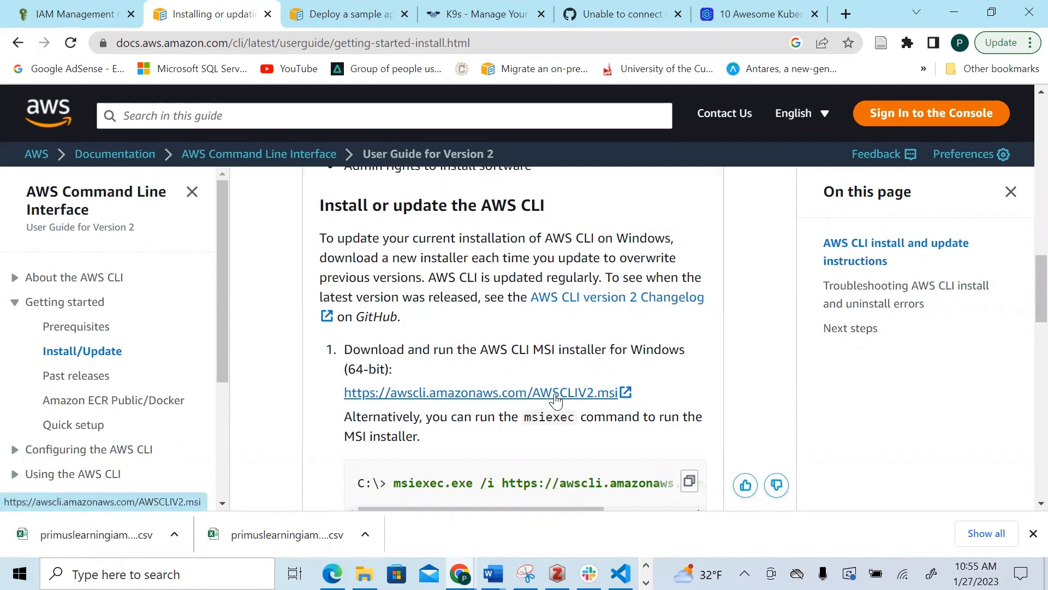
left_click(482, 392)
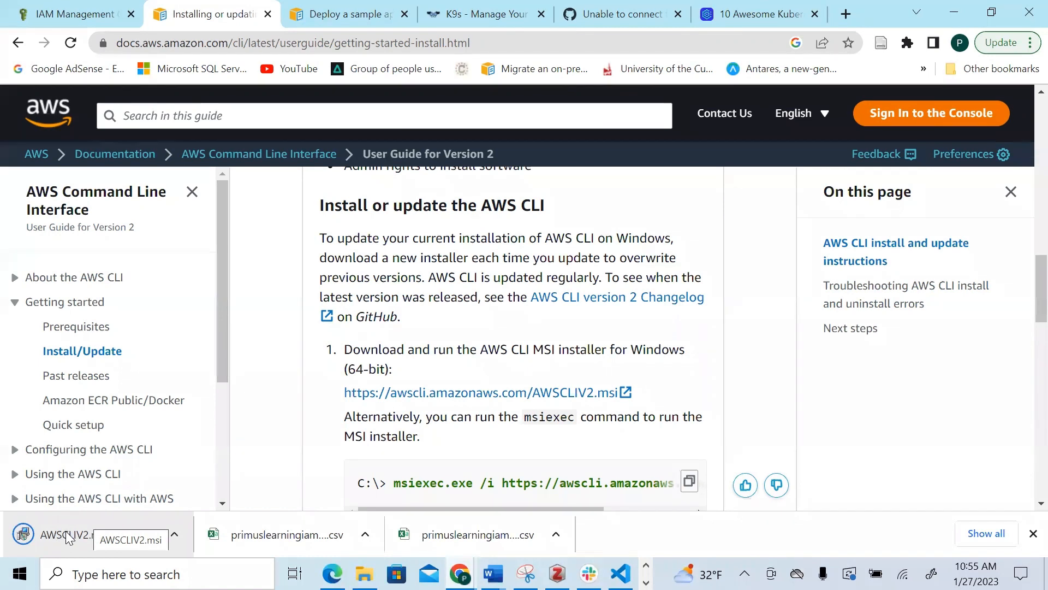
mouse_move(82, 534)
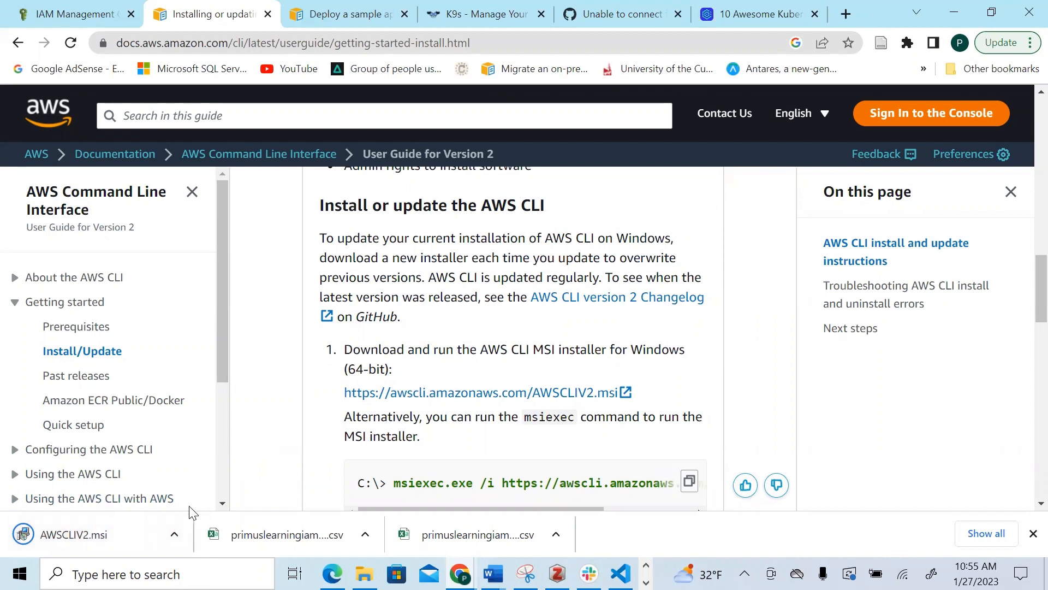
mouse_move(154, 534)
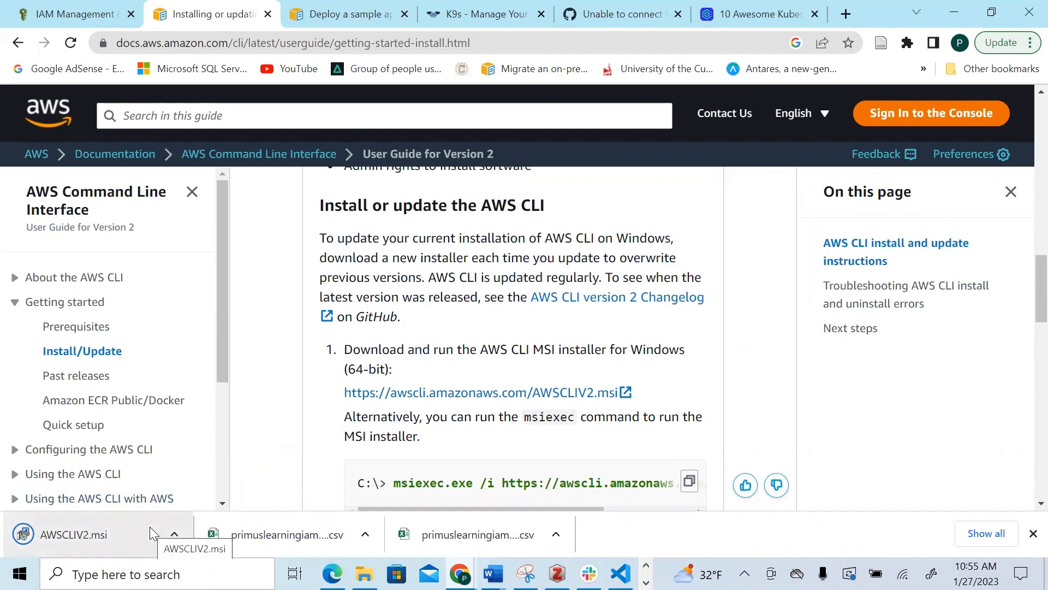
mouse_move(125, 548)
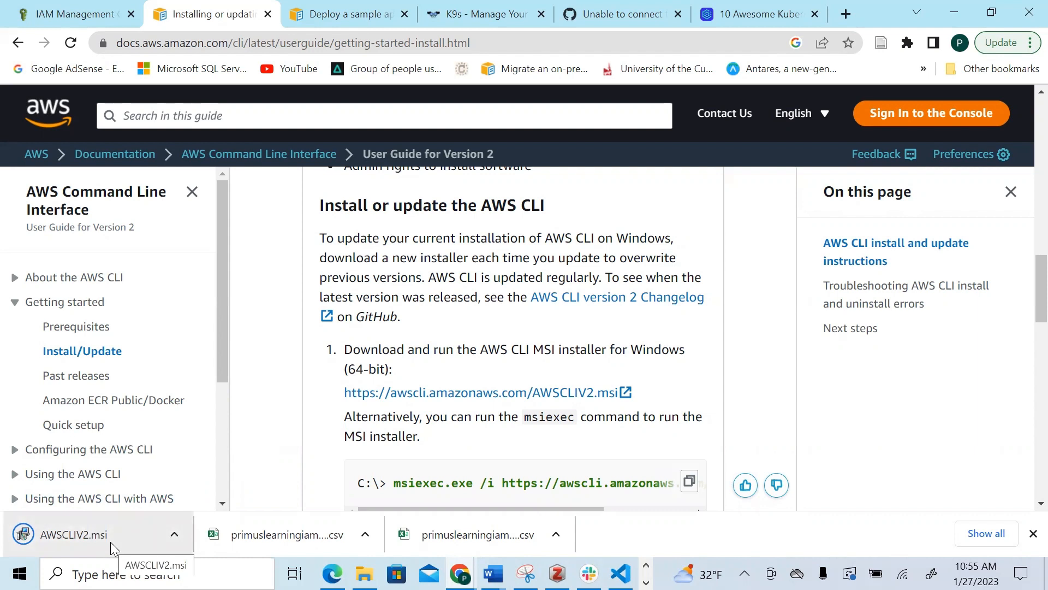
mouse_move(260, 466)
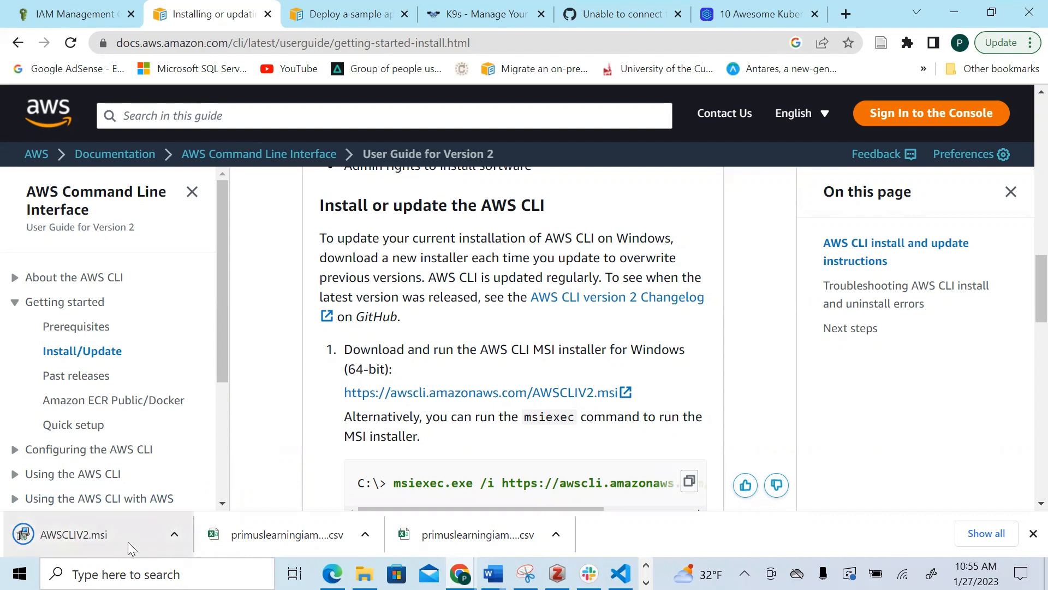
mouse_move(100, 541)
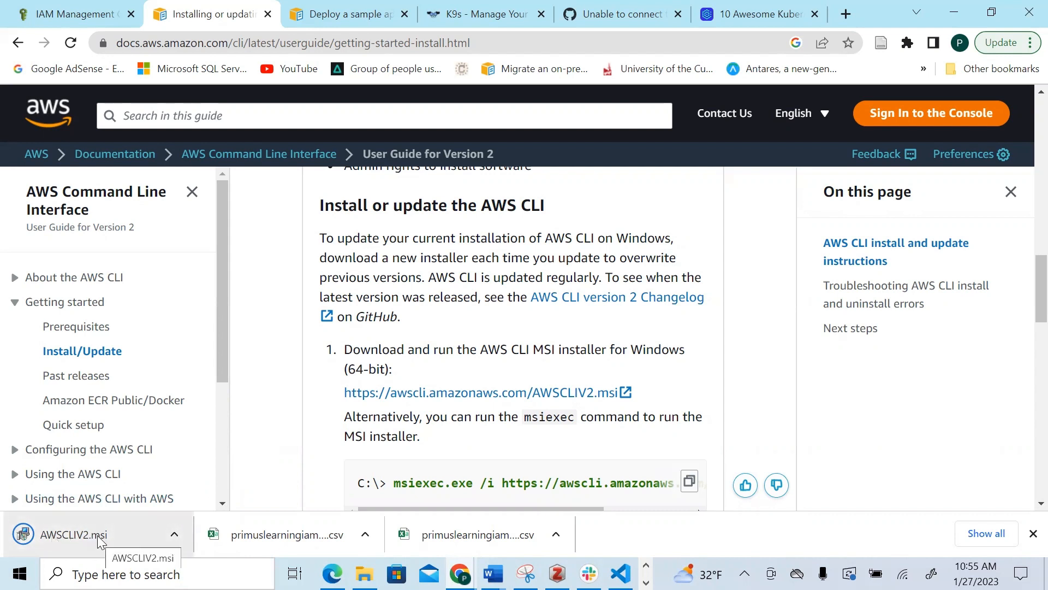
mouse_move(113, 550)
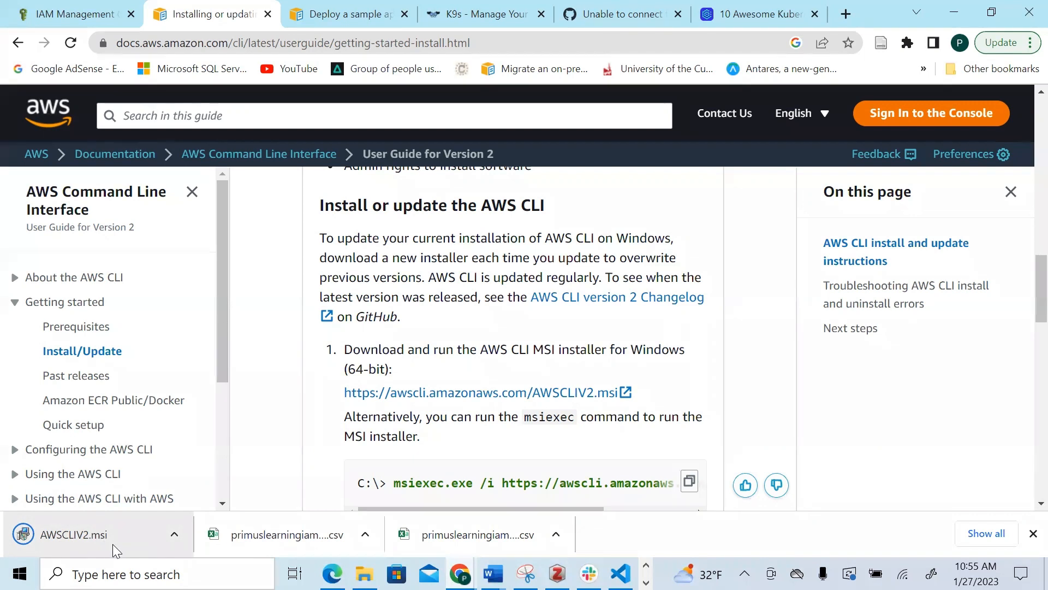
mouse_move(112, 549)
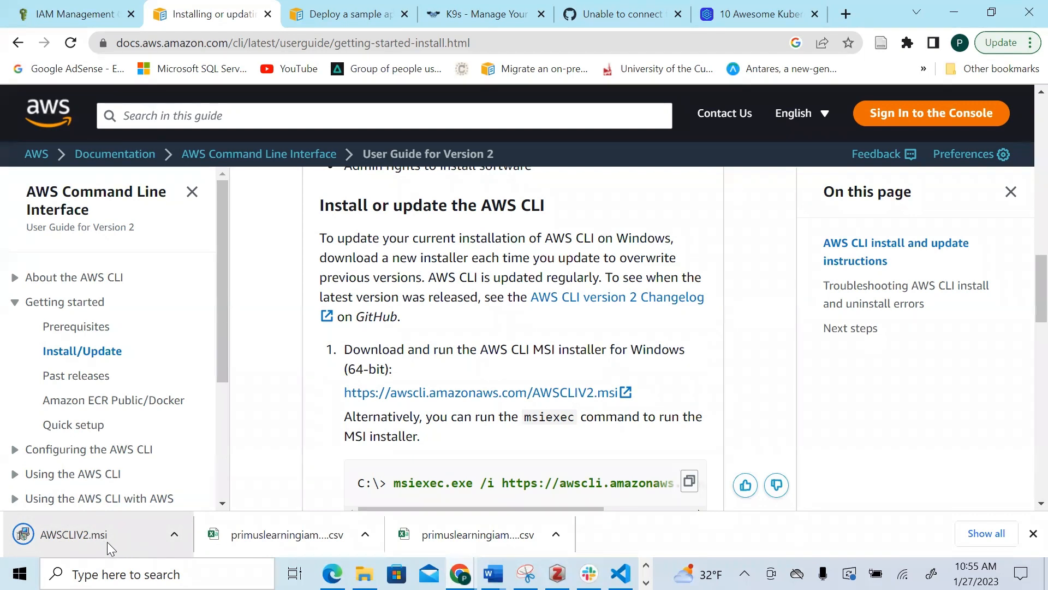
mouse_move(258, 502)
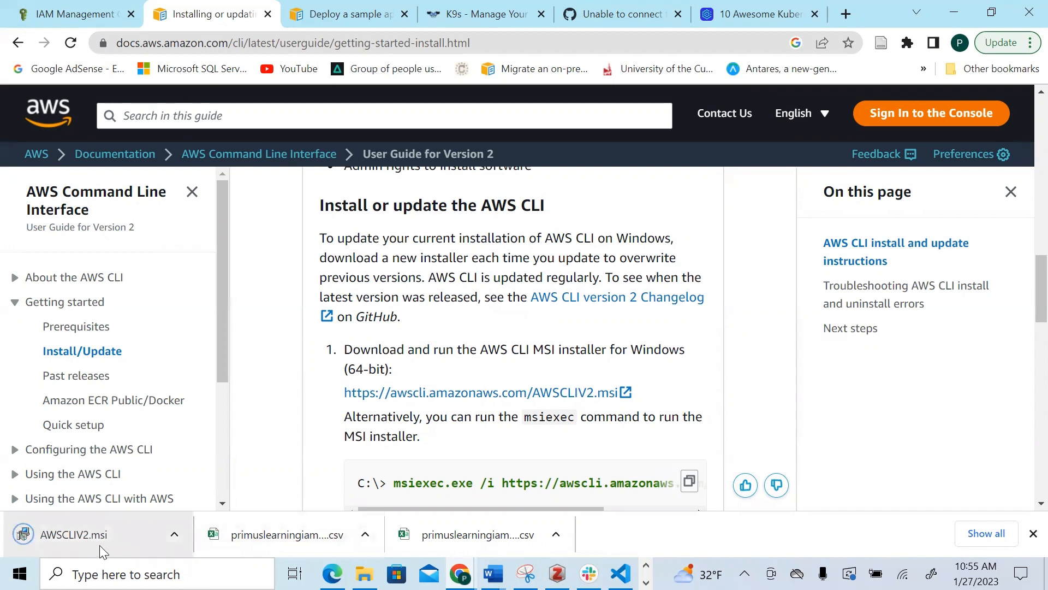
mouse_move(73, 534)
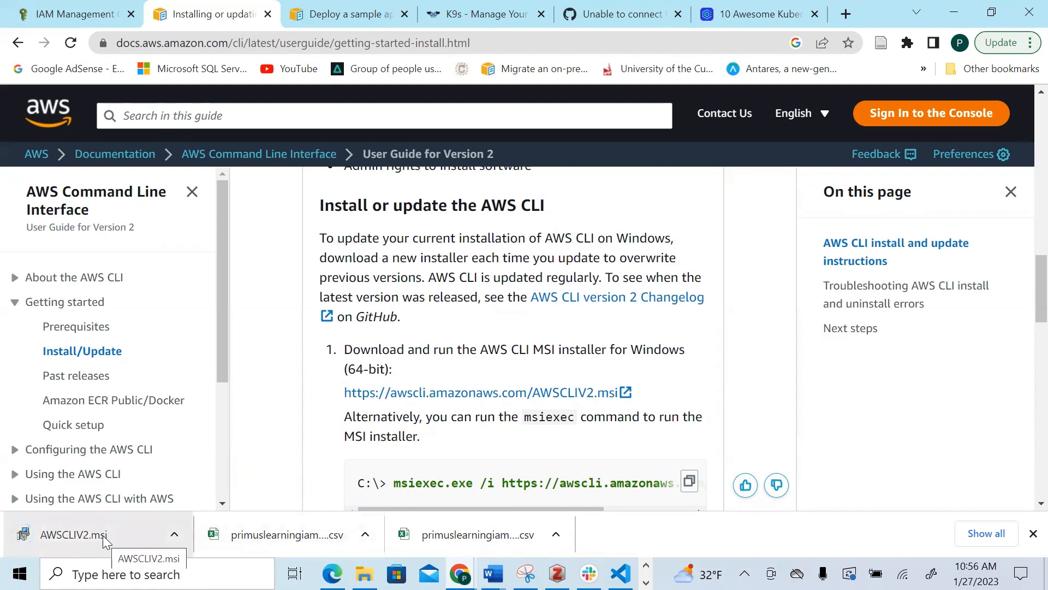
- Launch the AWS CLI v2 installer, accept the license terms and keep the default features and install location
left_click(73, 534)
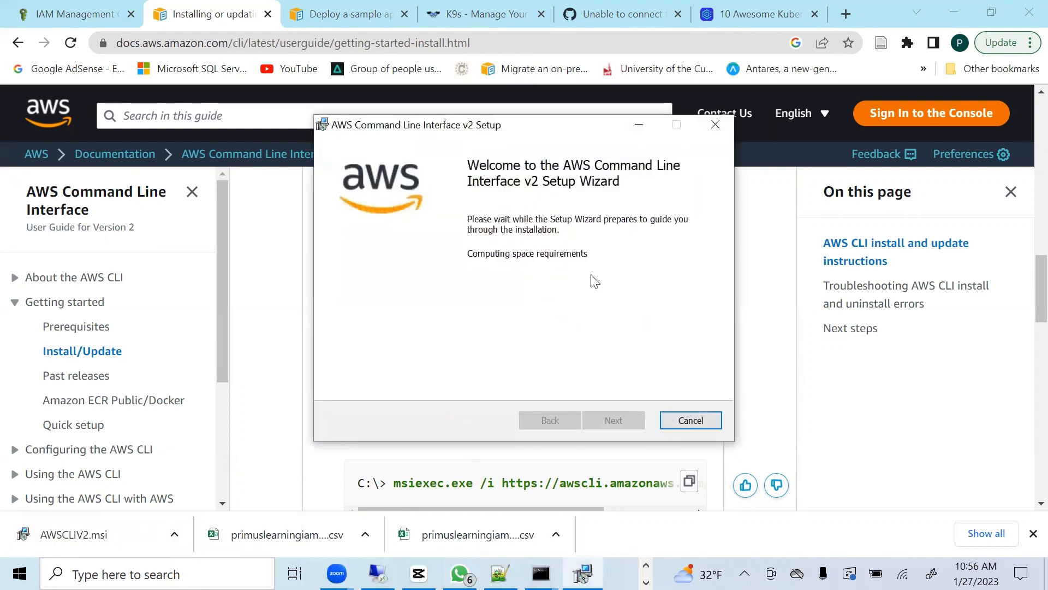
mouse_move(678, 203)
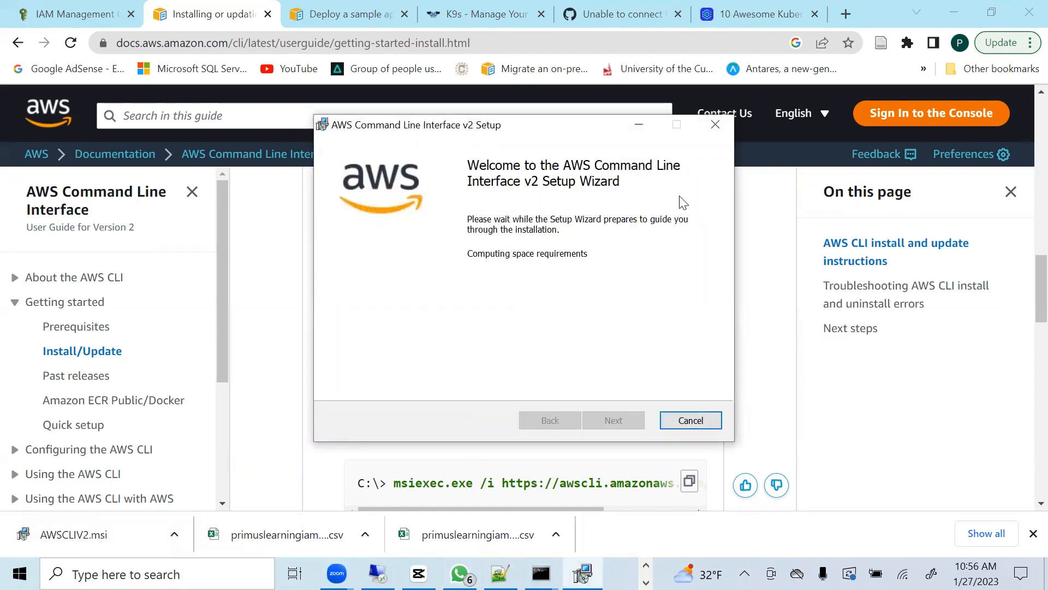
mouse_move(600, 238)
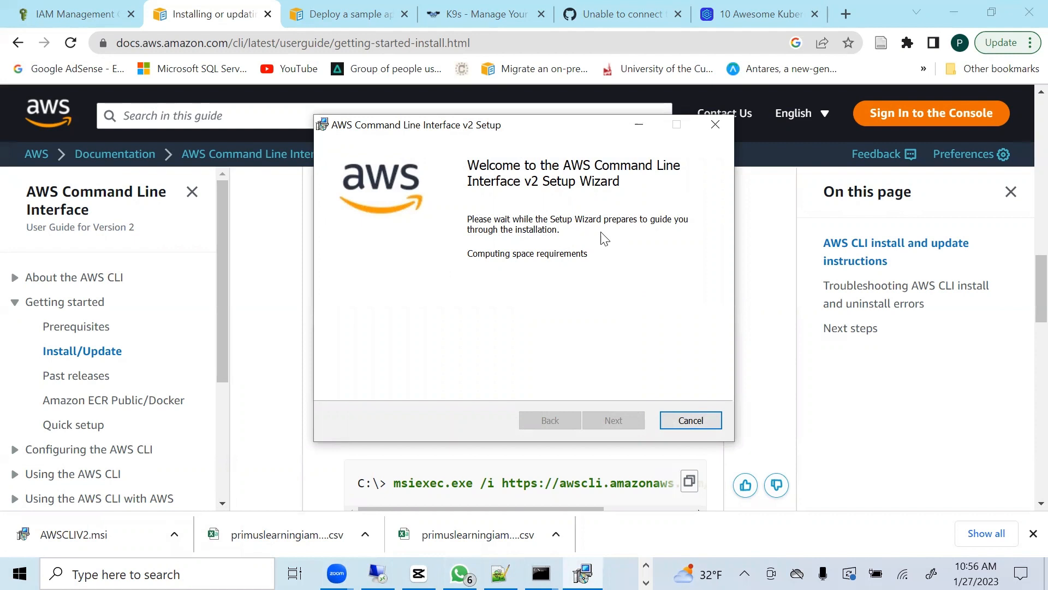
mouse_move(654, 240)
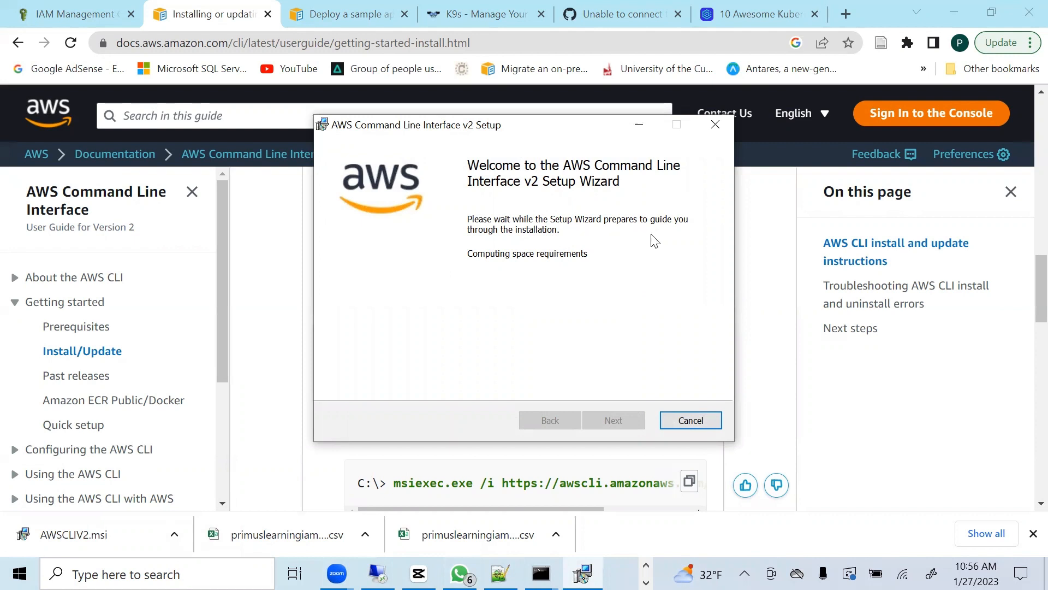
mouse_move(542, 414)
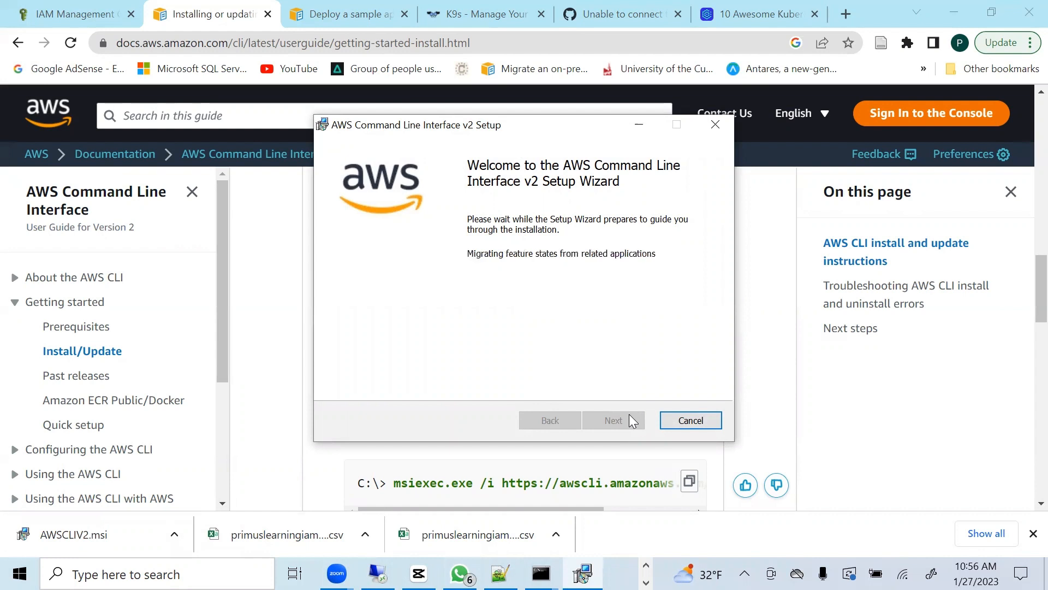
mouse_move(613, 433)
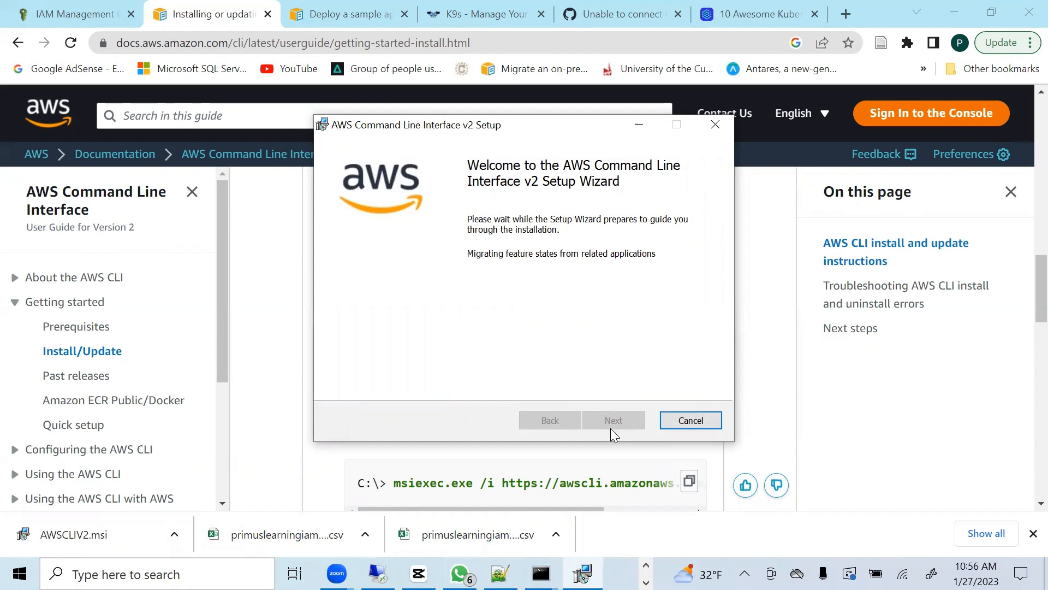
mouse_move(577, 332)
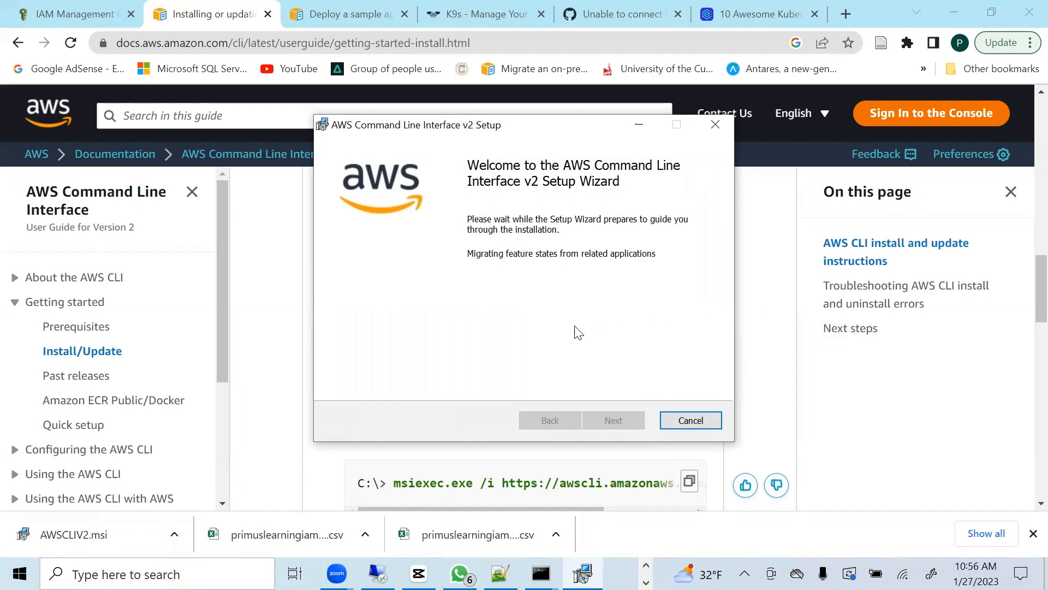
mouse_move(609, 407)
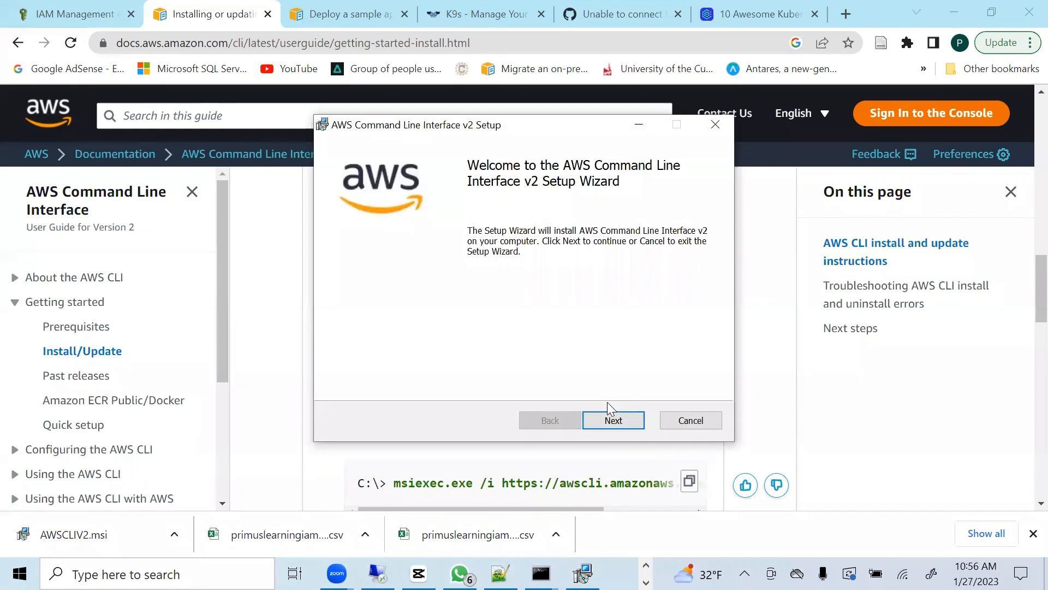
left_click(612, 420)
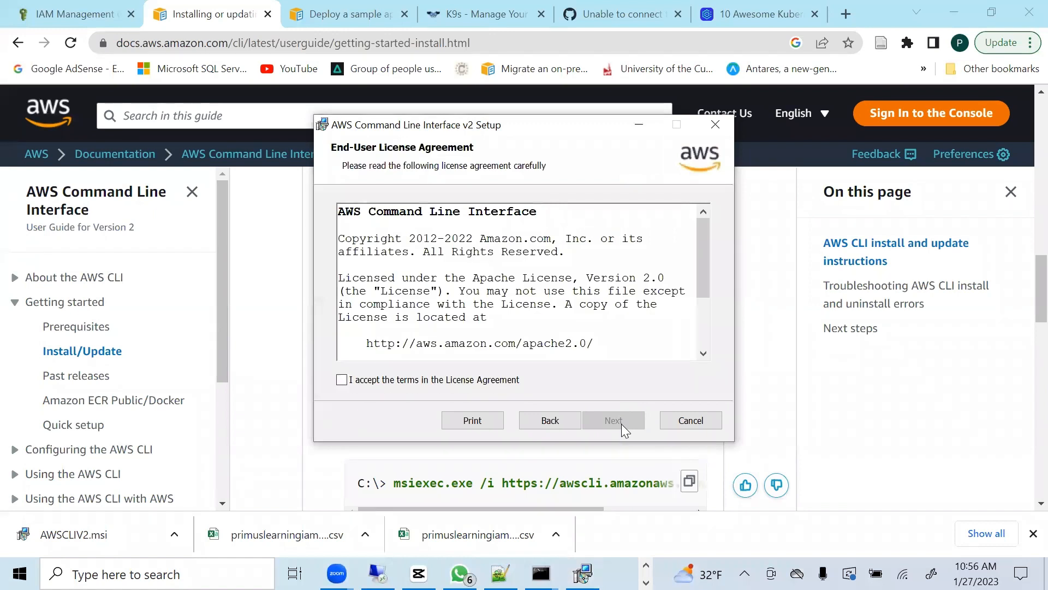
left_click(342, 379)
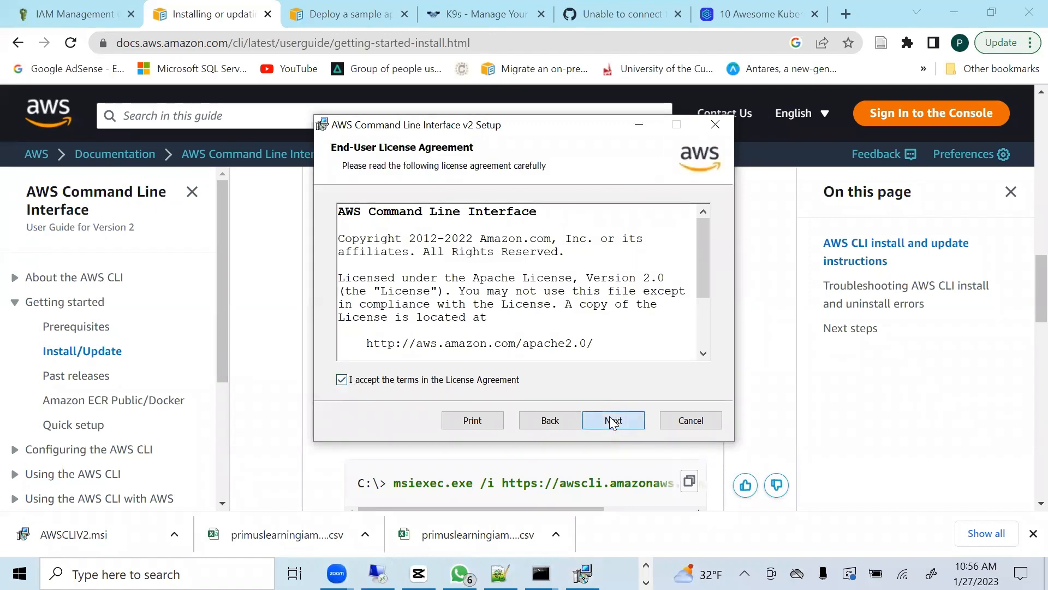
left_click(613, 420)
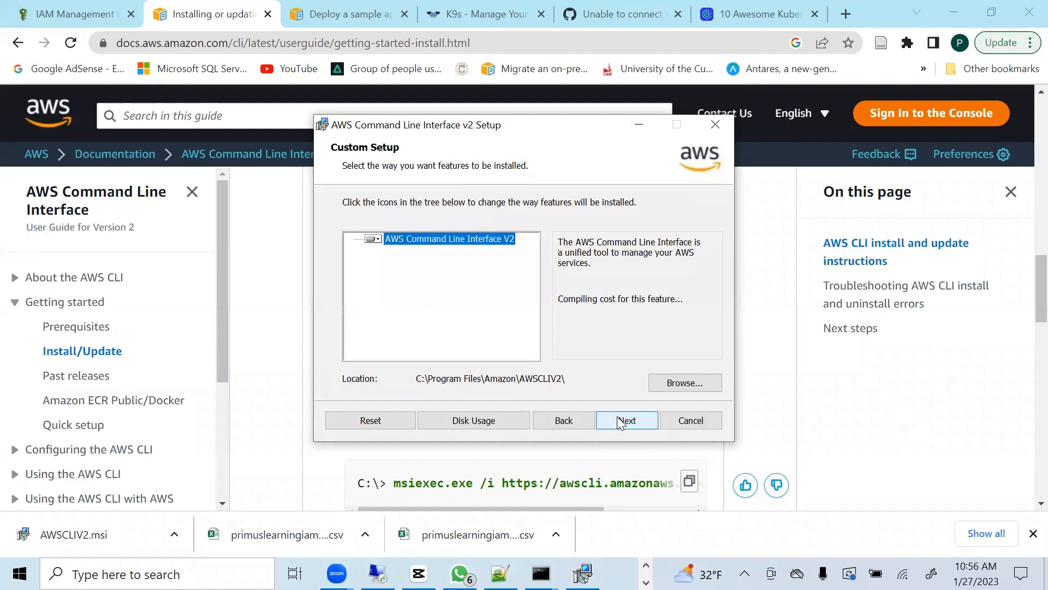
left_click(627, 419)
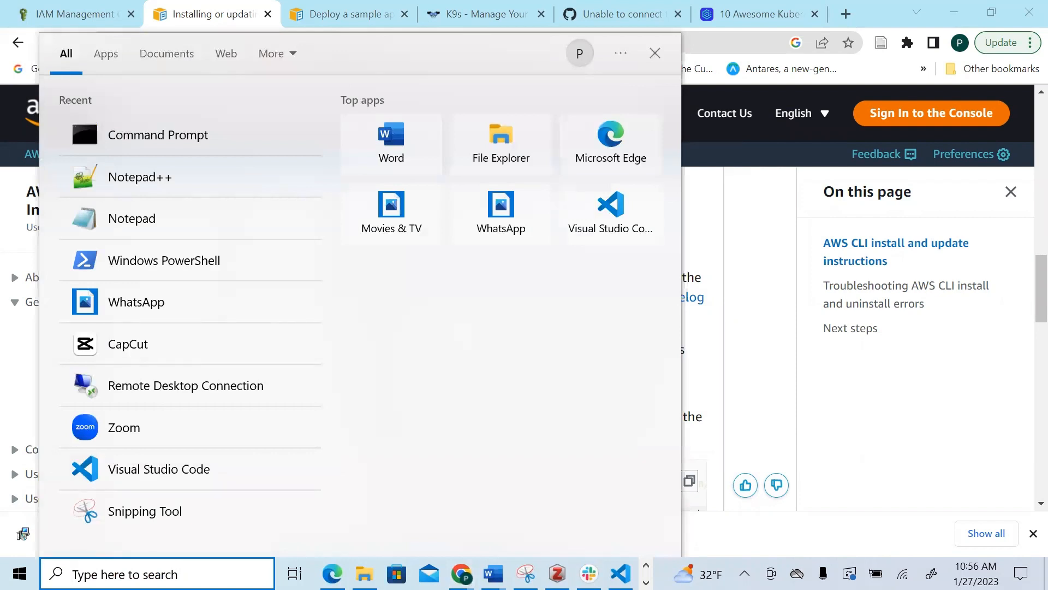
- Search 'cmd' in Windows search and launch Command Prompt
type("cmd")
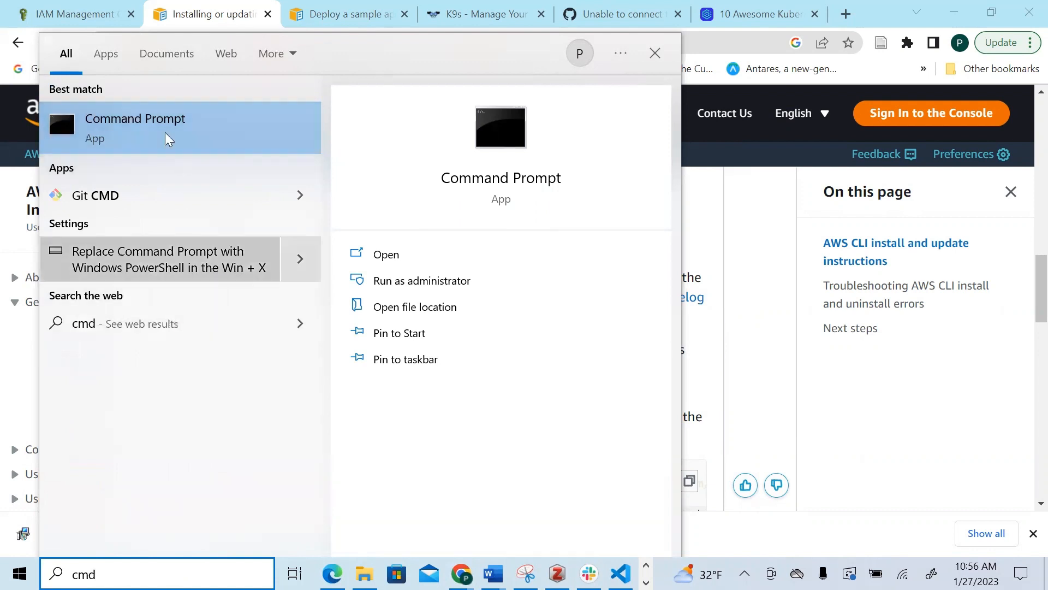
mouse_move(147, 127)
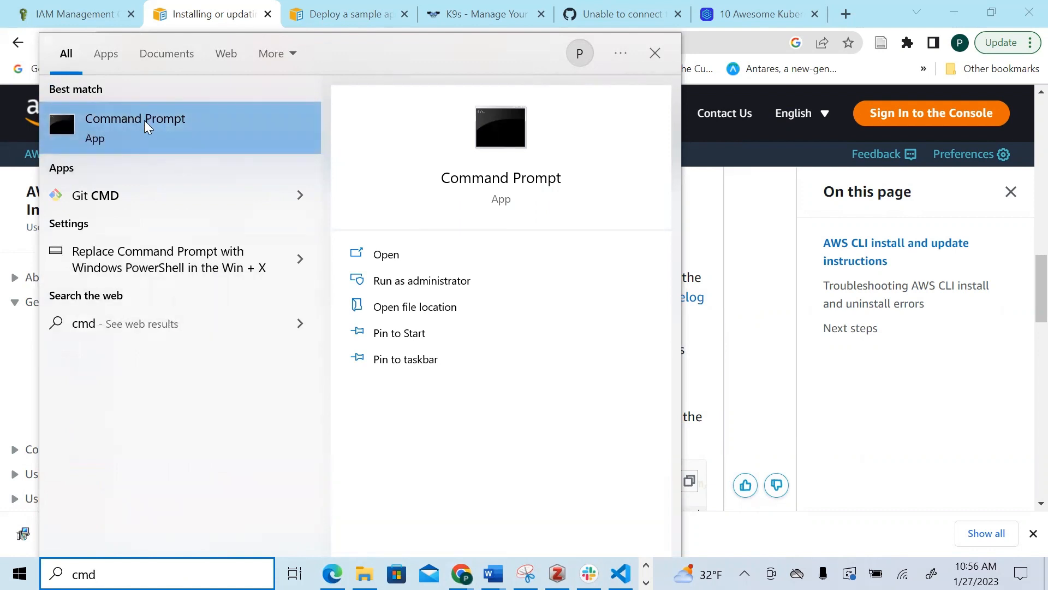
mouse_move(183, 539)
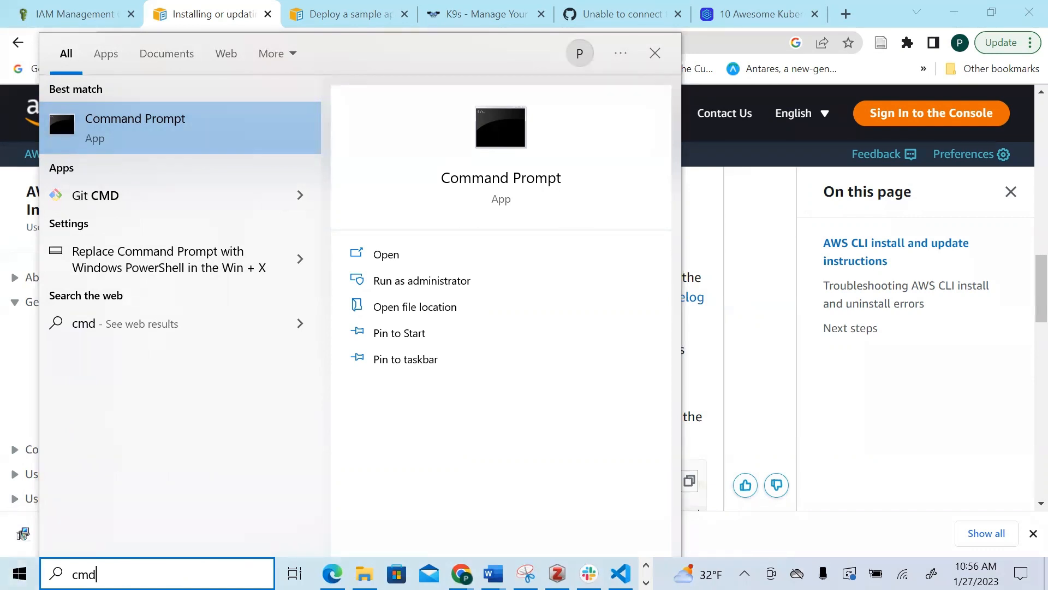
mouse_move(178, 144)
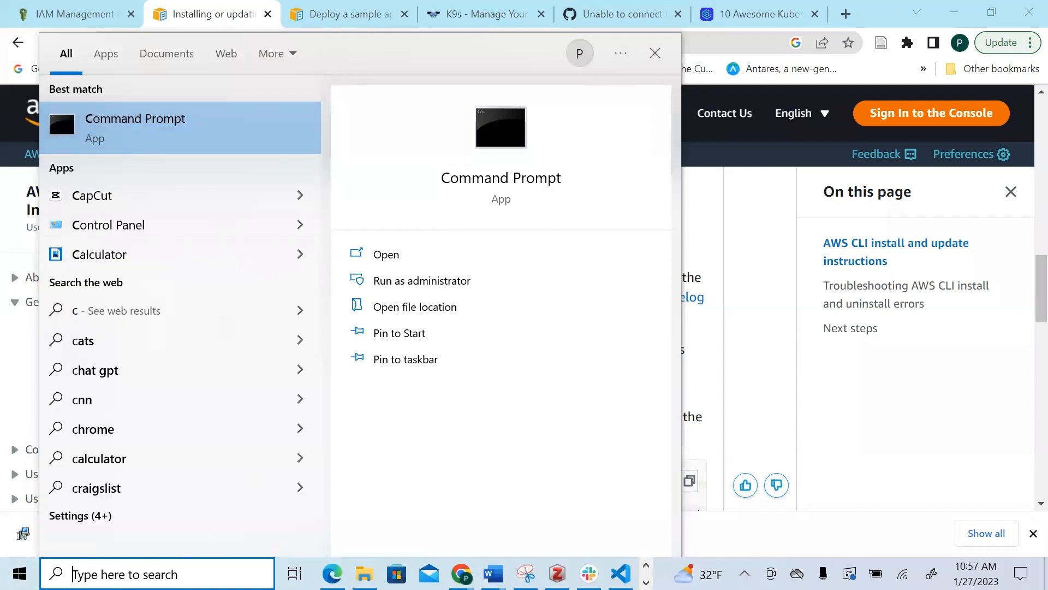
type("er")
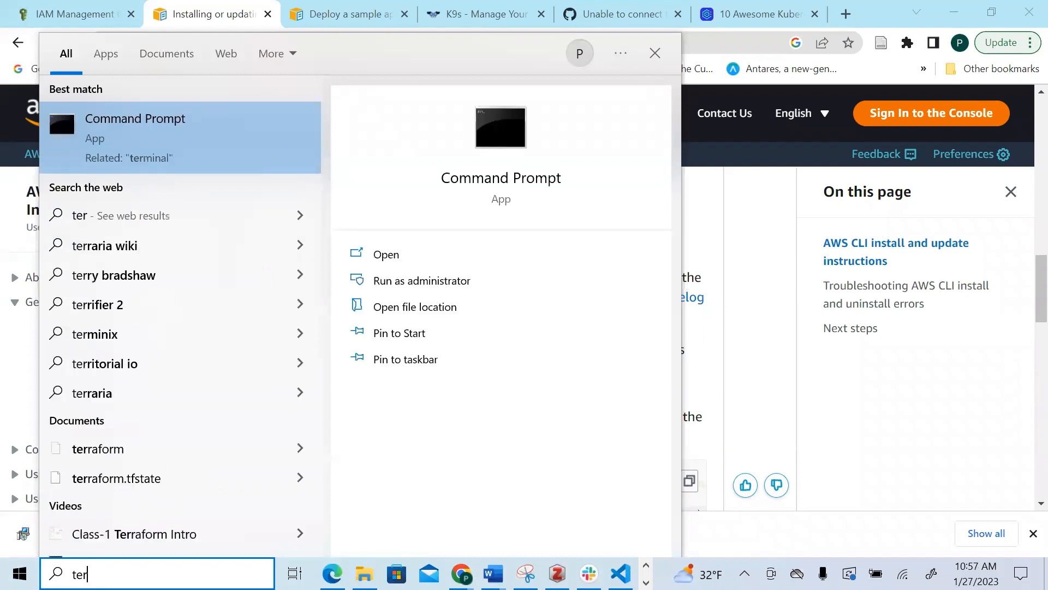
type("m")
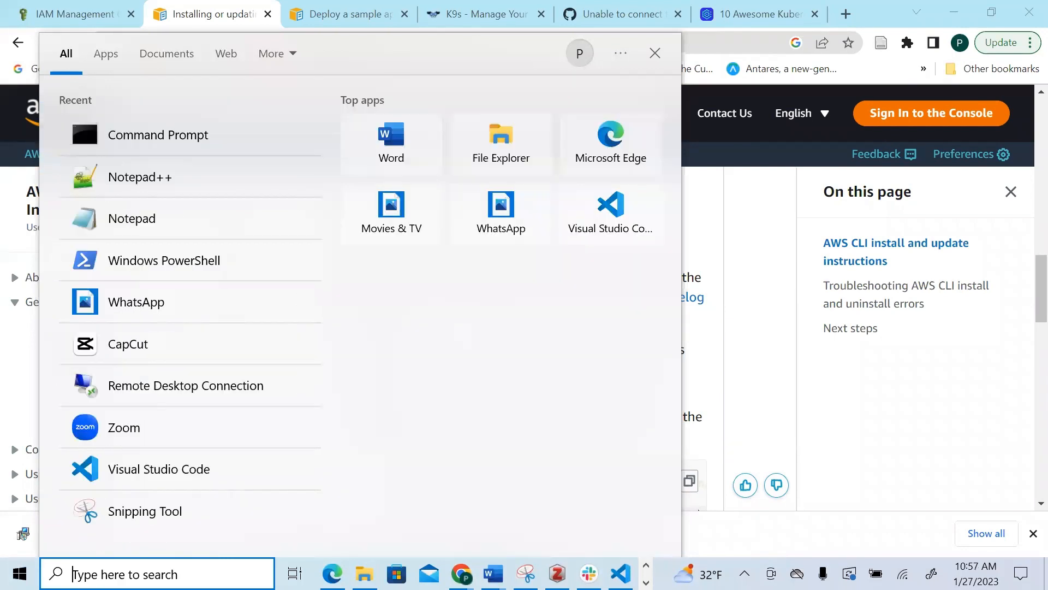
type("cmd")
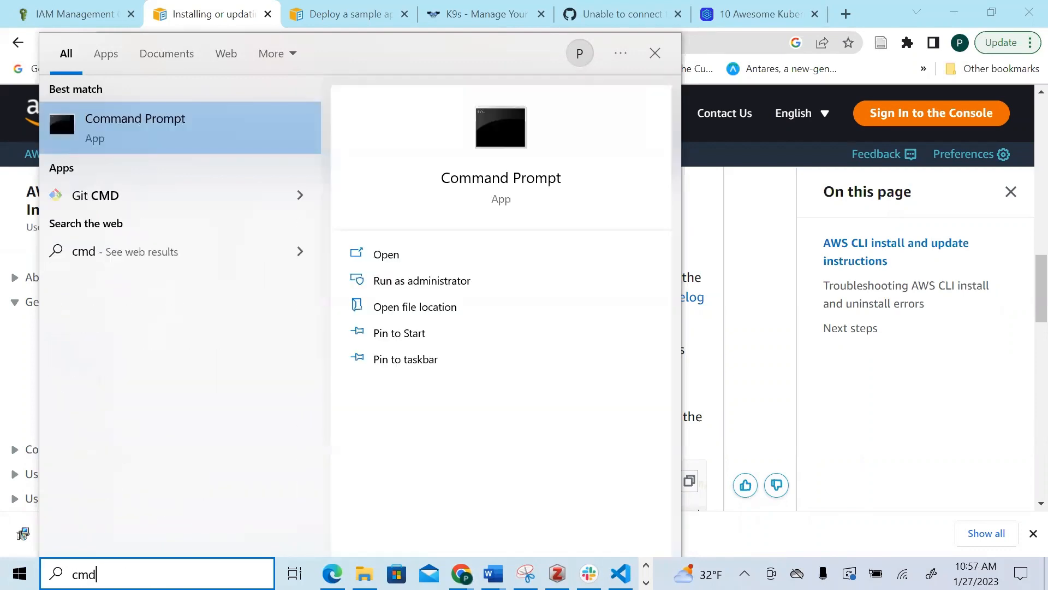
mouse_move(207, 137)
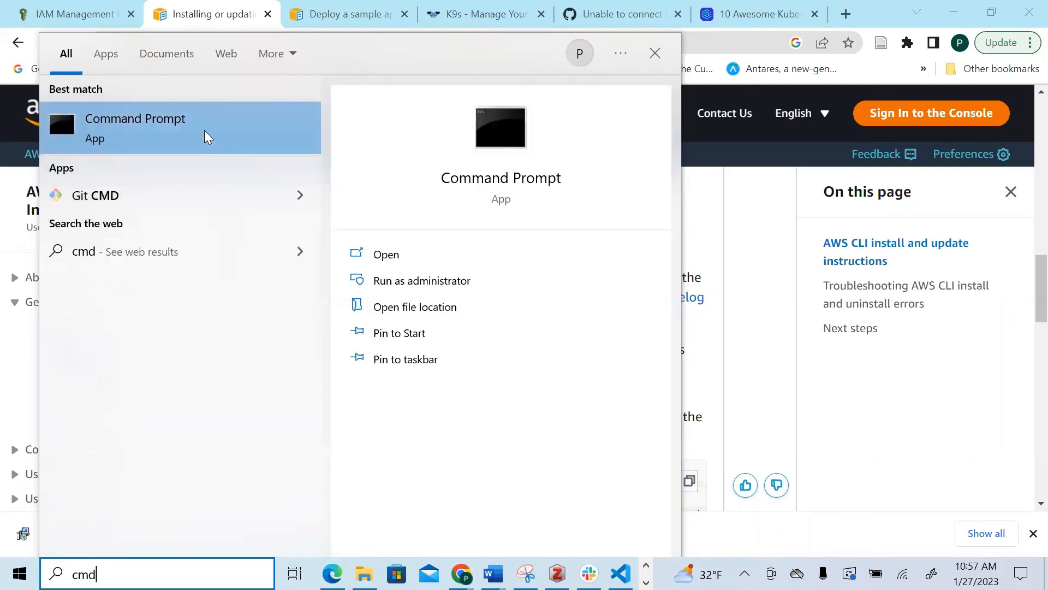
left_click(385, 255)
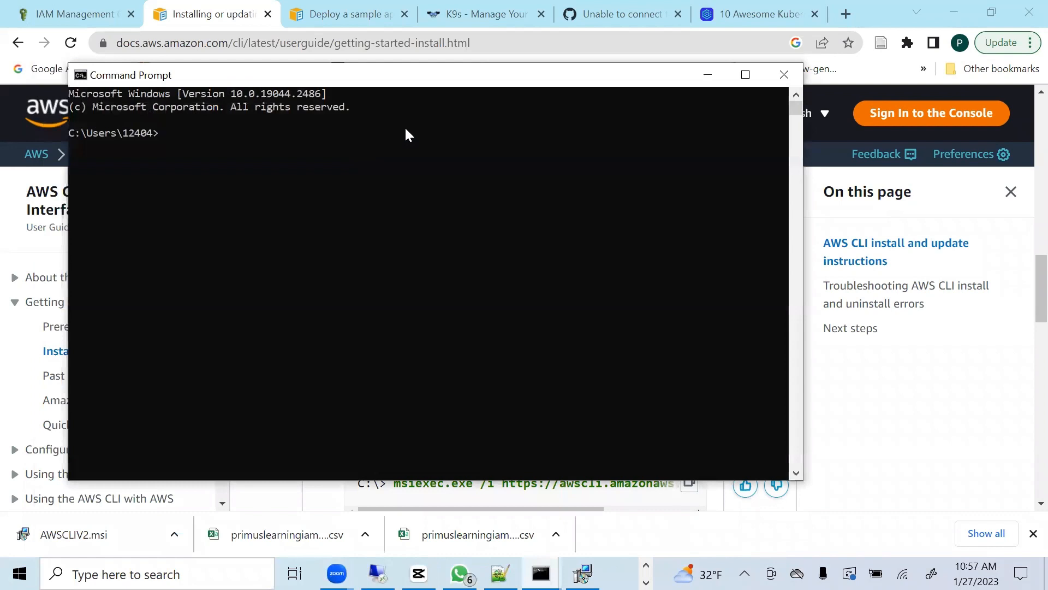
- Maximize Command Prompt and enter the command 'aws configure'
left_click(745, 74)
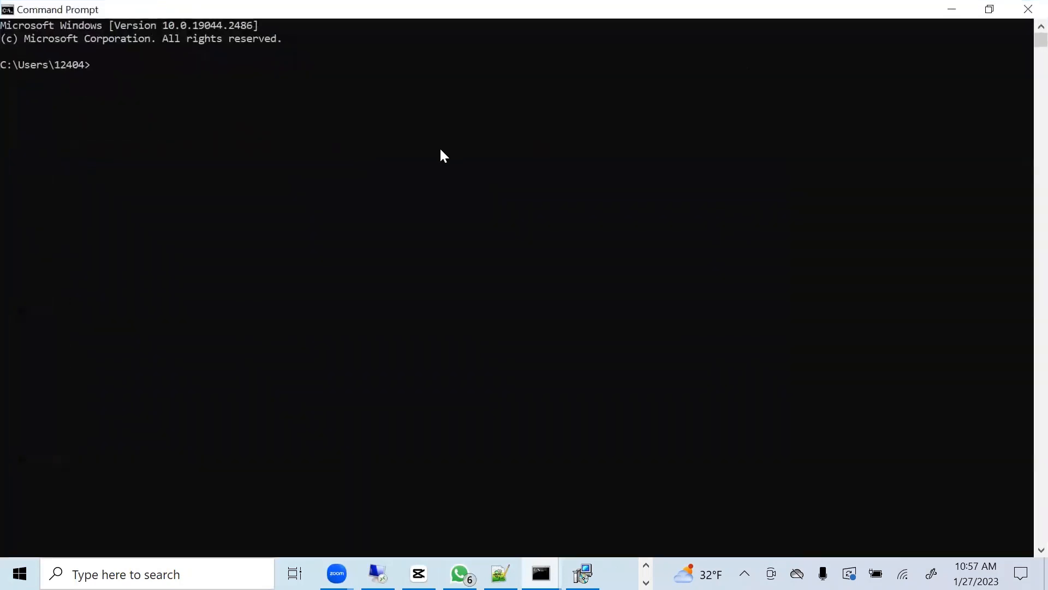
type("aws")
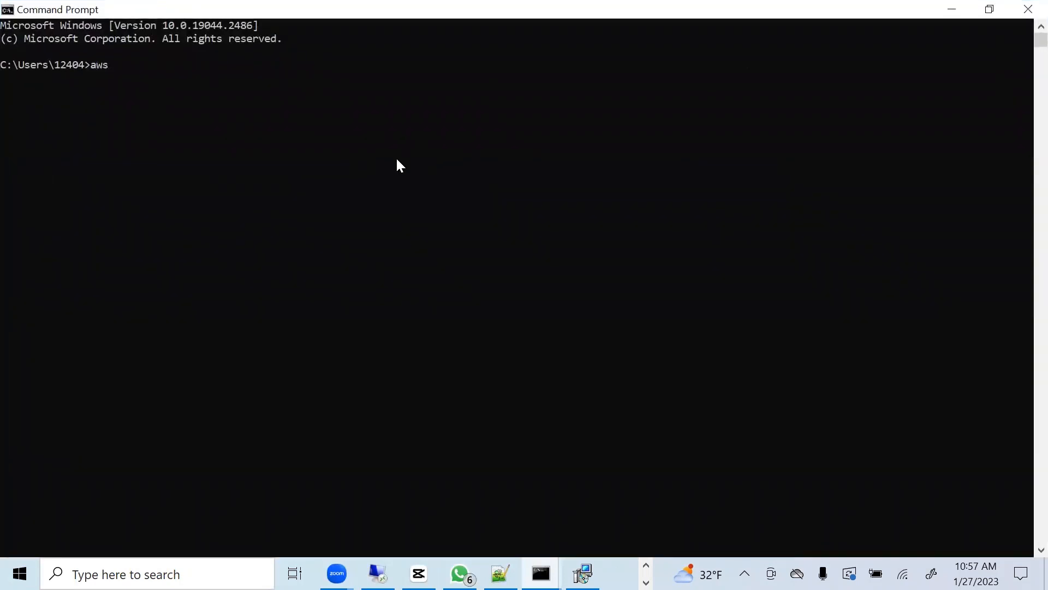
key("Backspace")
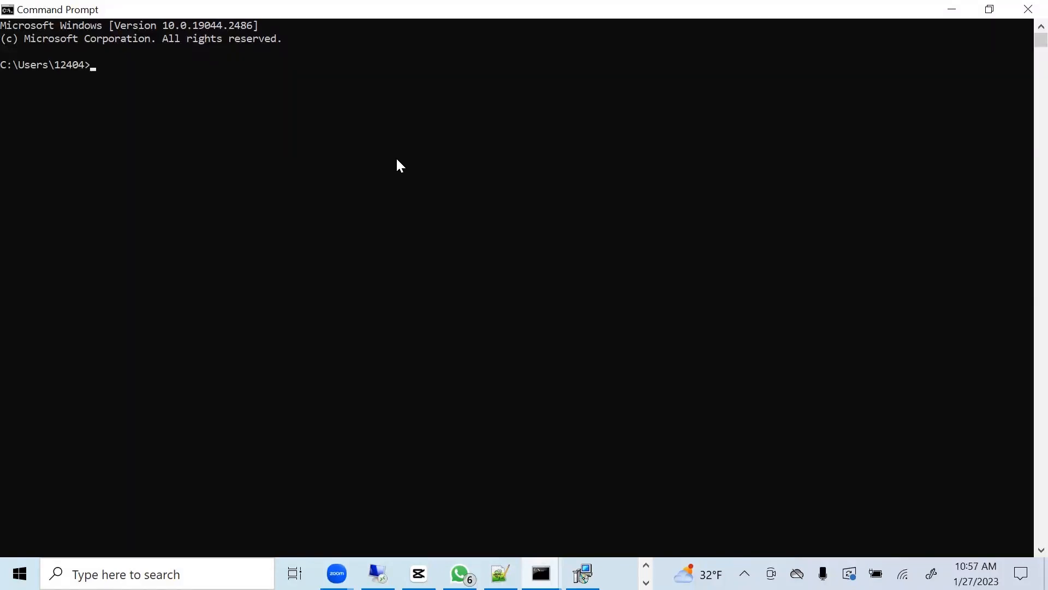
type("aws")
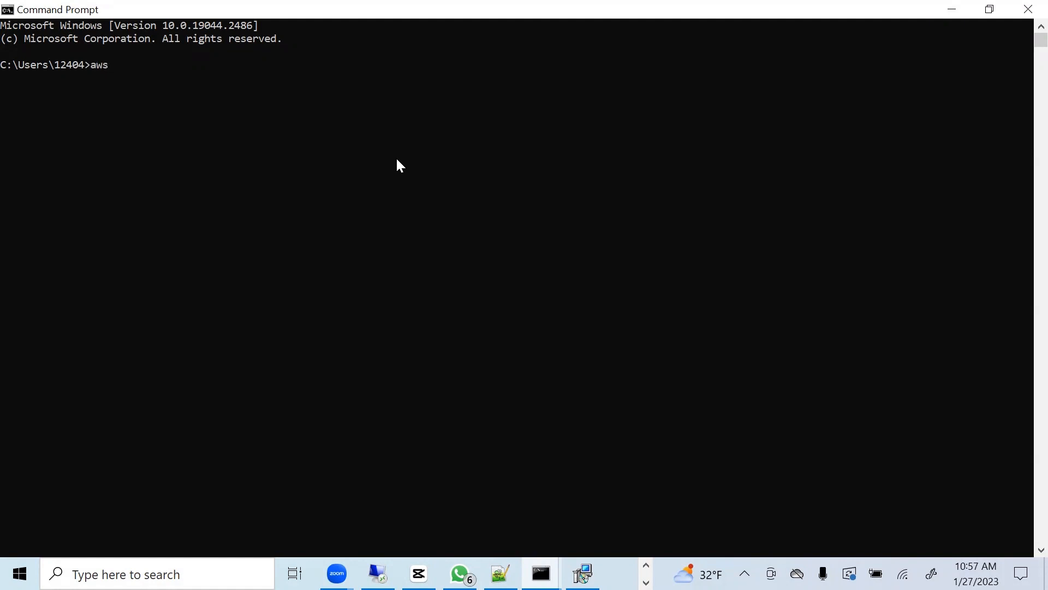
type("con")
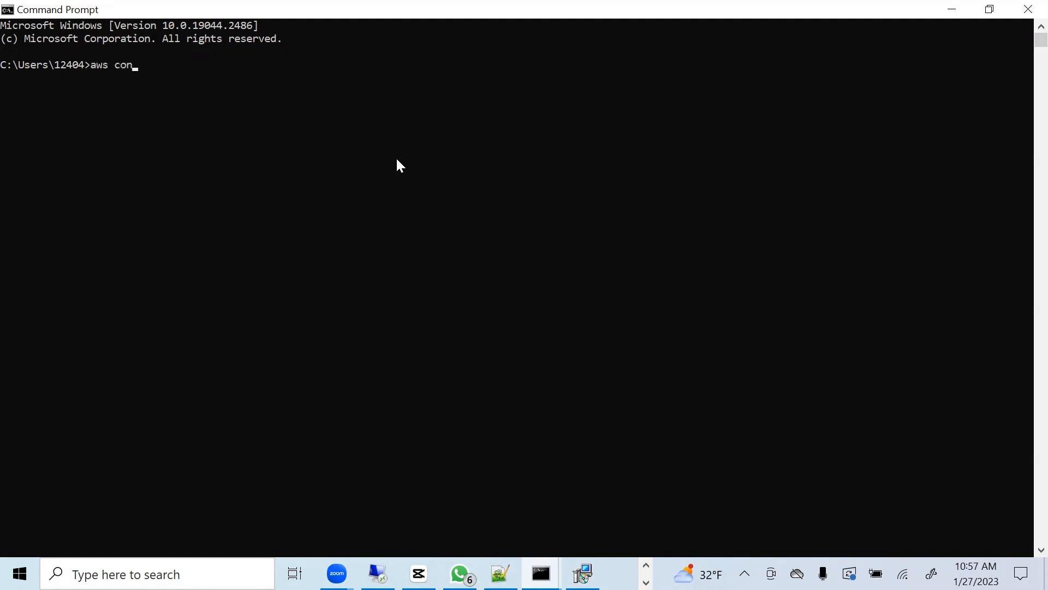
type("figure")
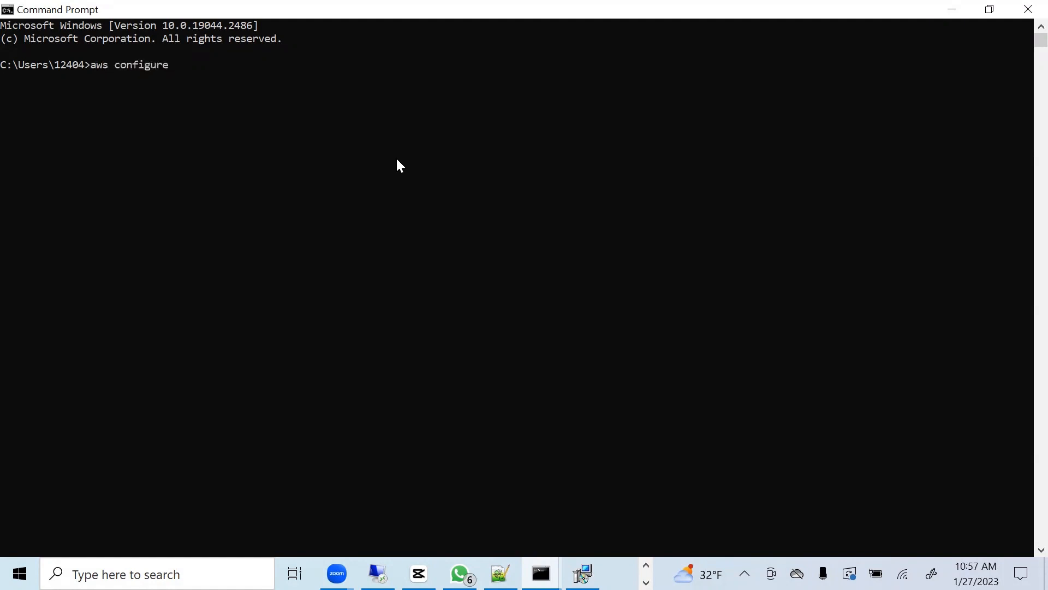
mouse_move(134, 76)
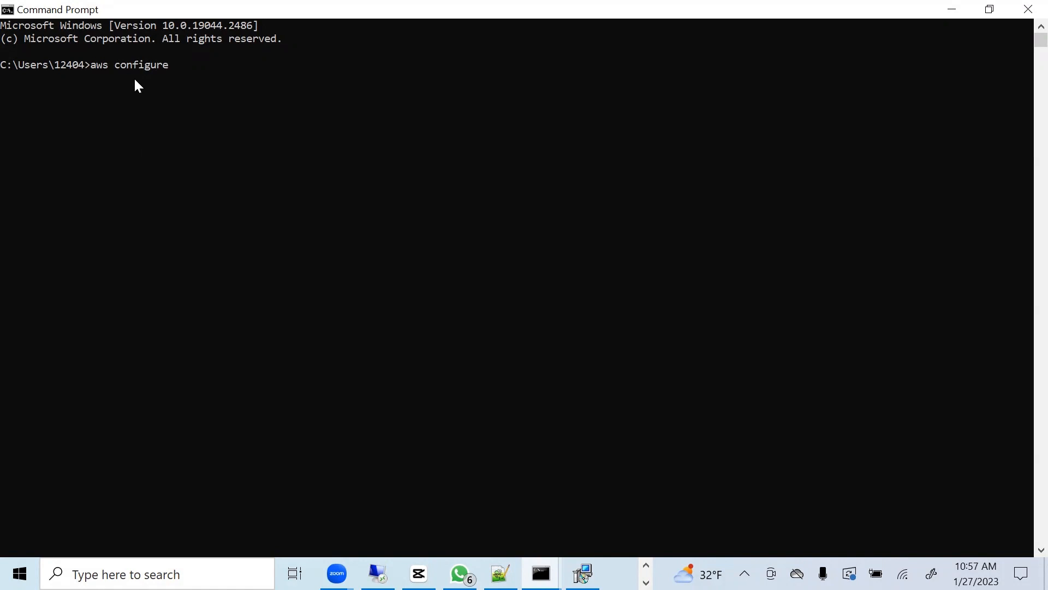
mouse_move(238, 165)
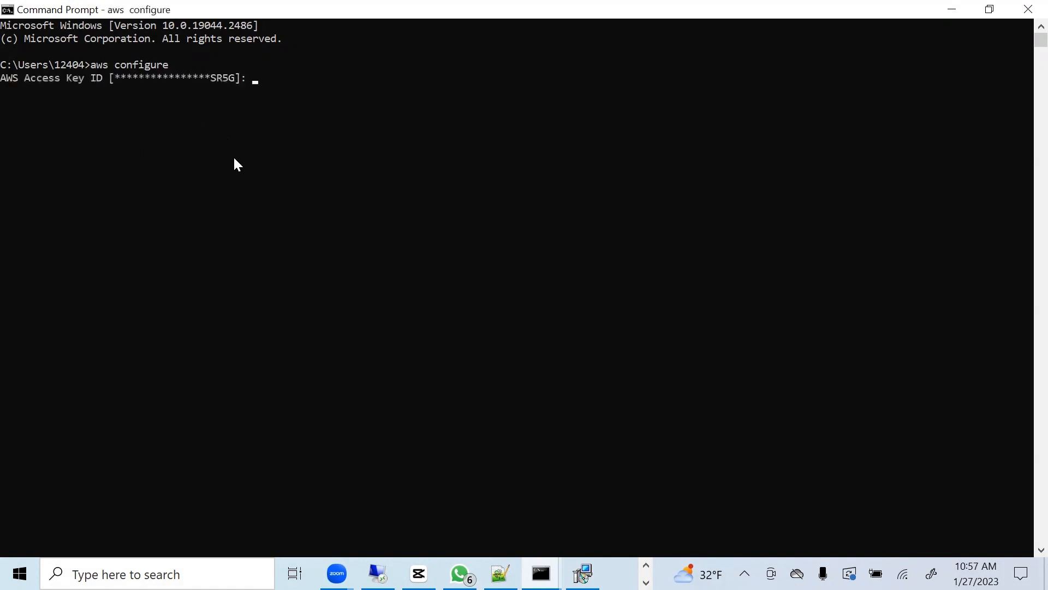
mouse_move(158, 83)
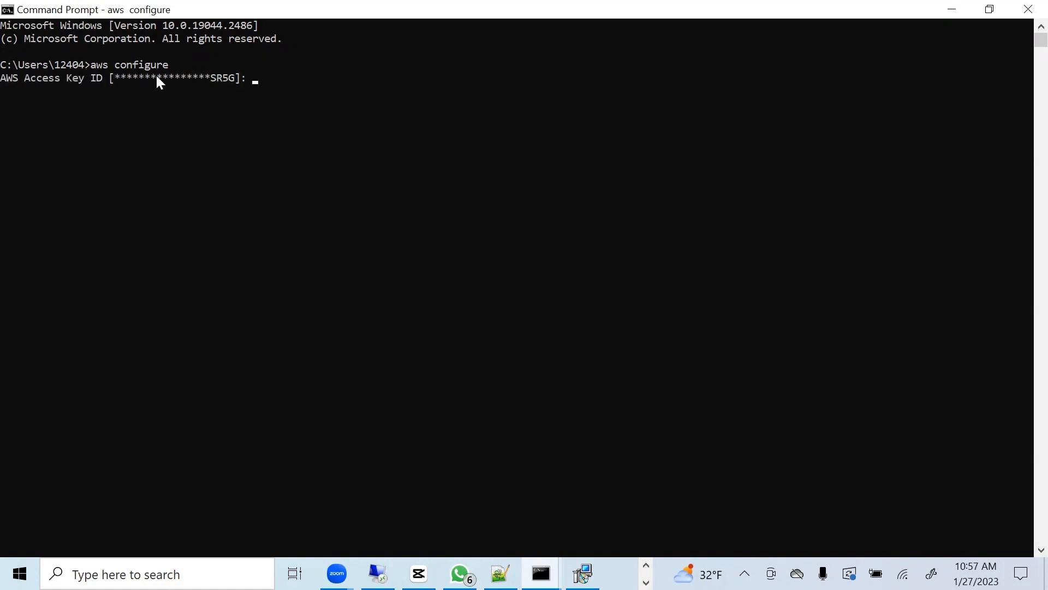
mouse_move(117, 92)
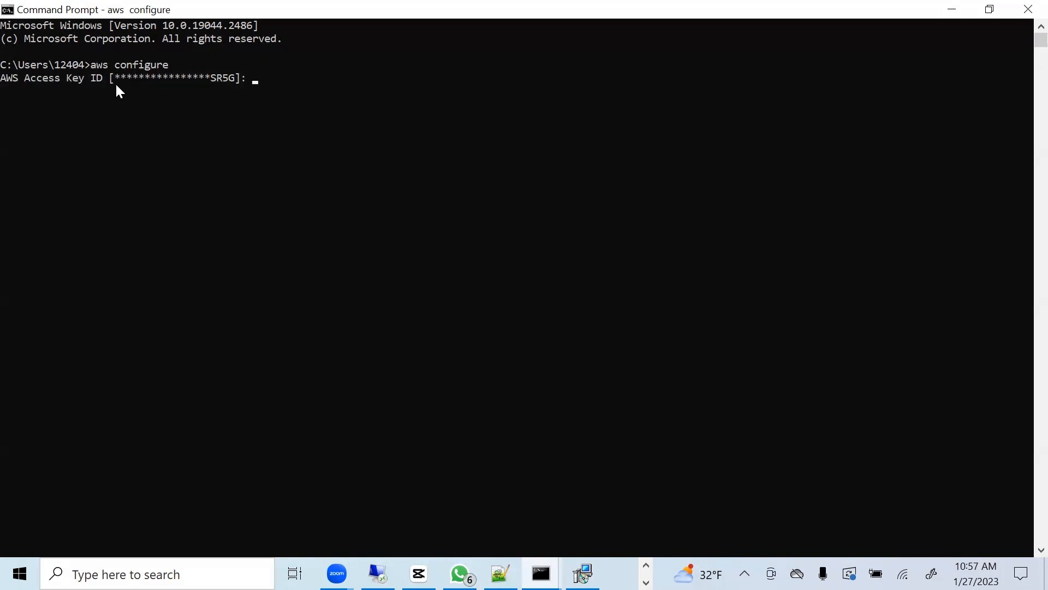
mouse_move(207, 92)
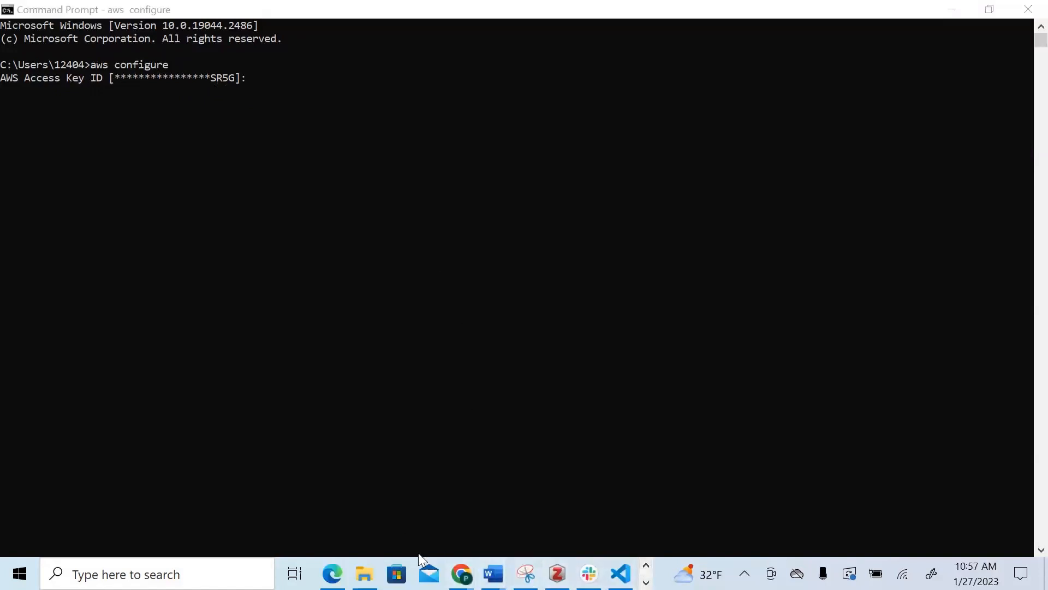
mouse_move(461, 573)
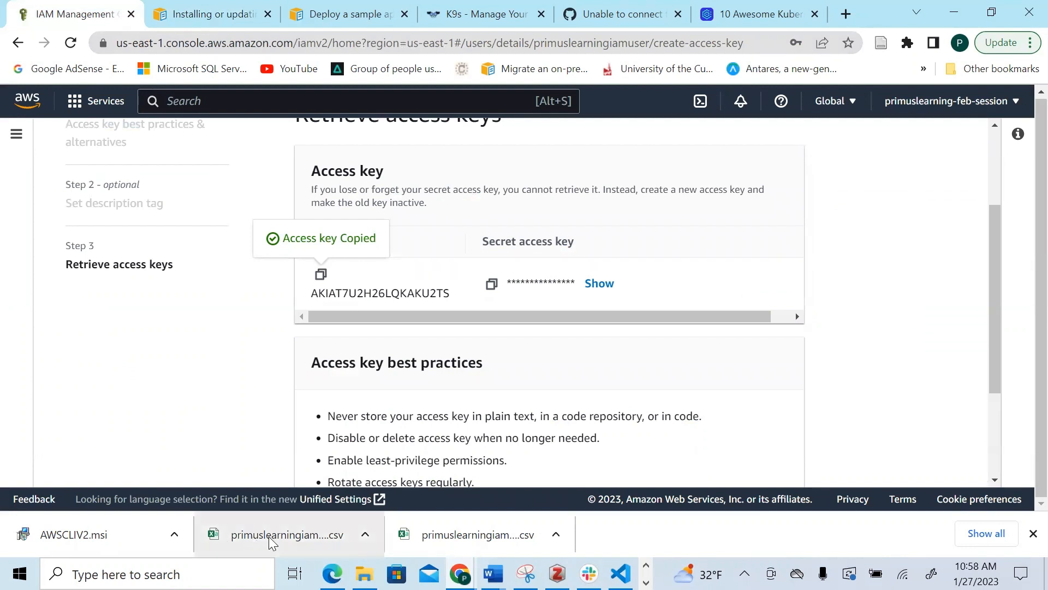
mouse_move(287, 534)
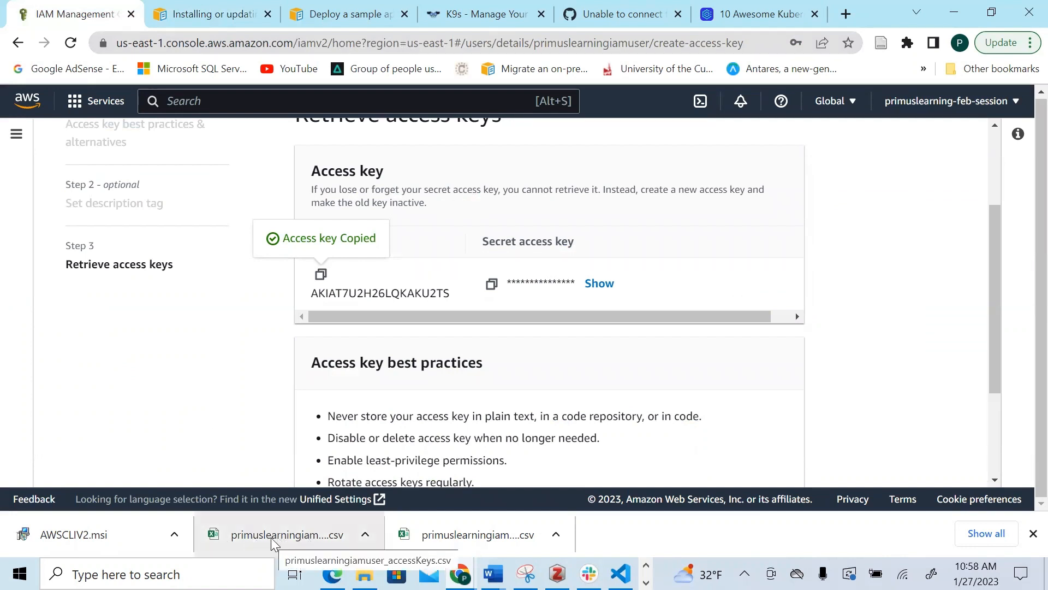
mouse_move(532, 217)
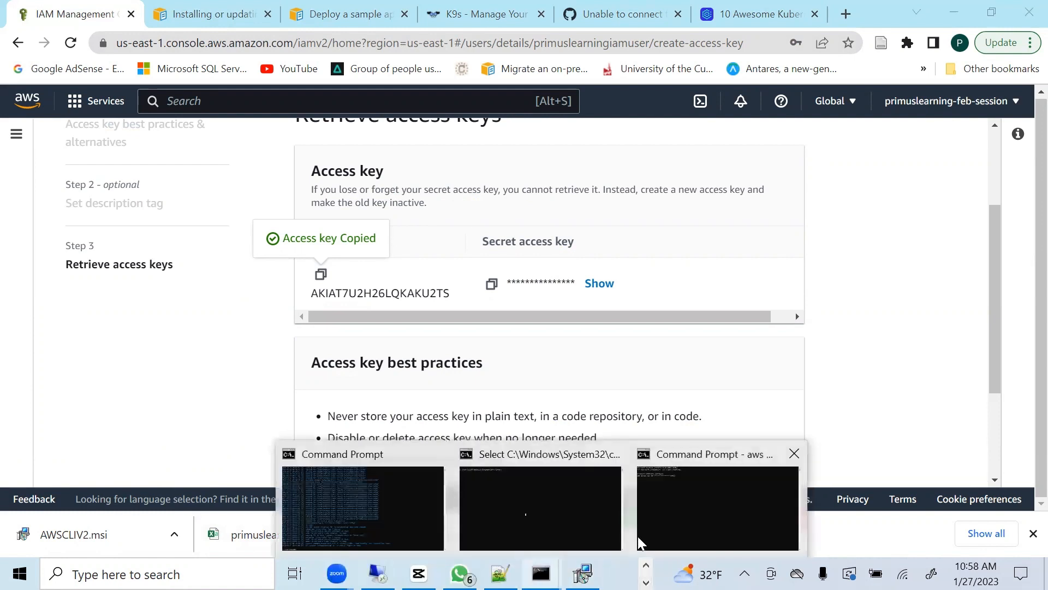
left_click(717, 507)
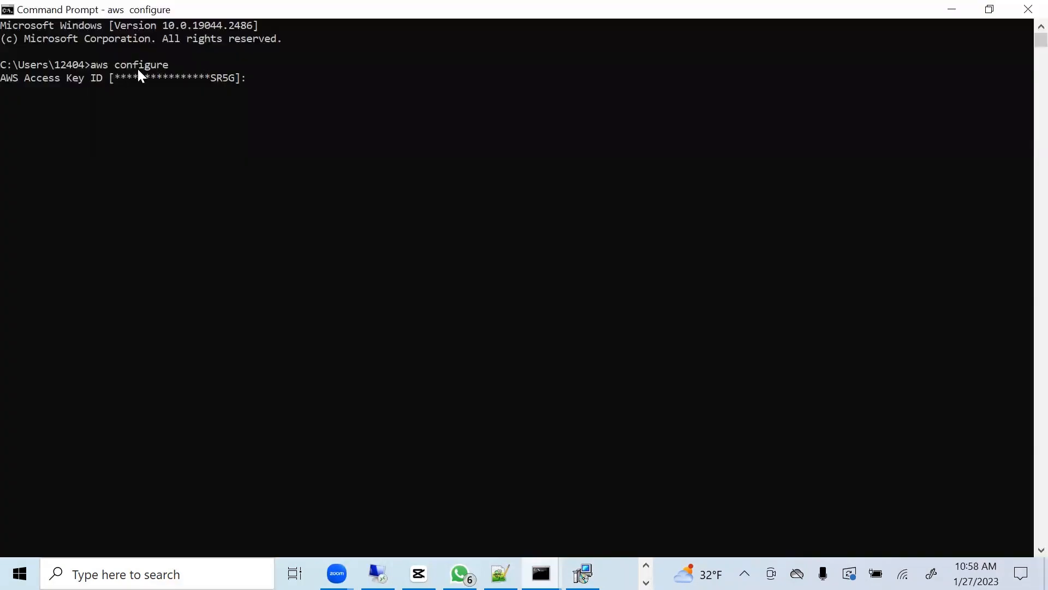
mouse_move(248, 82)
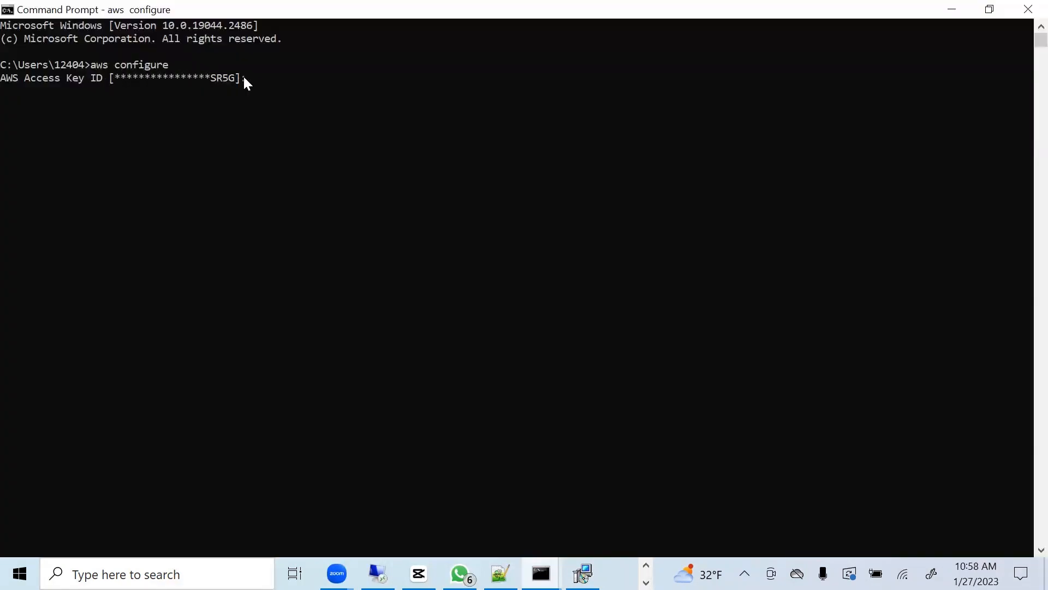
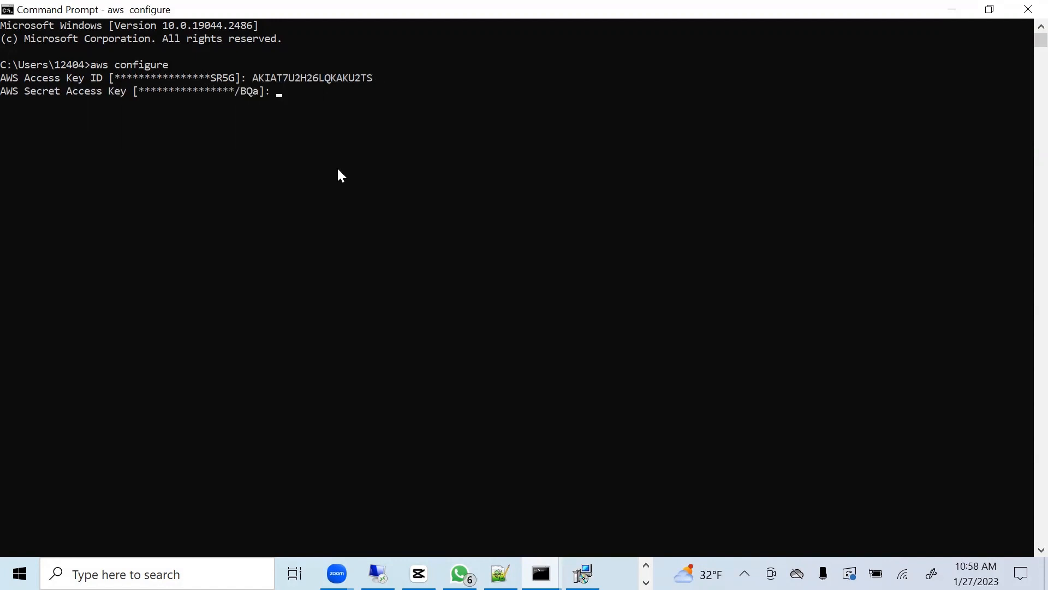
mouse_move(115, 108)
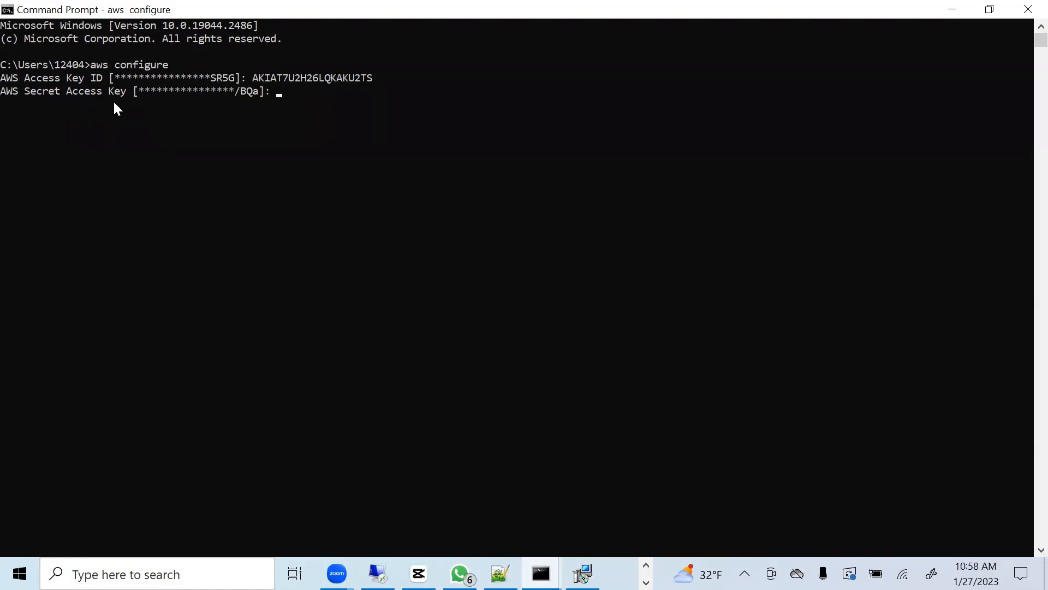
mouse_move(51, 85)
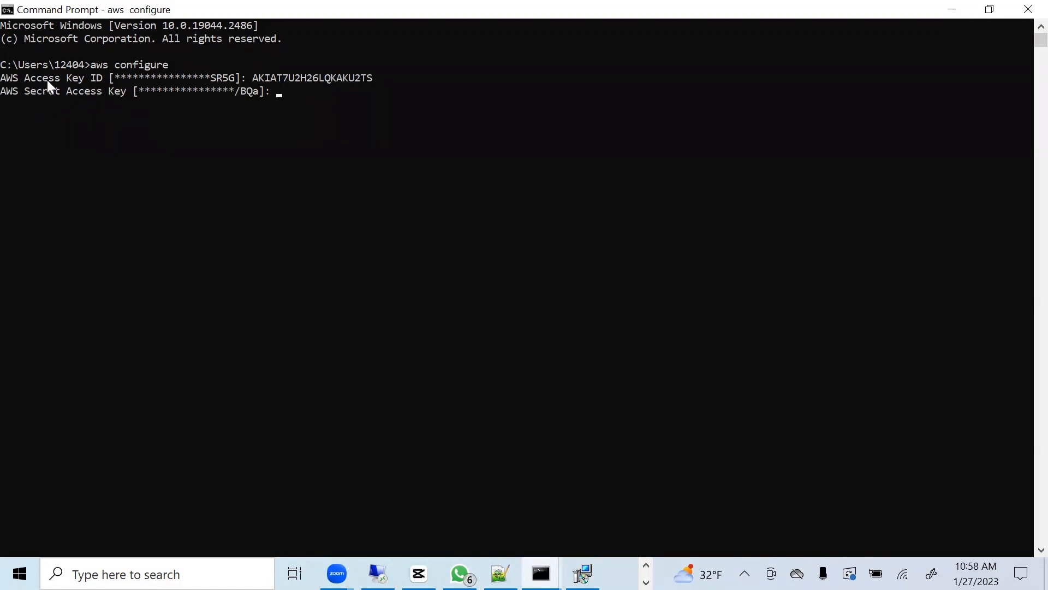
mouse_move(317, 85)
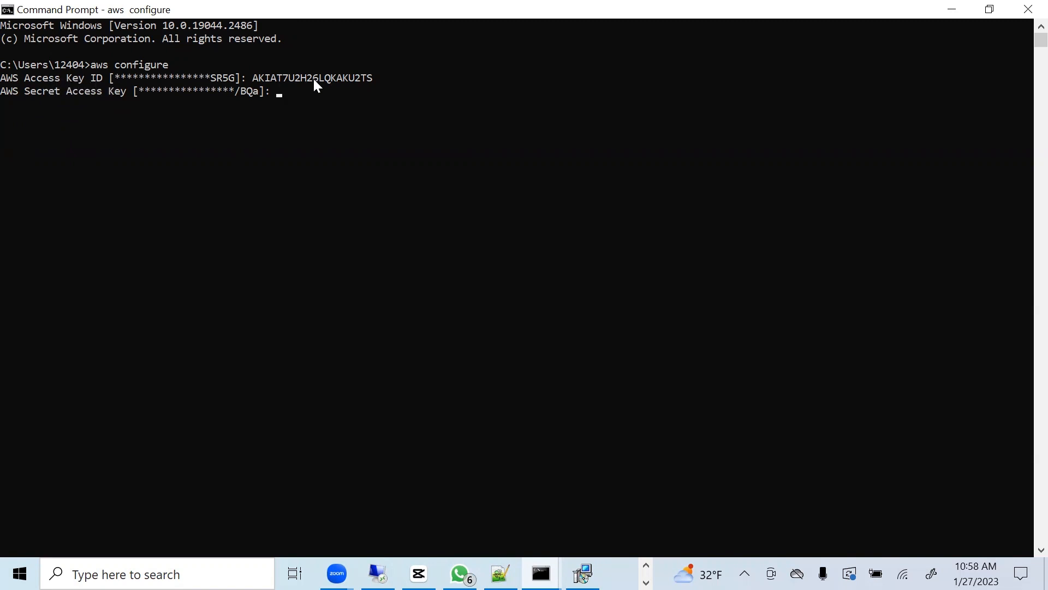
mouse_move(72, 107)
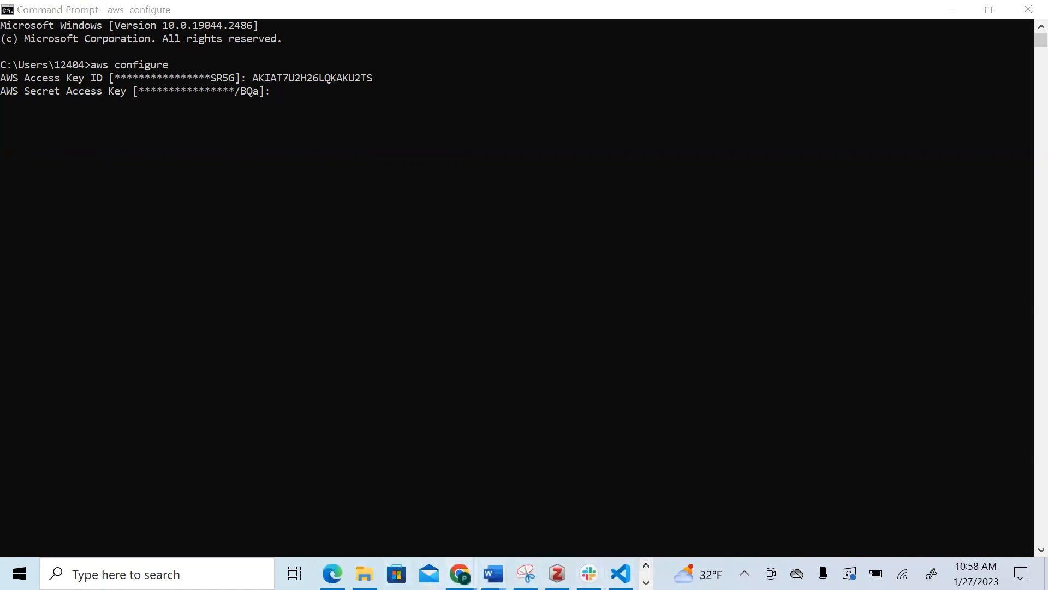
mouse_move(459, 573)
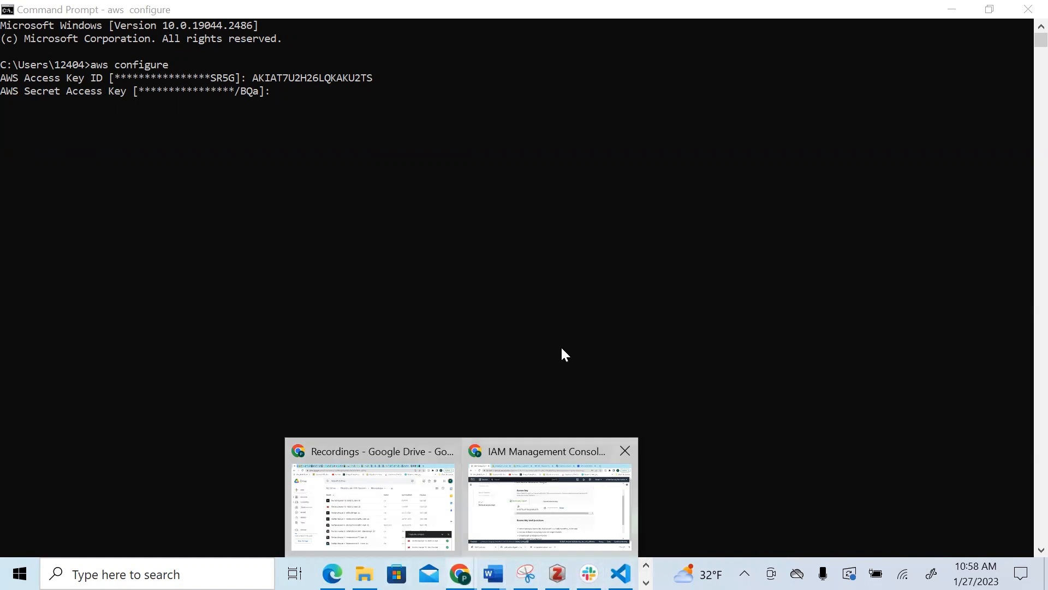
- Copy the secret access key from the IAM console and return to the aws configure session
left_click(546, 501)
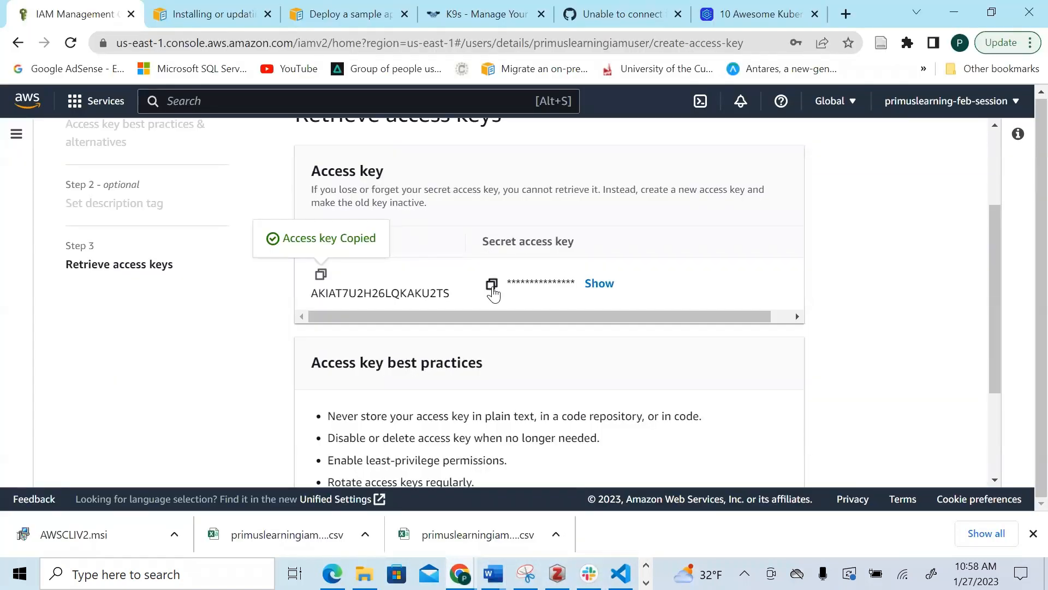
left_click(492, 284)
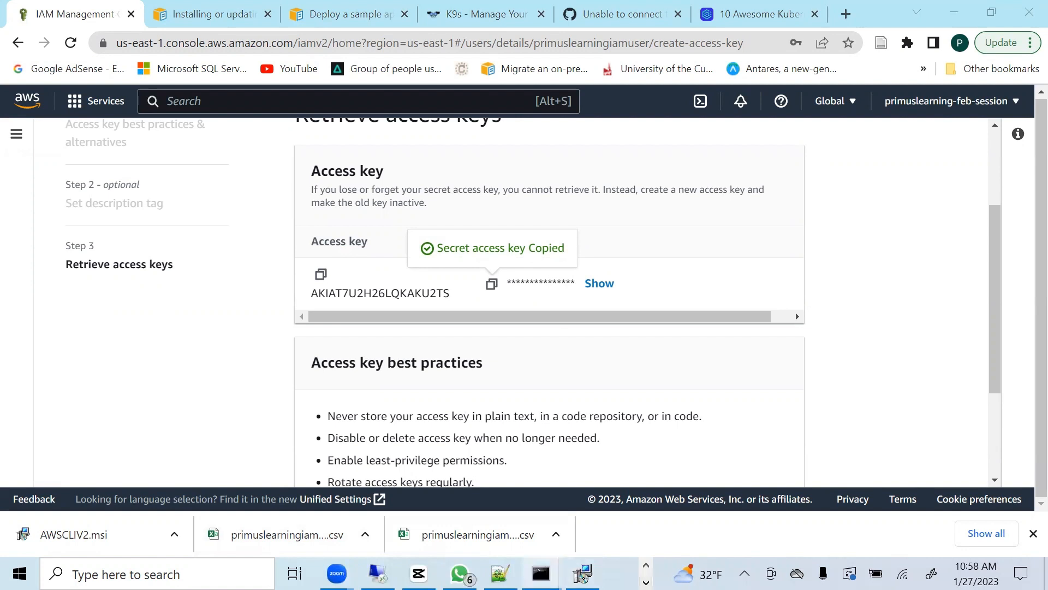
mouse_move(539, 574)
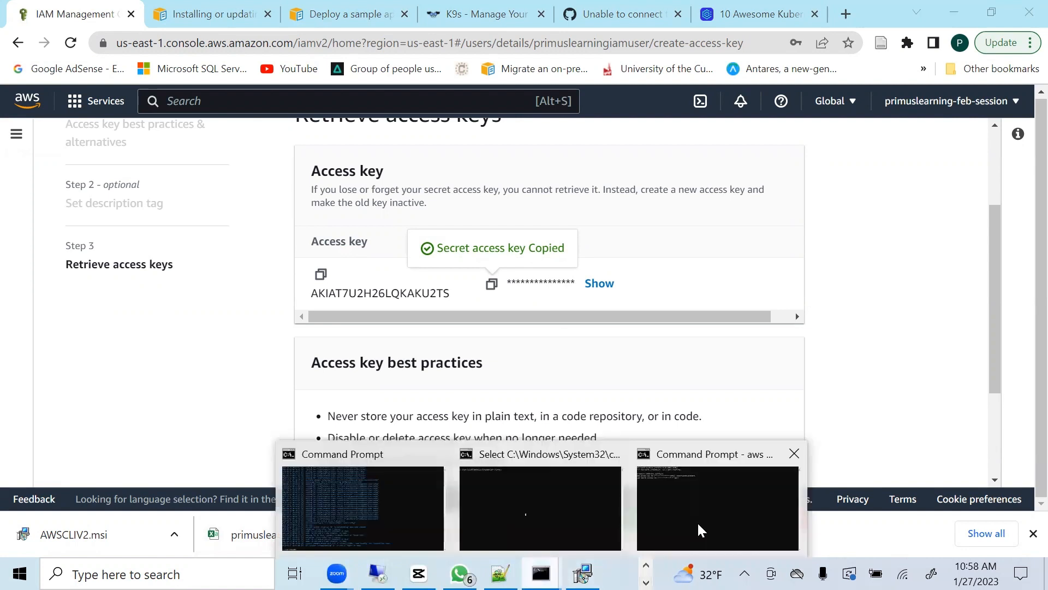
left_click(717, 508)
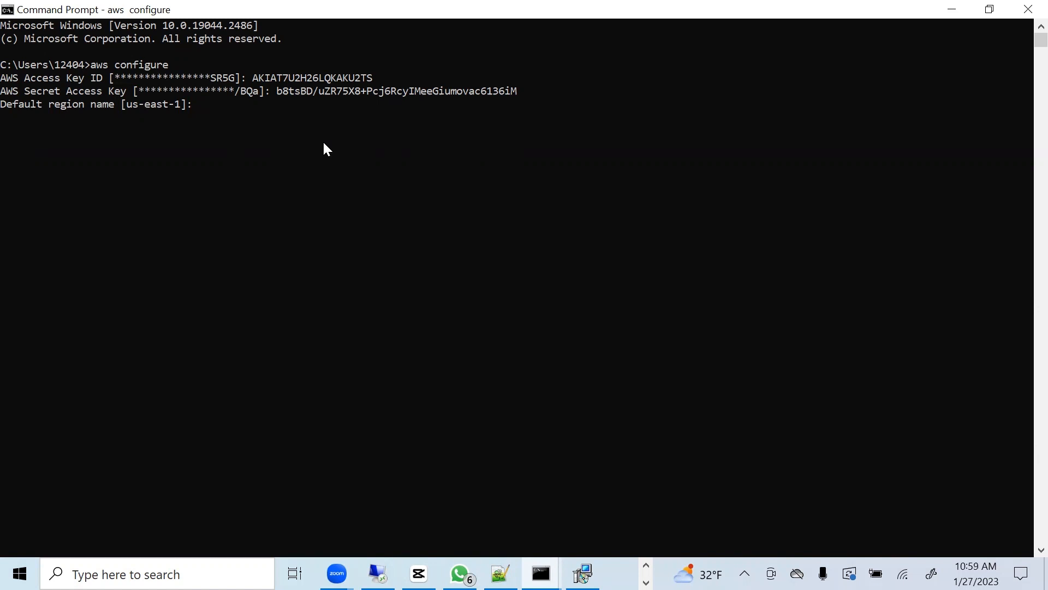
- Start typing region us-east-1, then erase it to keep the default region us-east-1
type("us-")
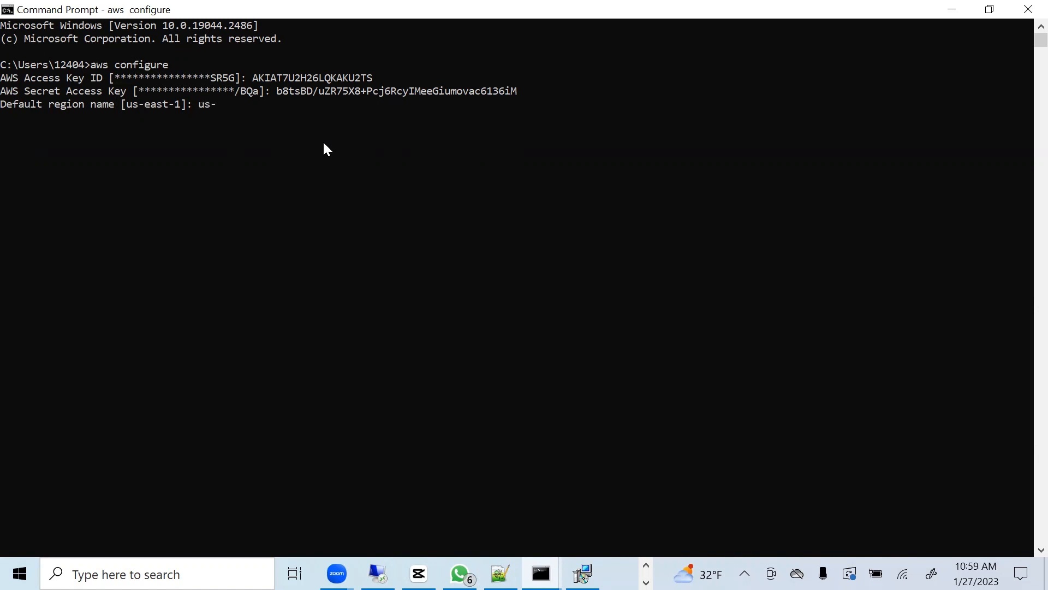
type("east-")
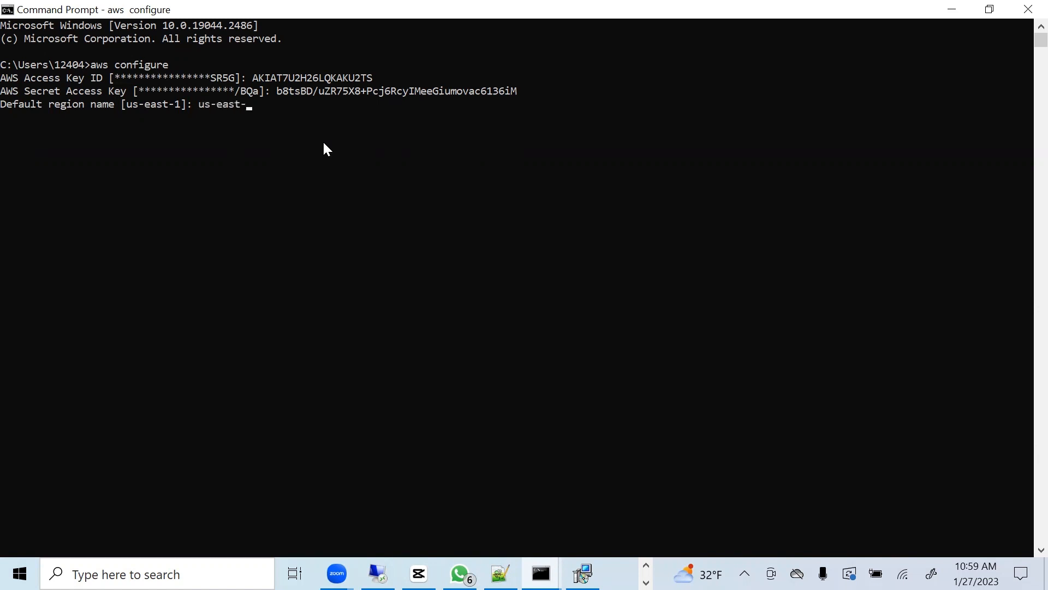
type("1")
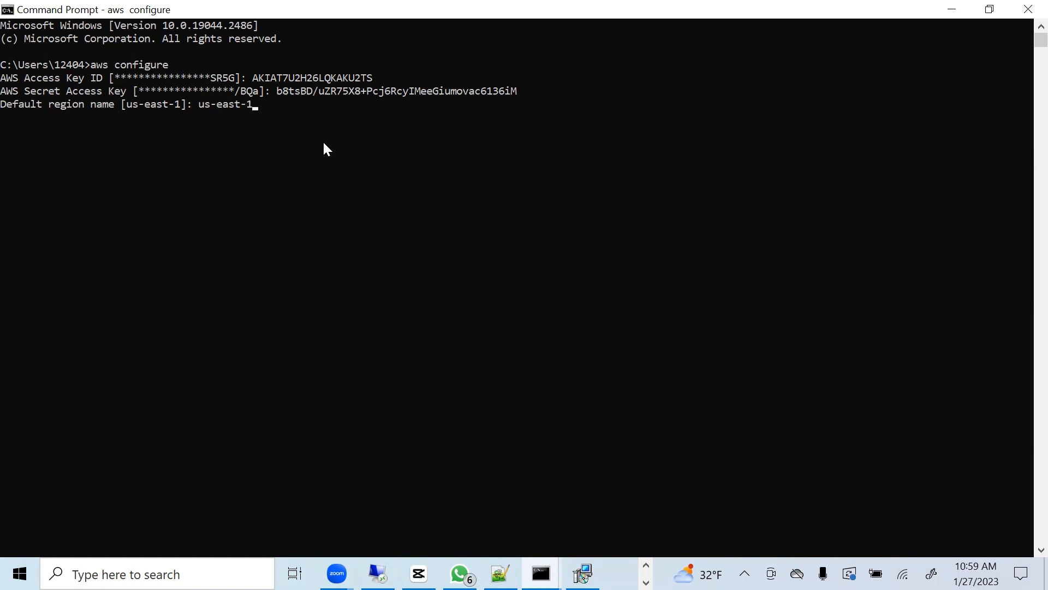
key("BackSpace")
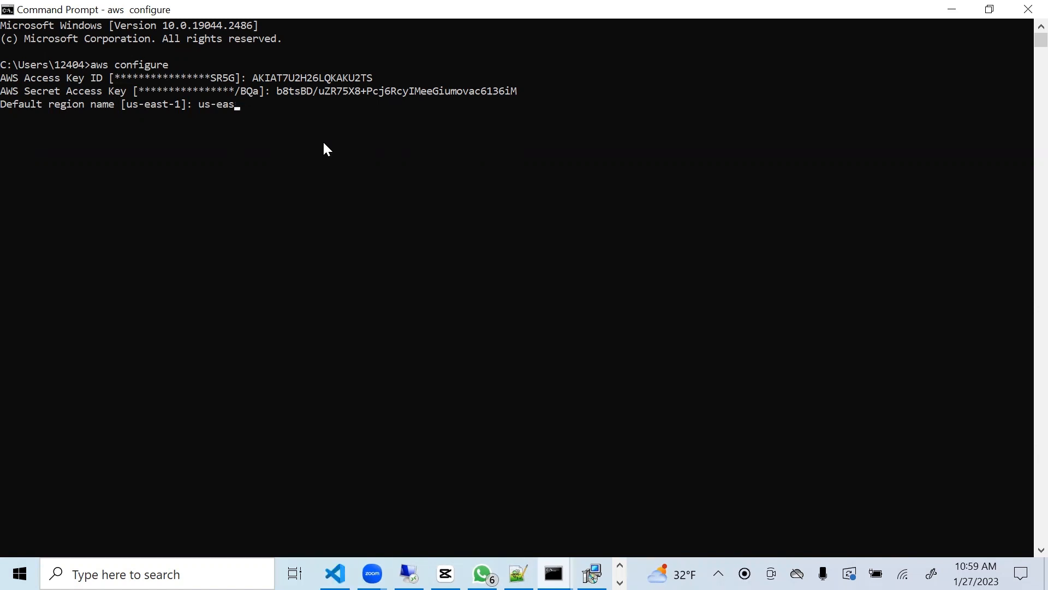
key("Backspace")
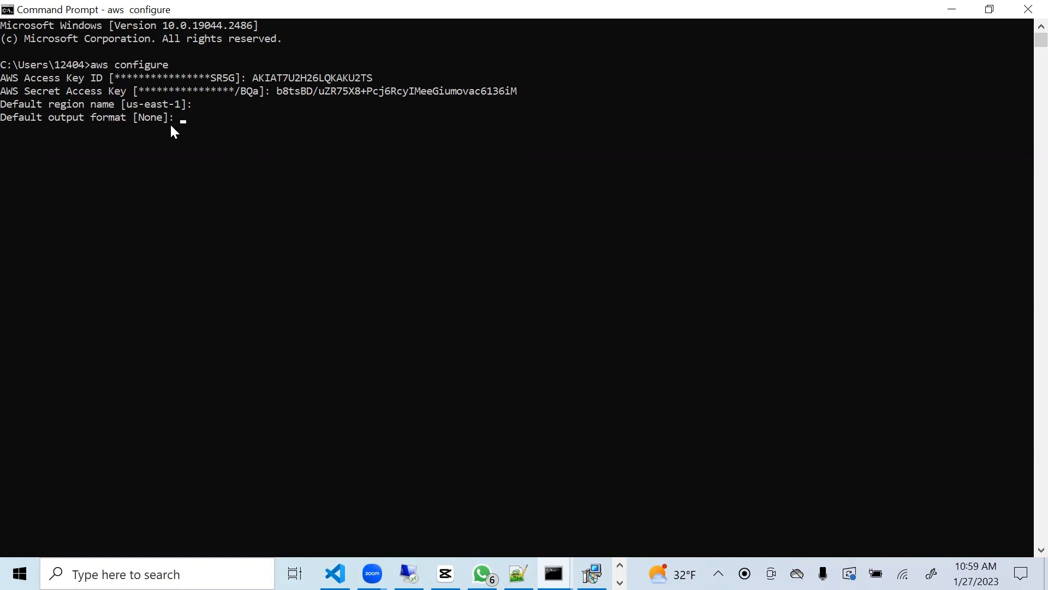
mouse_move(209, 102)
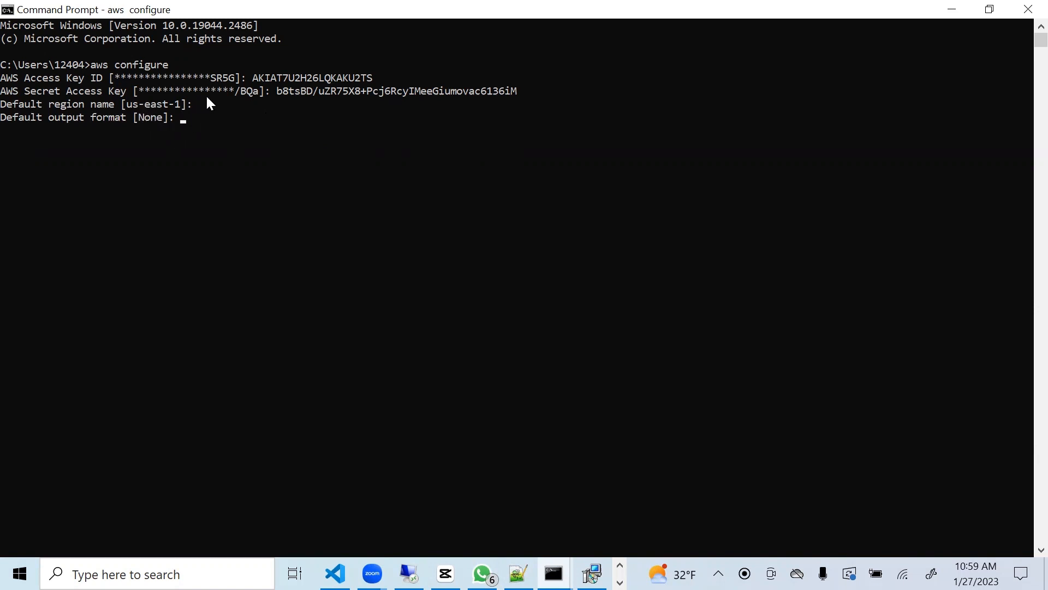
mouse_move(31, 129)
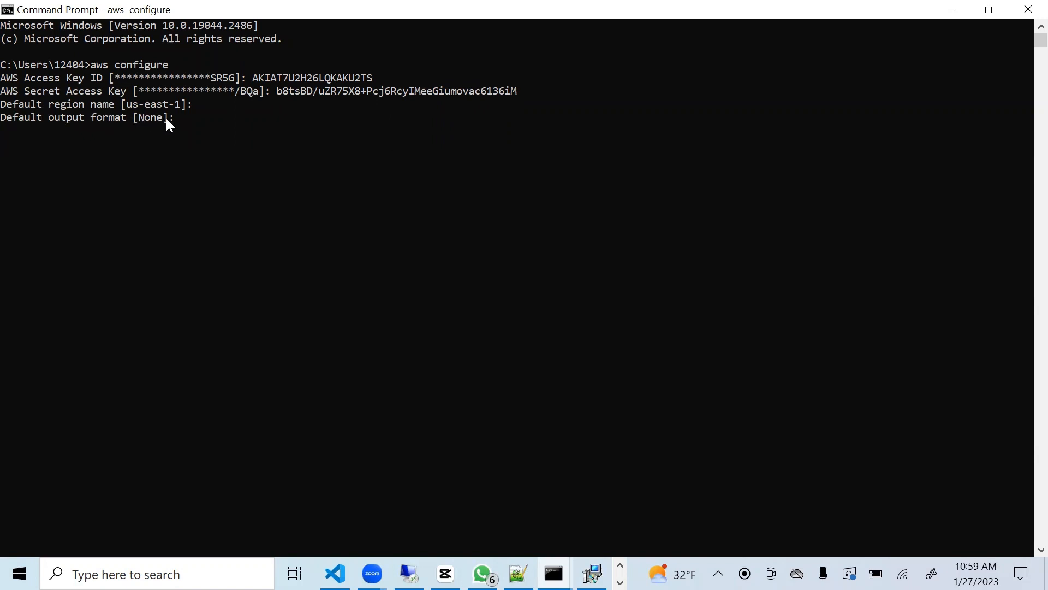
mouse_move(104, 138)
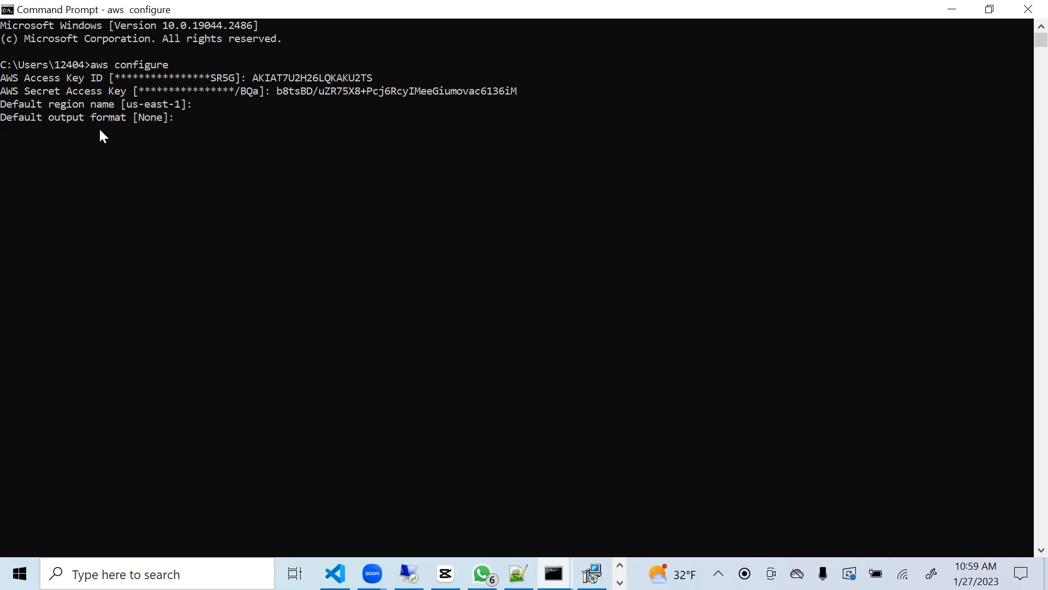
mouse_move(204, 144)
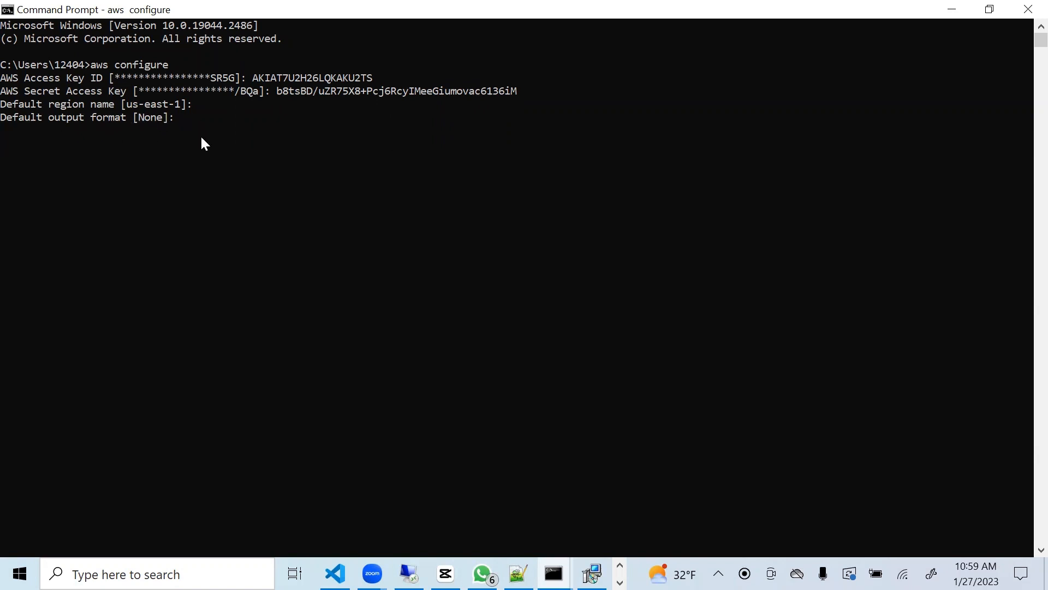
mouse_move(209, 142)
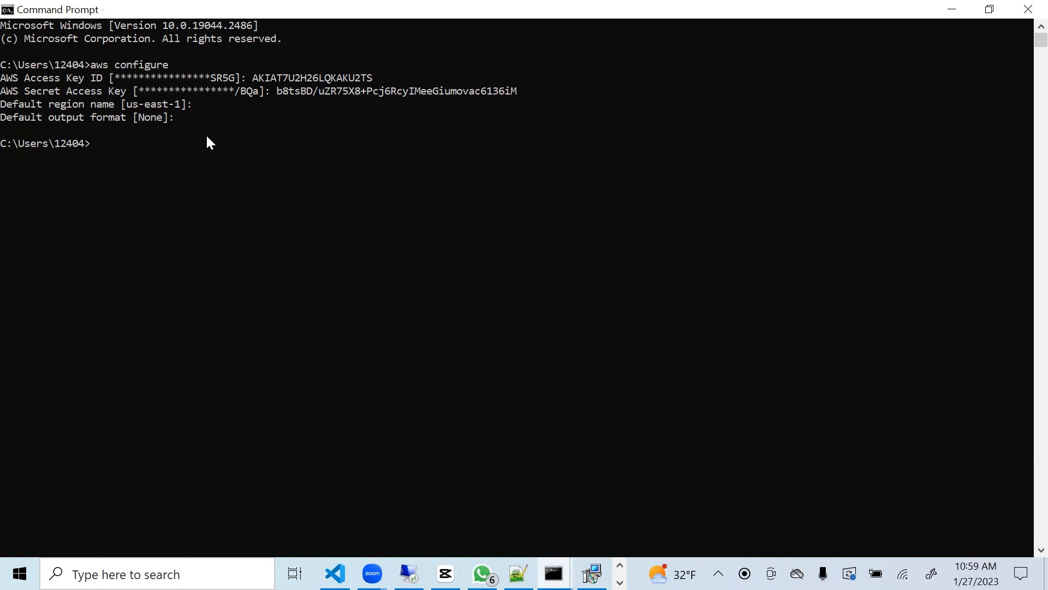
- Run aws s3 ls to list the account's S3 buckets with the new credentials
type("aws")
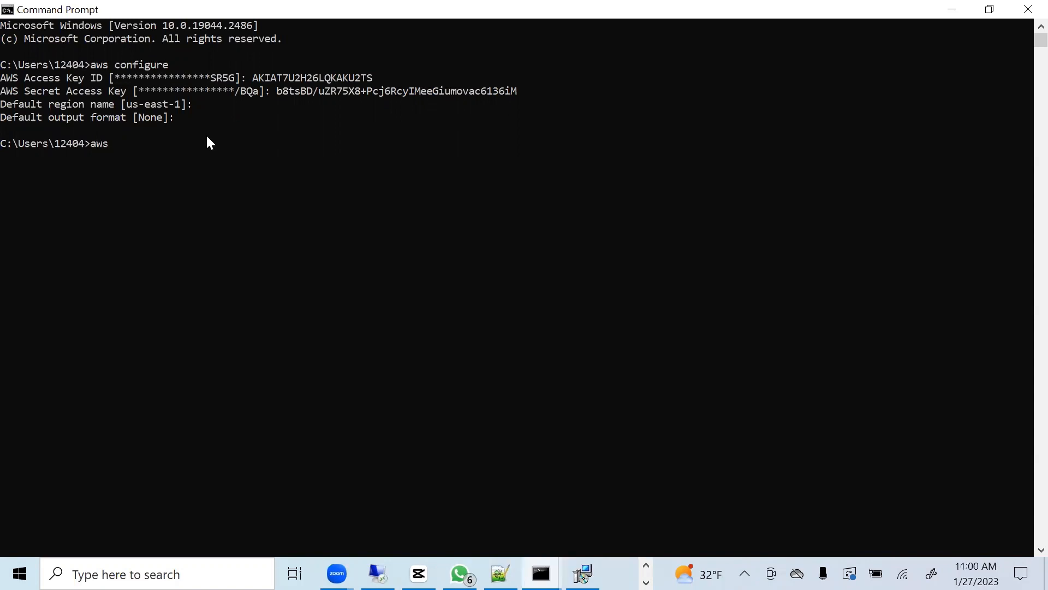
type("s3 ls")
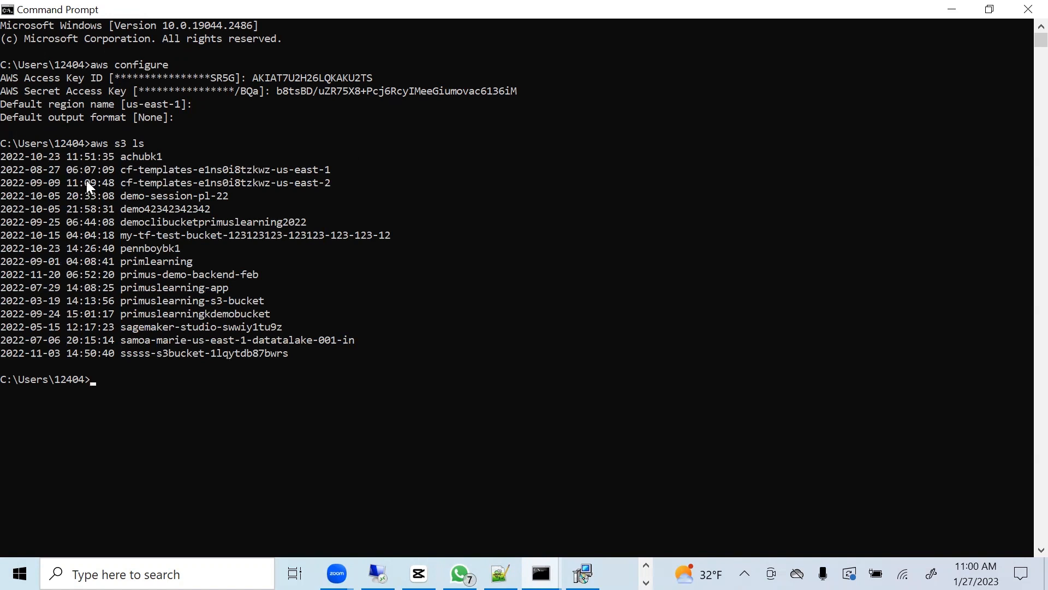
mouse_move(273, 361)
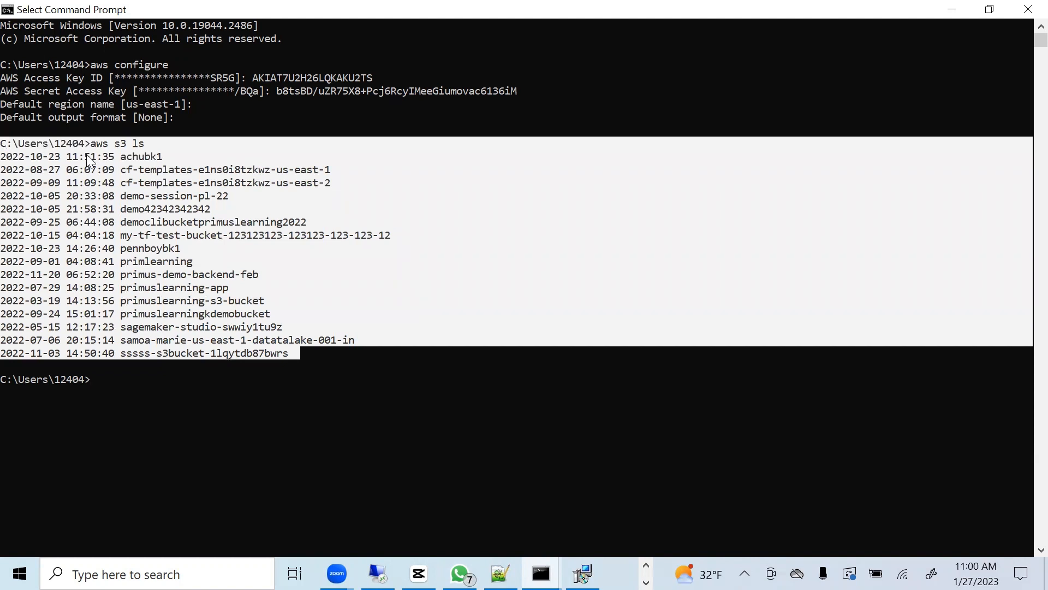
mouse_move(335, 295)
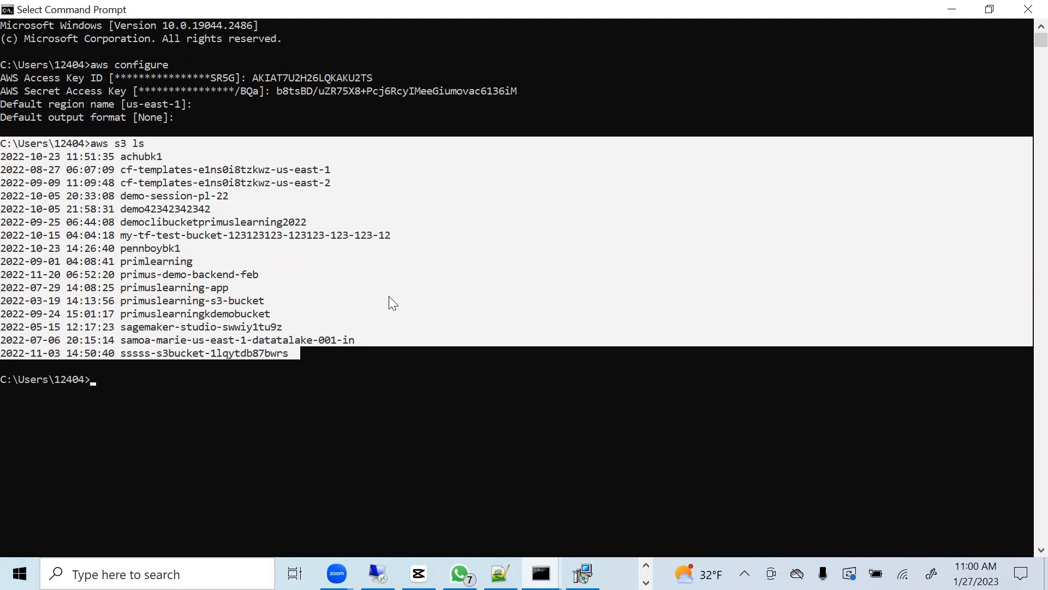
mouse_move(578, 337)
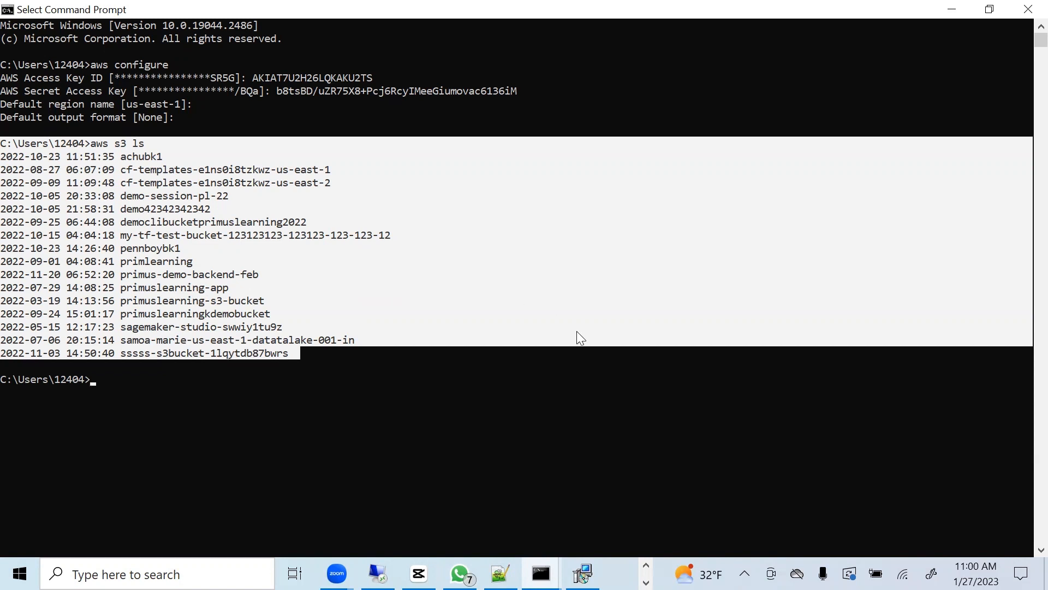
mouse_move(729, 460)
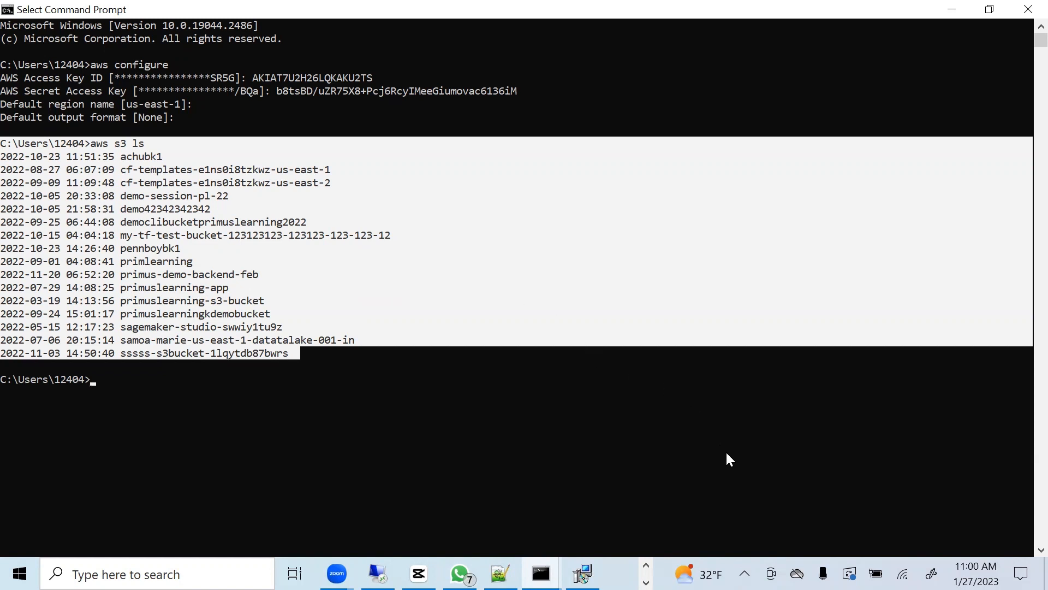